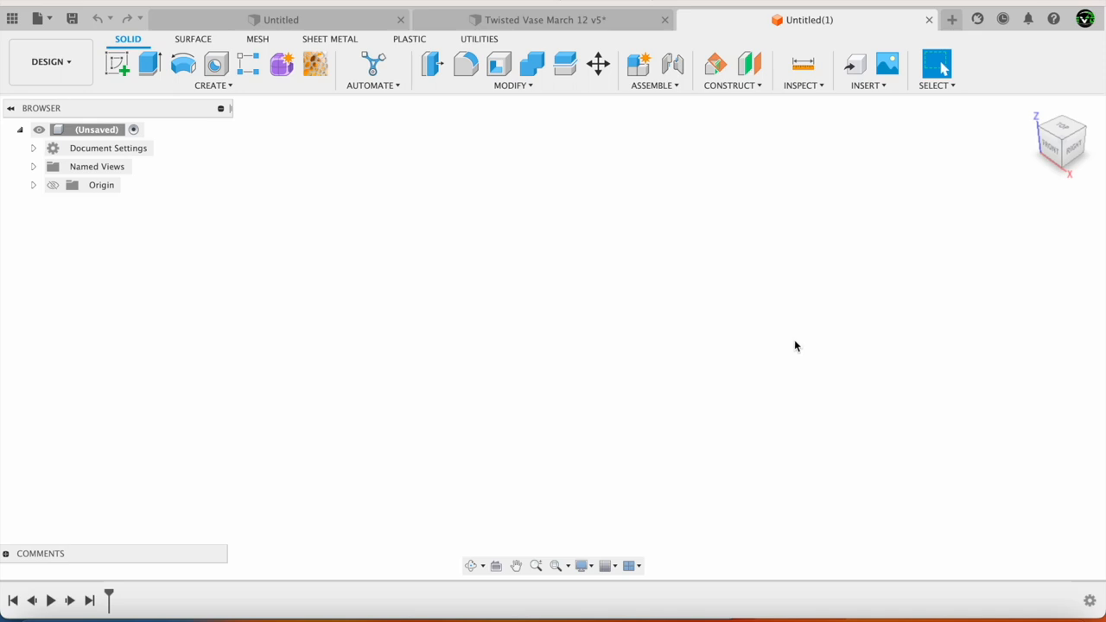
mouse_move(533, 247)
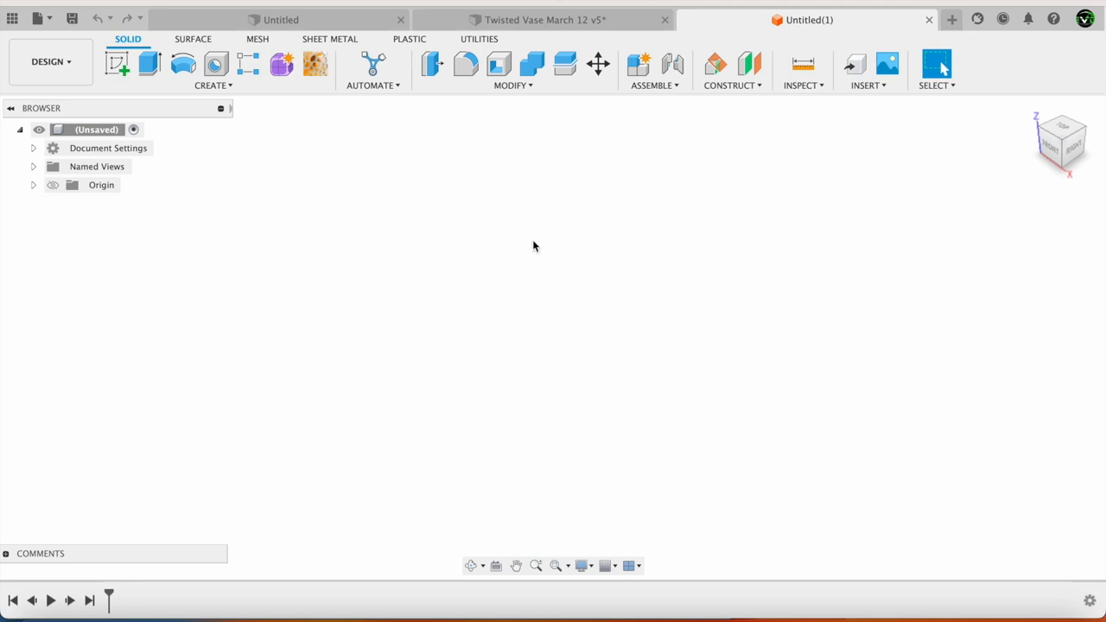
mouse_move(171, 2)
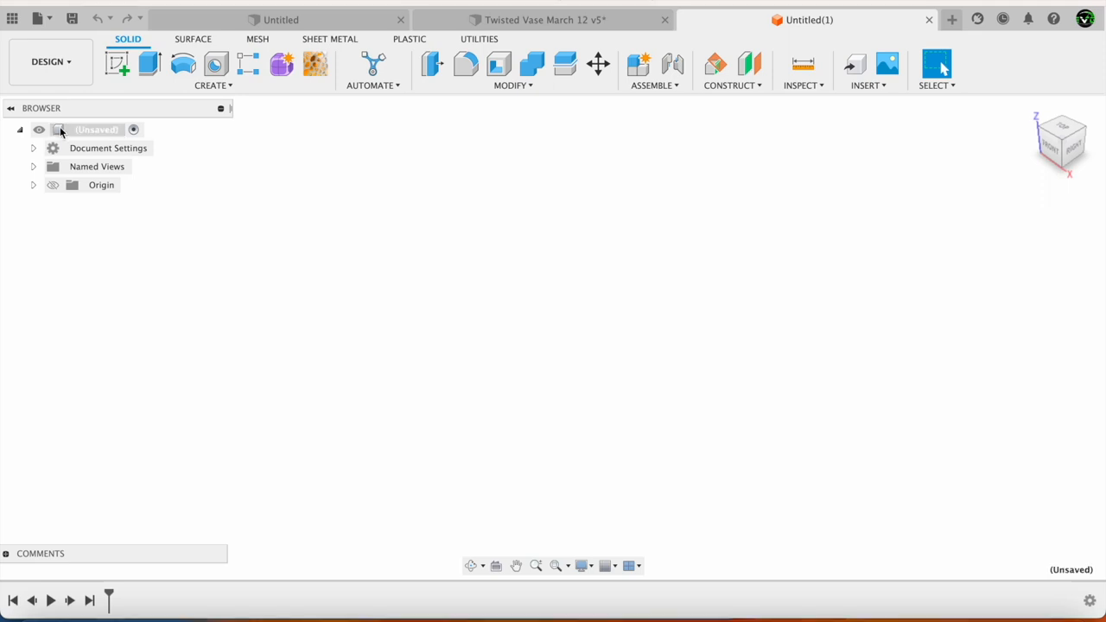
Create a new component named 'Twisted Vase' under the design root.
right_click(97, 129)
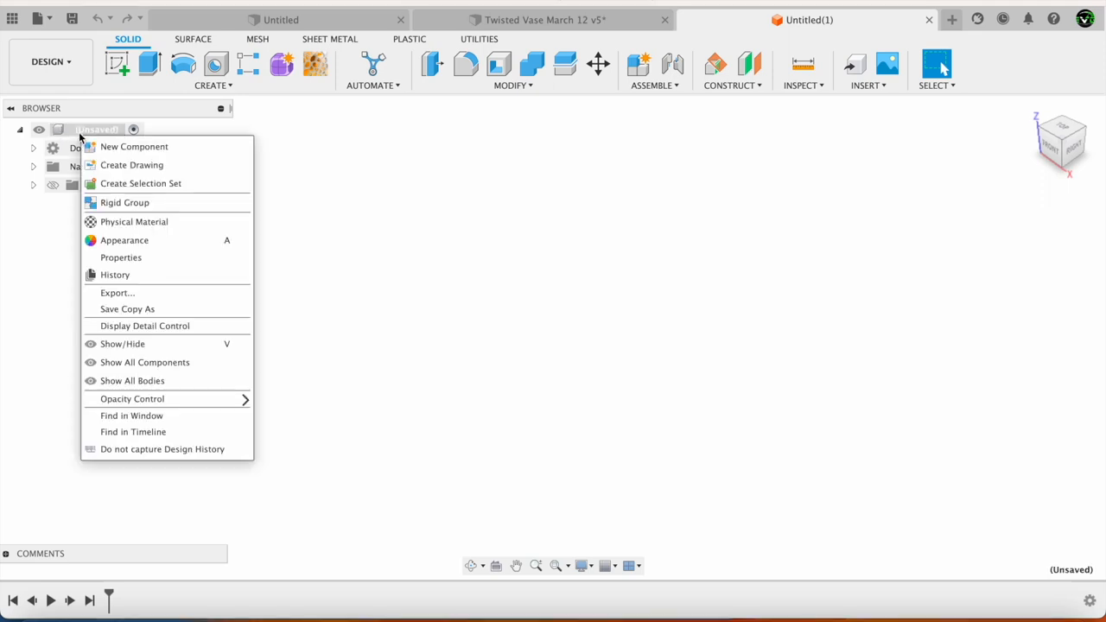
mouse_move(134, 146)
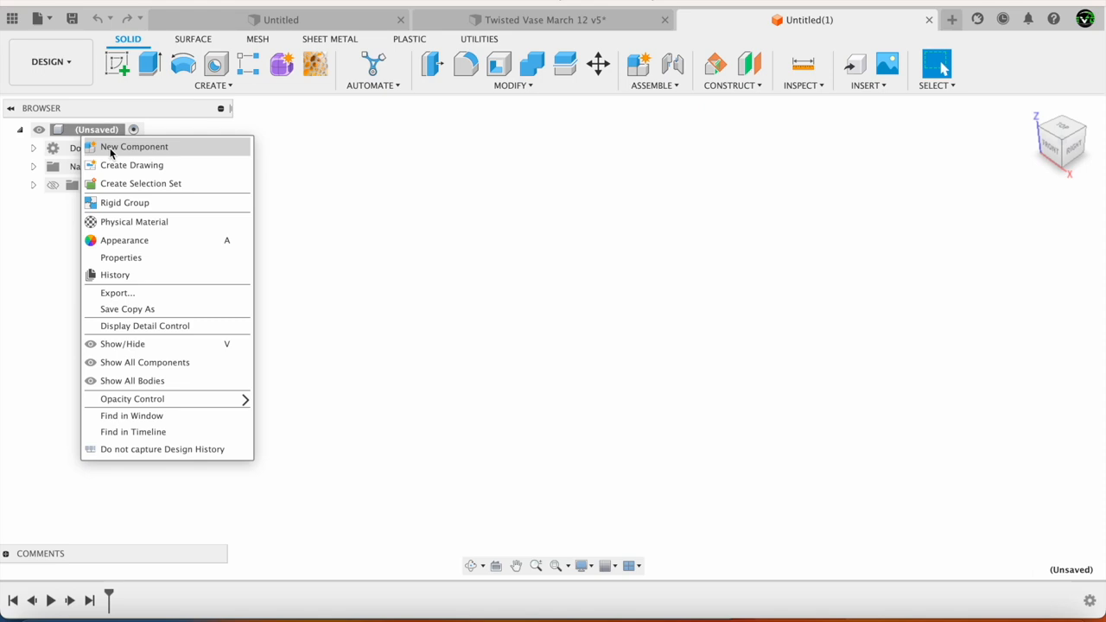
left_click(134, 146)
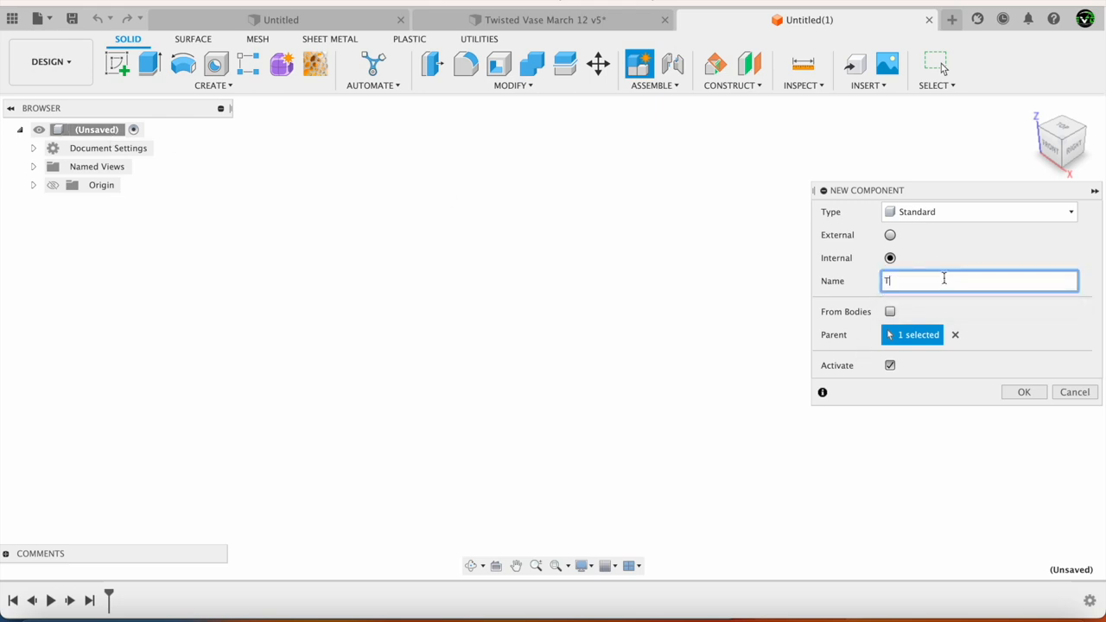
type("Twisted Vase")
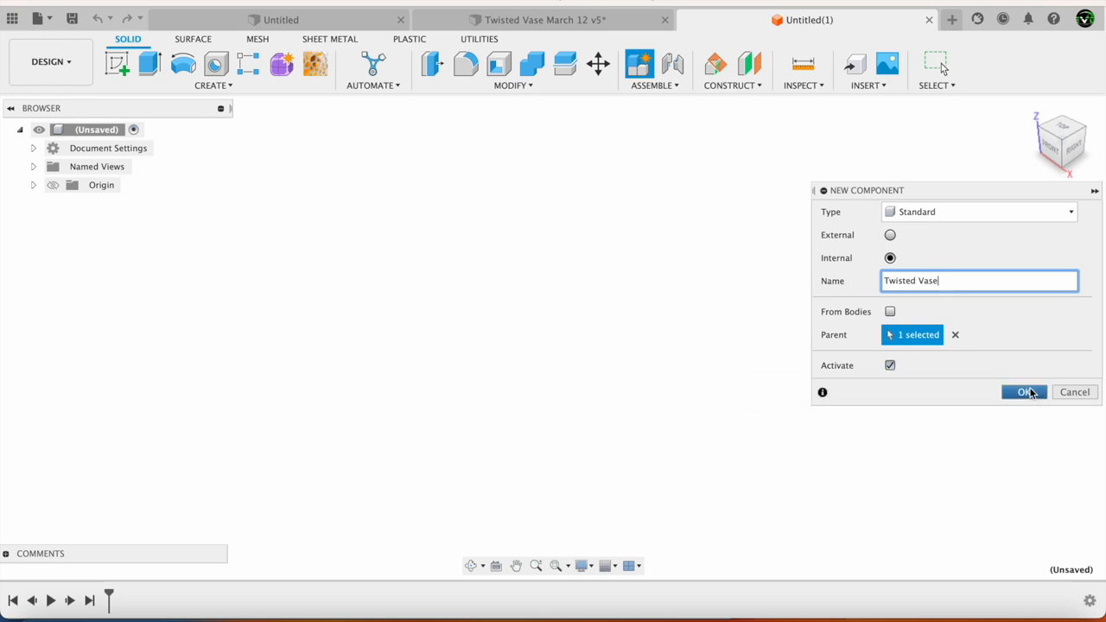
left_click(1023, 391)
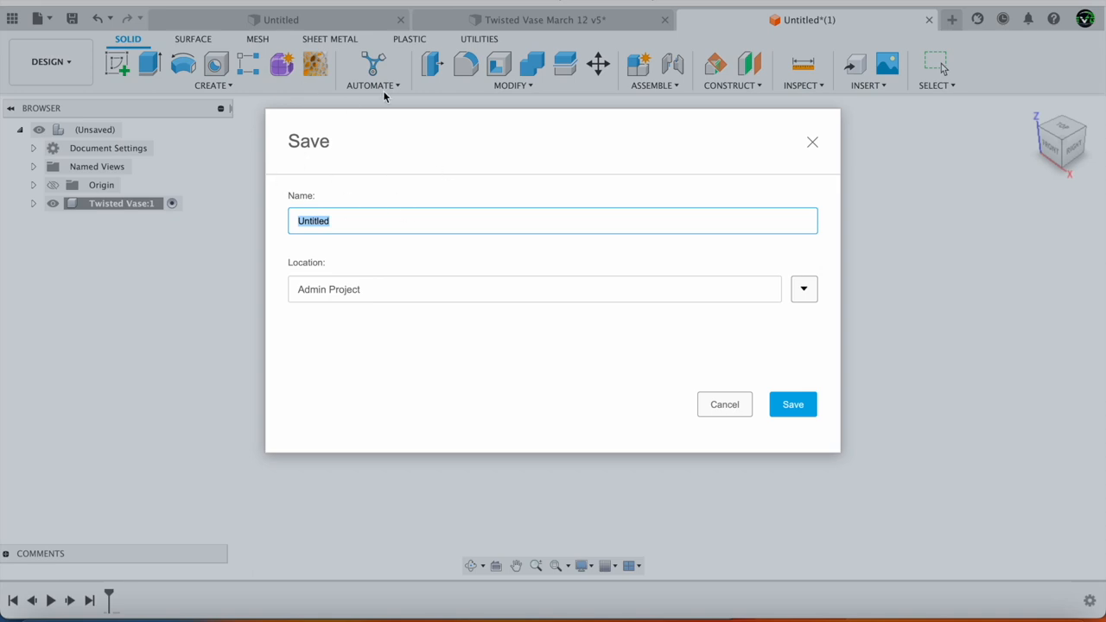
mouse_move(504, 158)
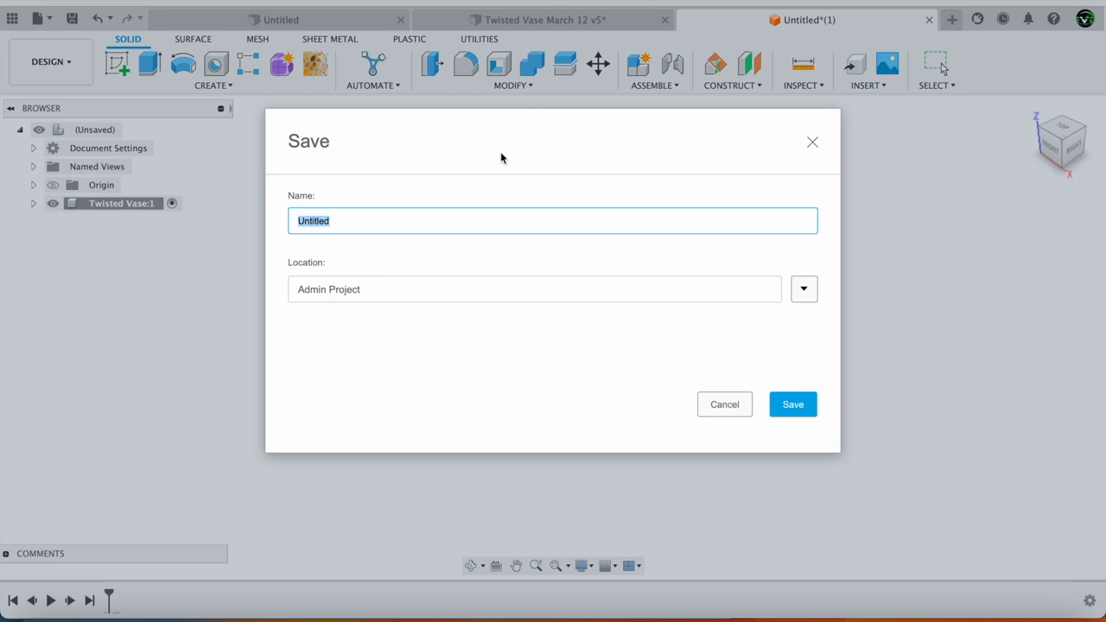
Replace 'Untitled' with 'Twisted vase classwork' in the Save dialog and save.
type("T")
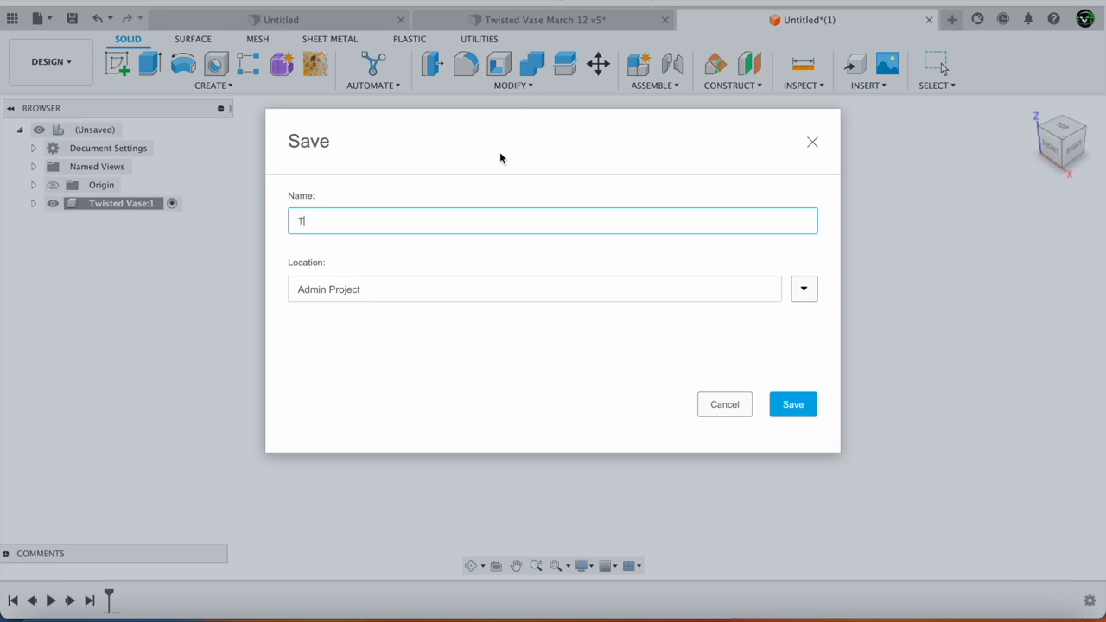
type("wisted vase classwork")
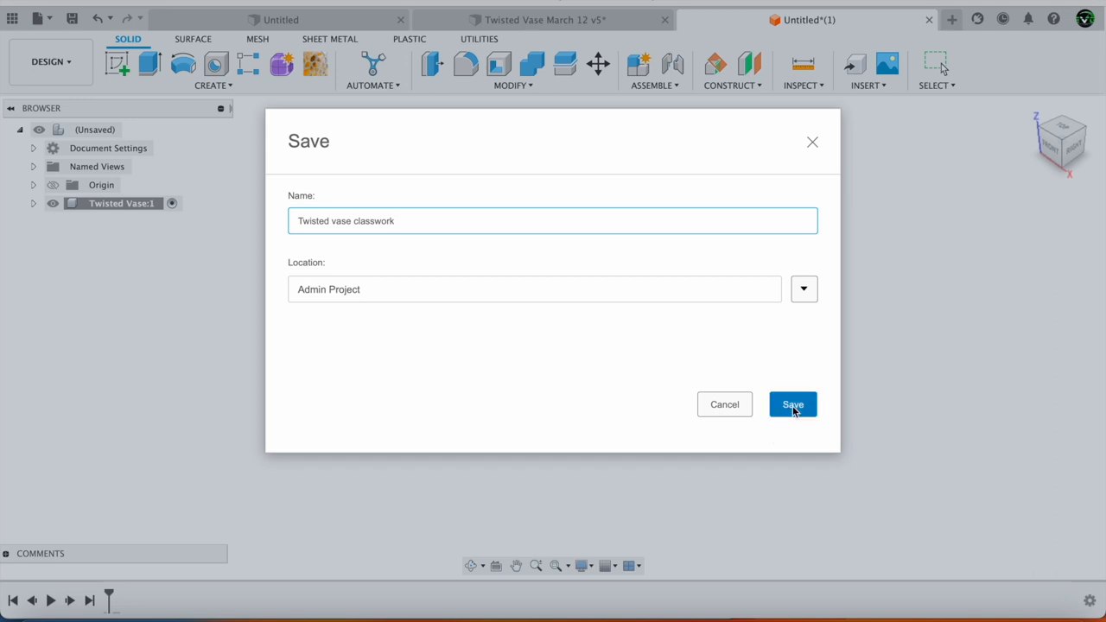
left_click(791, 404)
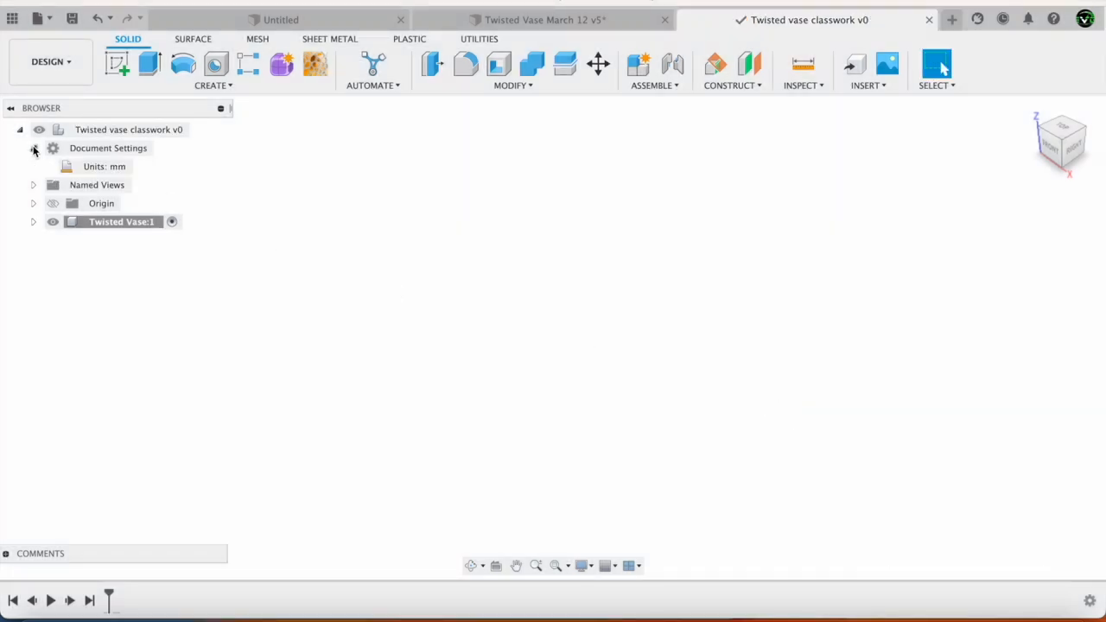
Check Document Settings shows mm units and turn on the Origin planes' visibility.
left_click(103, 165)
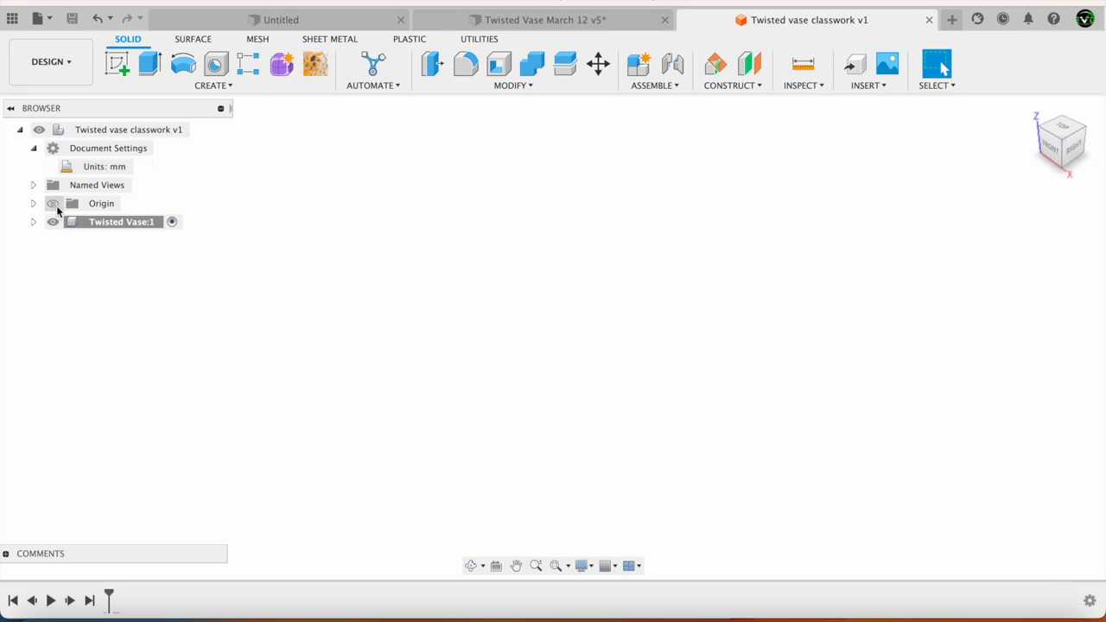
left_click(101, 203)
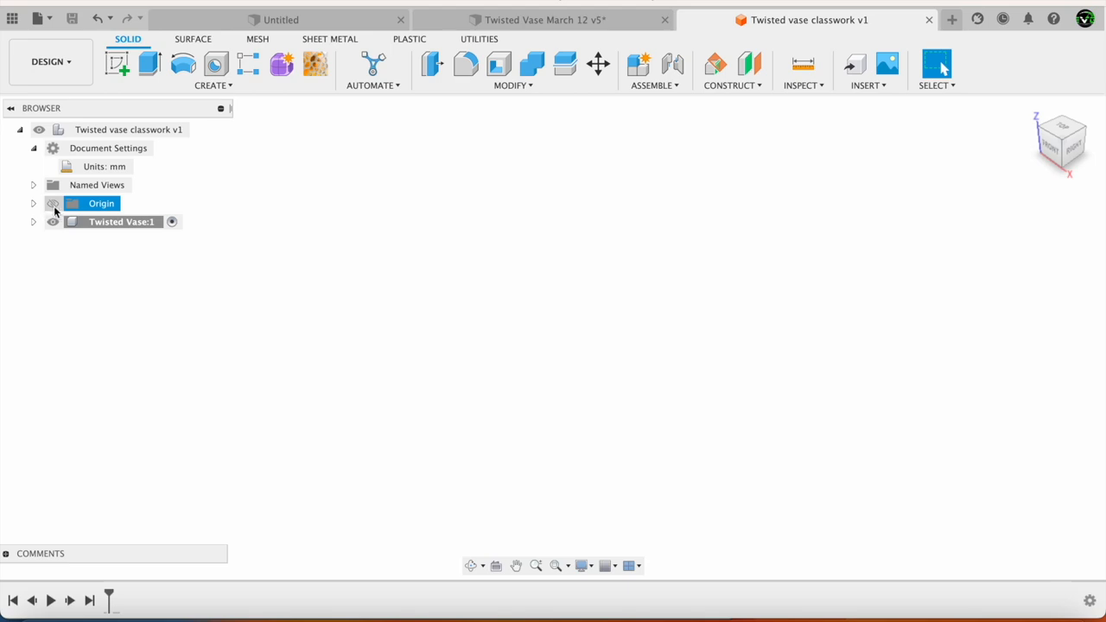
left_click(52, 203)
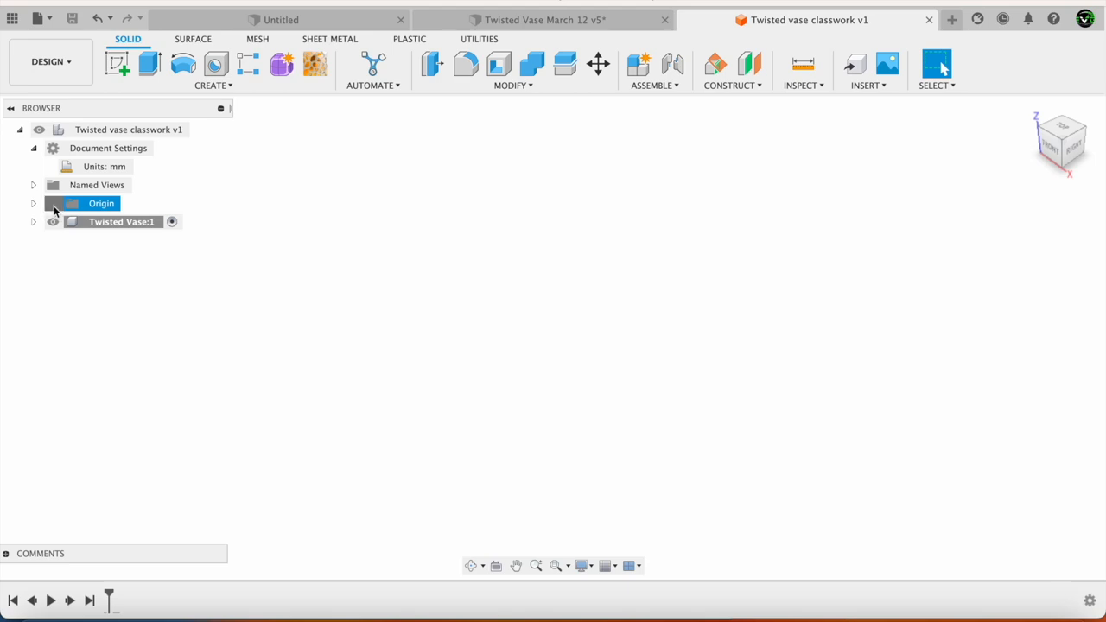
left_click(52, 203)
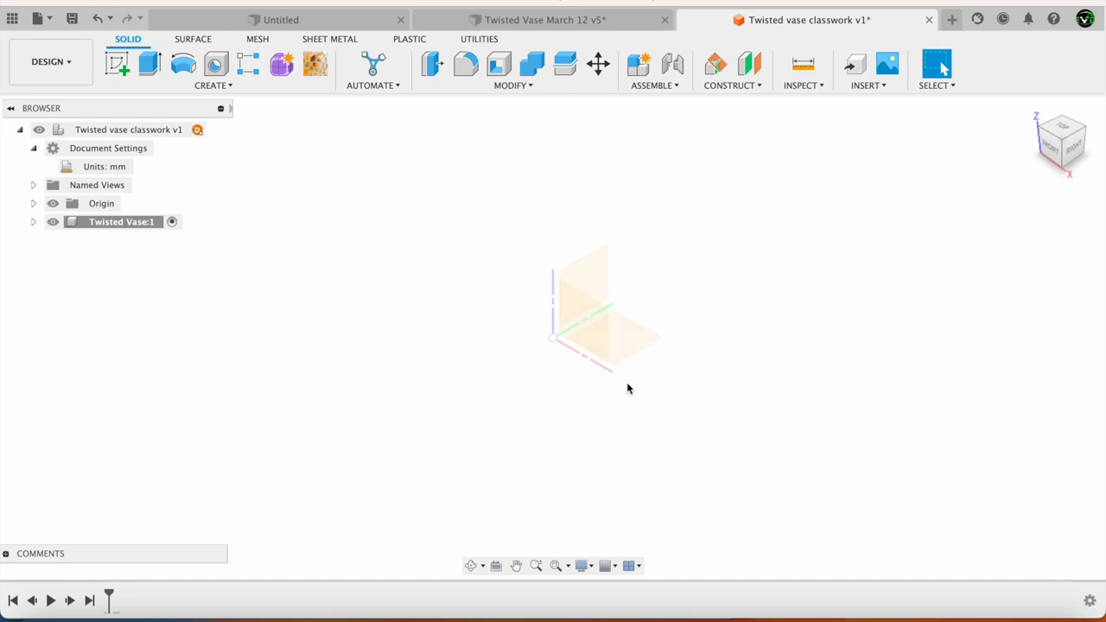
mouse_move(715, 280)
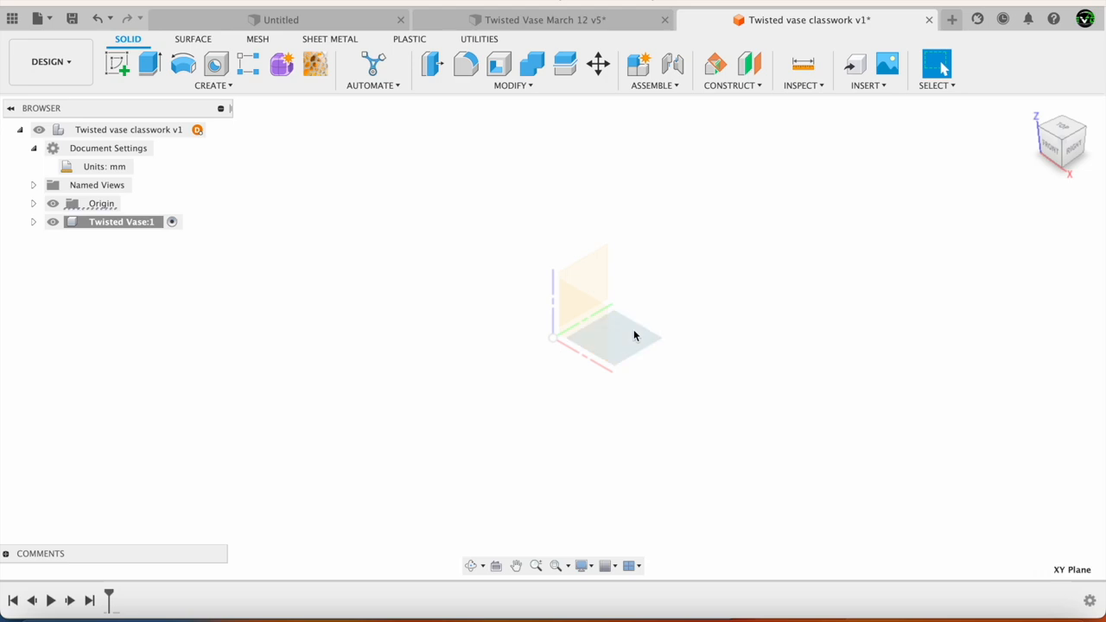
Create a sketch on the XY plane and choose the Center Diameter Circle tool.
right_click(635, 336)
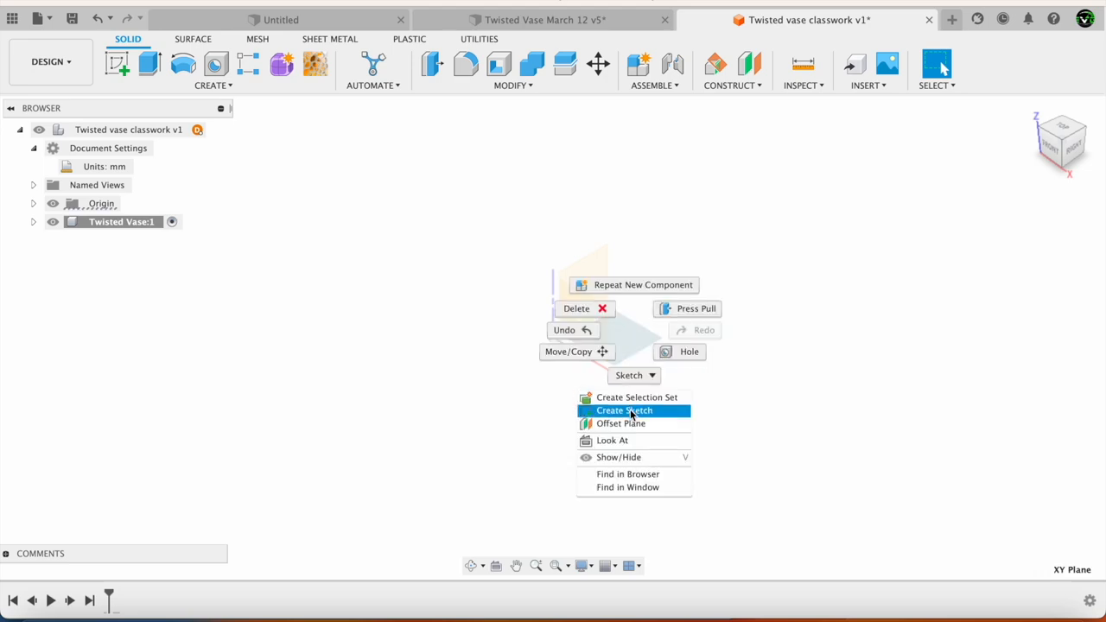
left_click(624, 411)
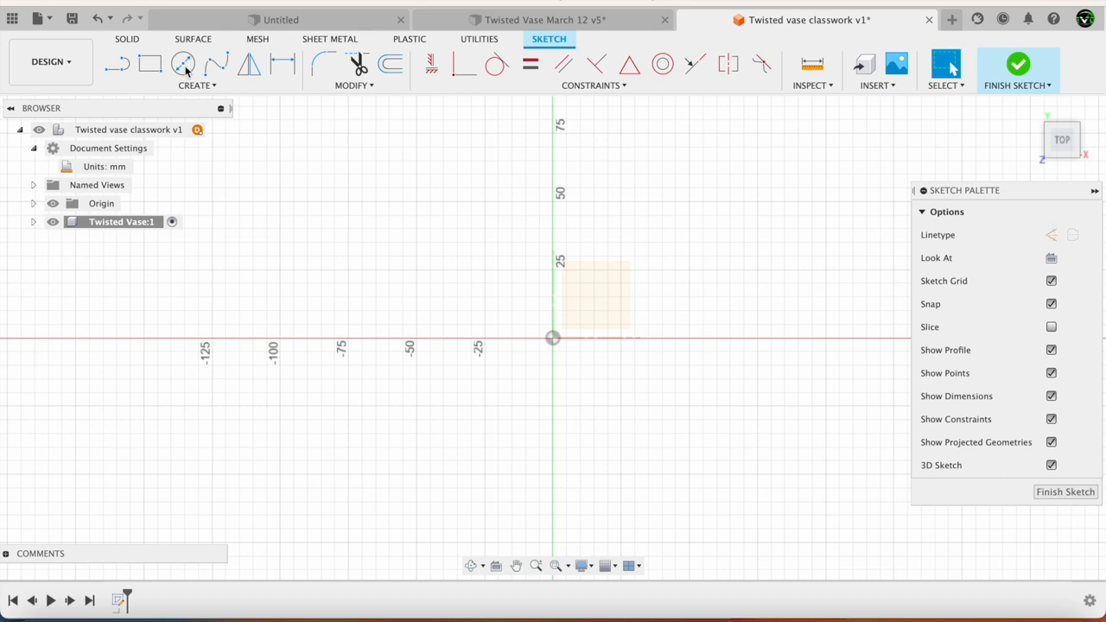
mouse_move(352, 250)
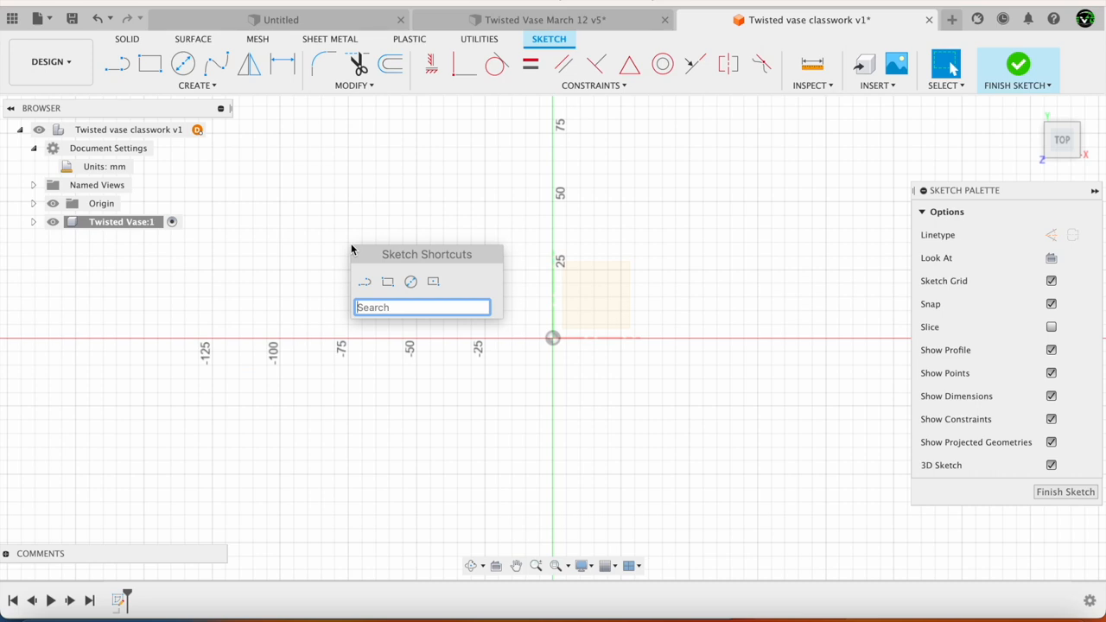
type("circle")
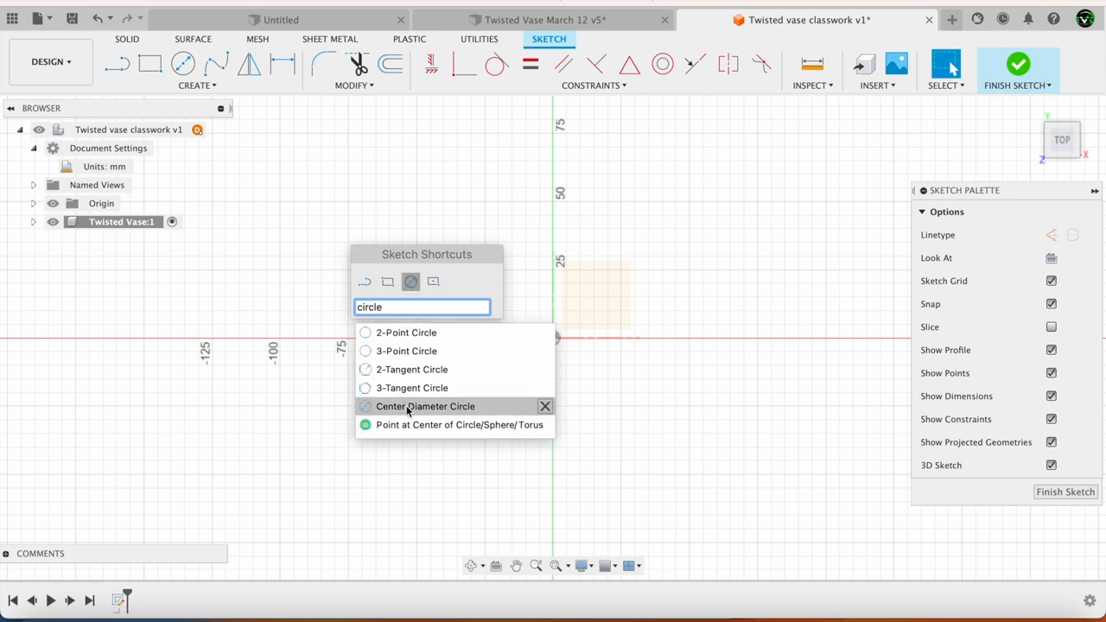
left_click(425, 406)
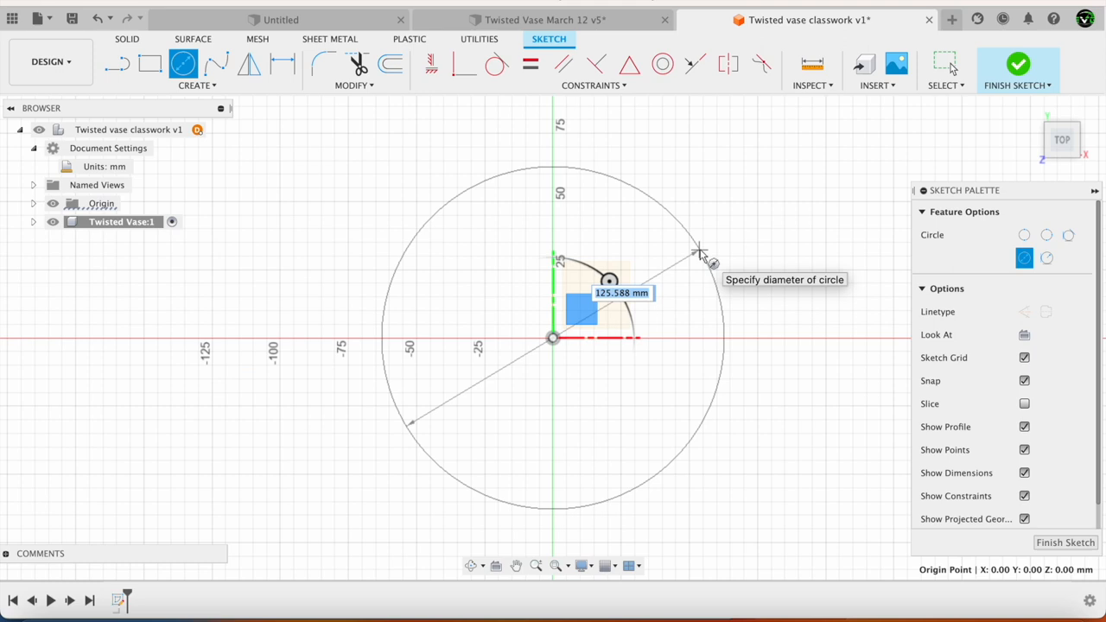
Place a 125.6 mm circle at the origin and set its linetype to Construction.
left_click(700, 252)
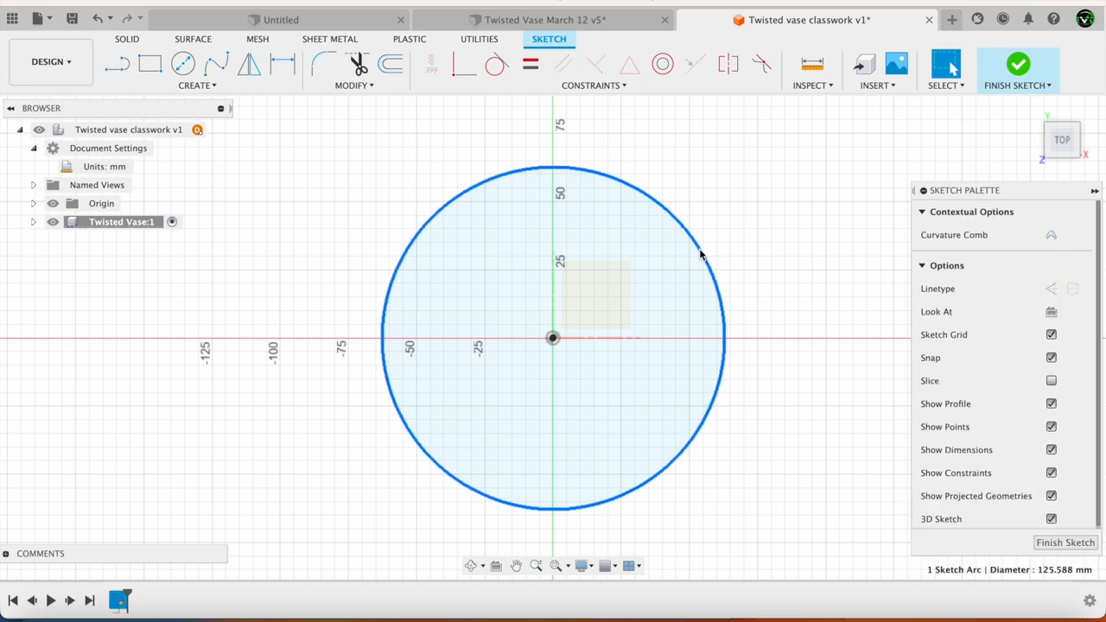
mouse_move(1051, 289)
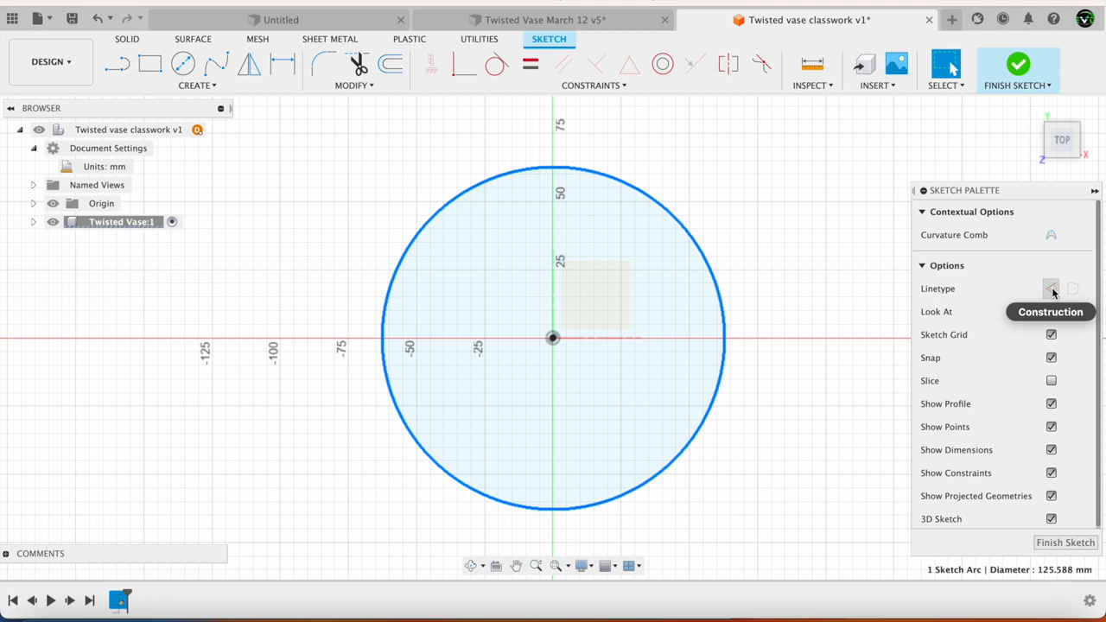
left_click(1051, 288)
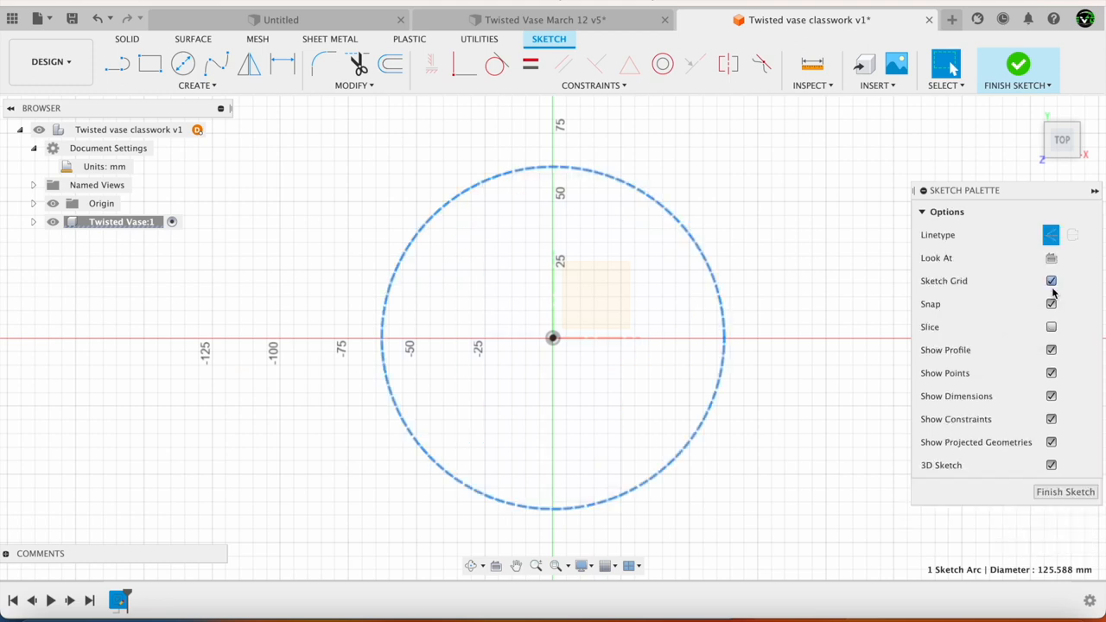
mouse_move(851, 281)
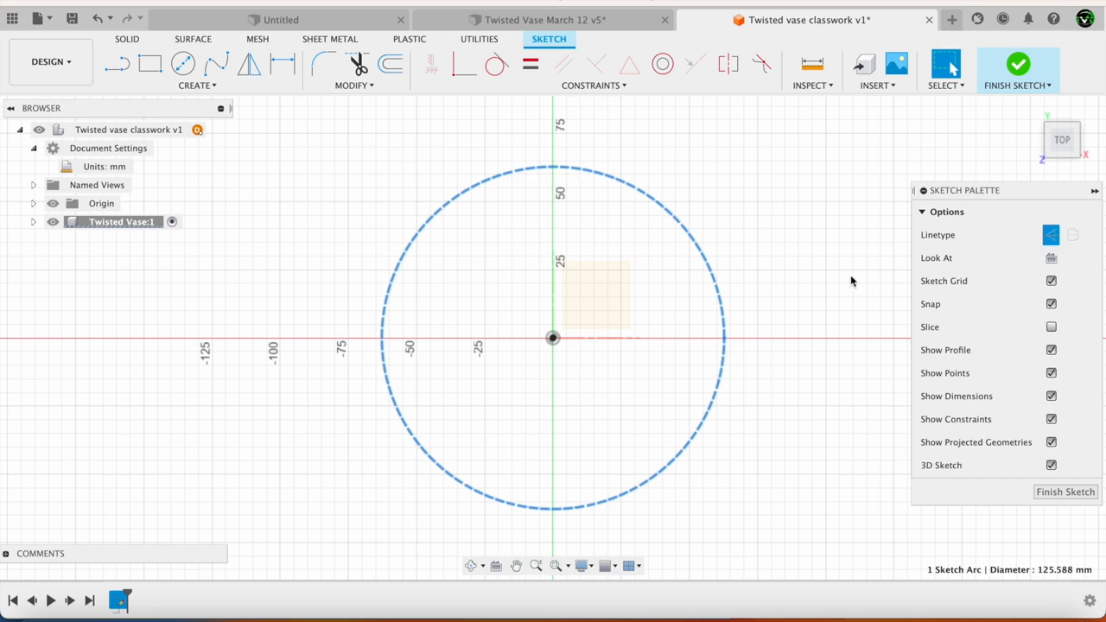
mouse_move(840, 279)
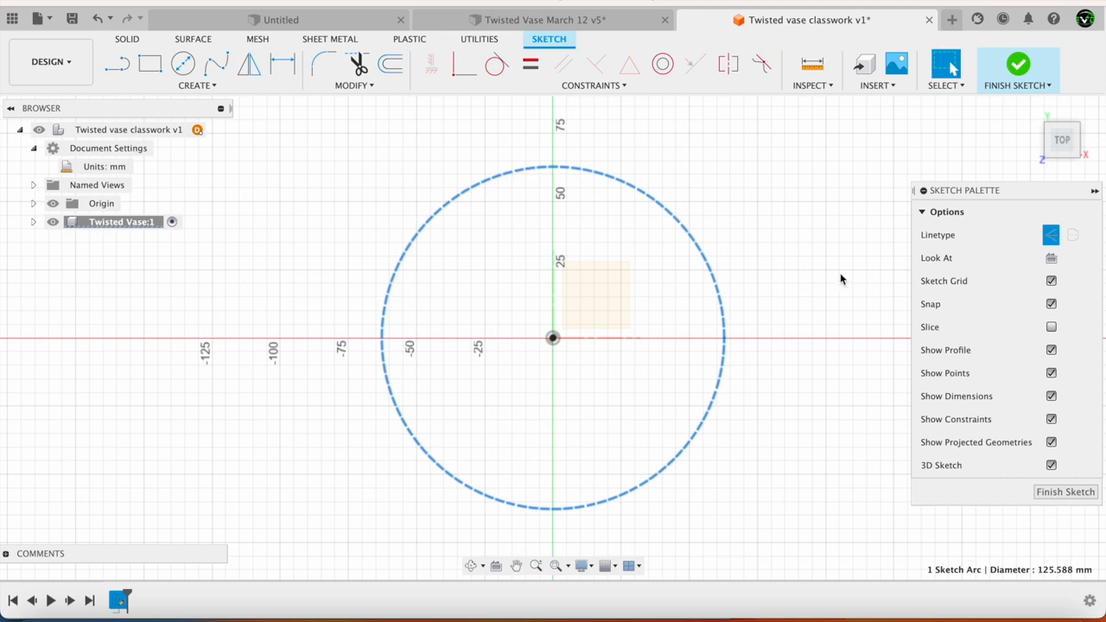
mouse_move(707, 311)
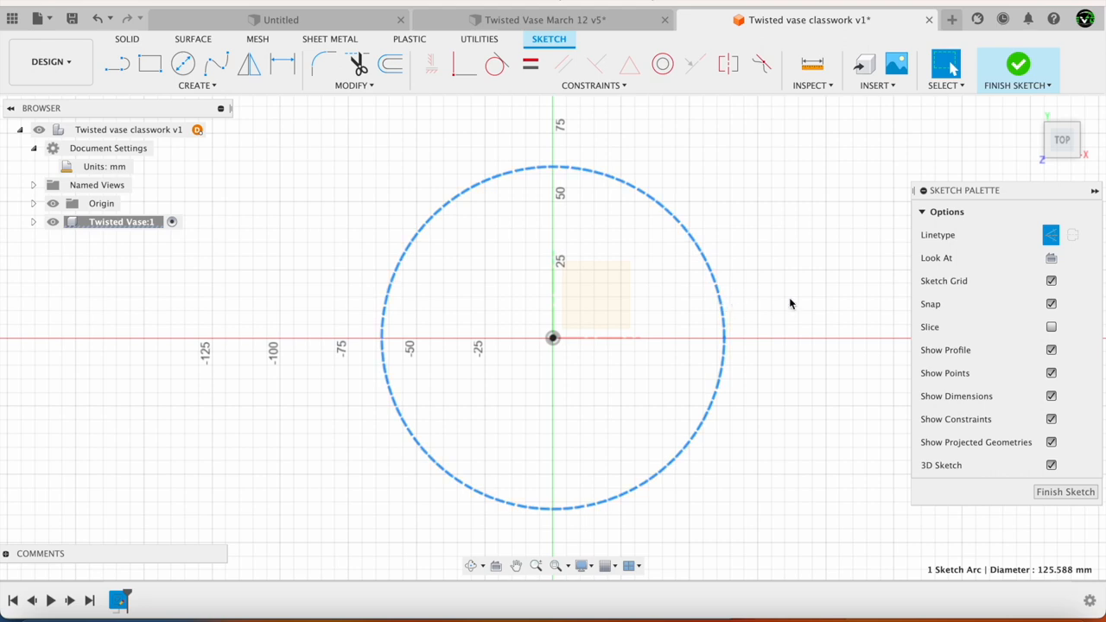
mouse_move(740, 342)
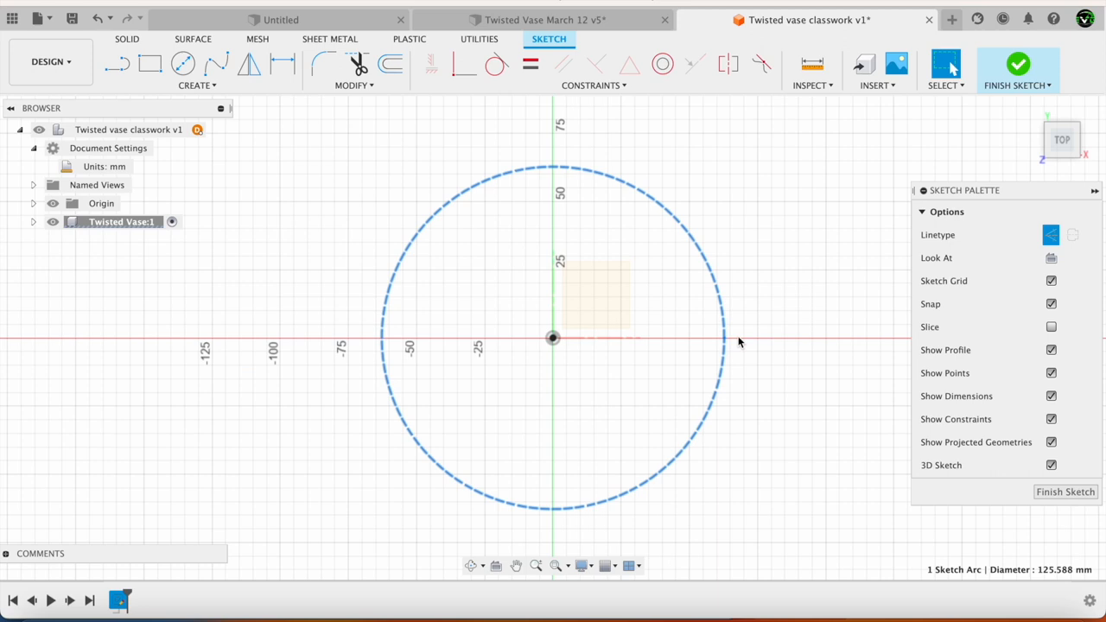
mouse_move(732, 342)
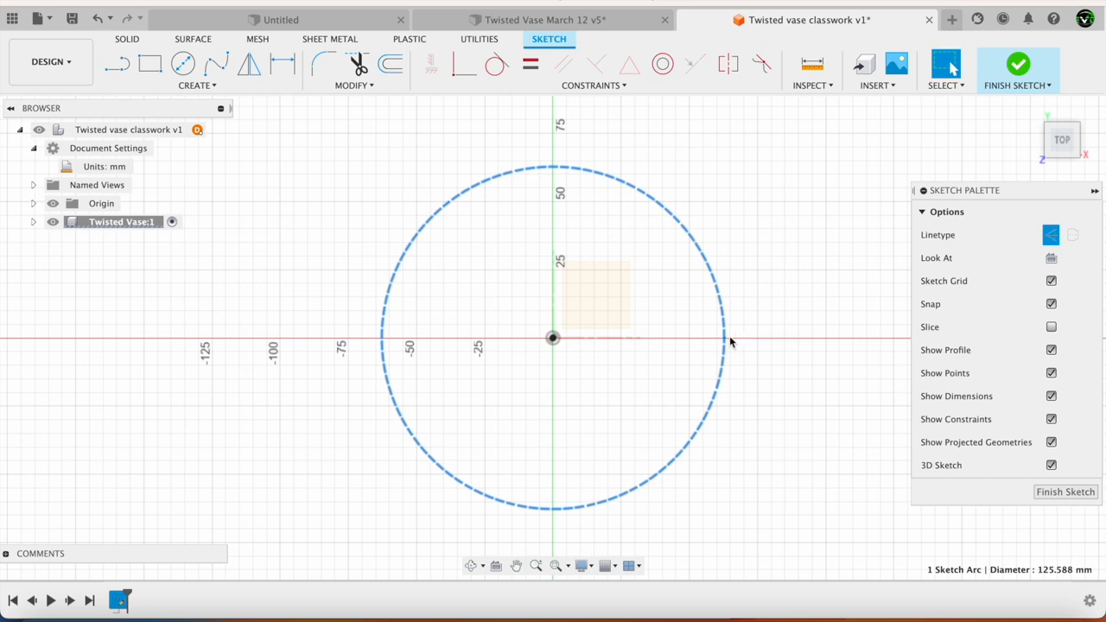
mouse_move(182, 92)
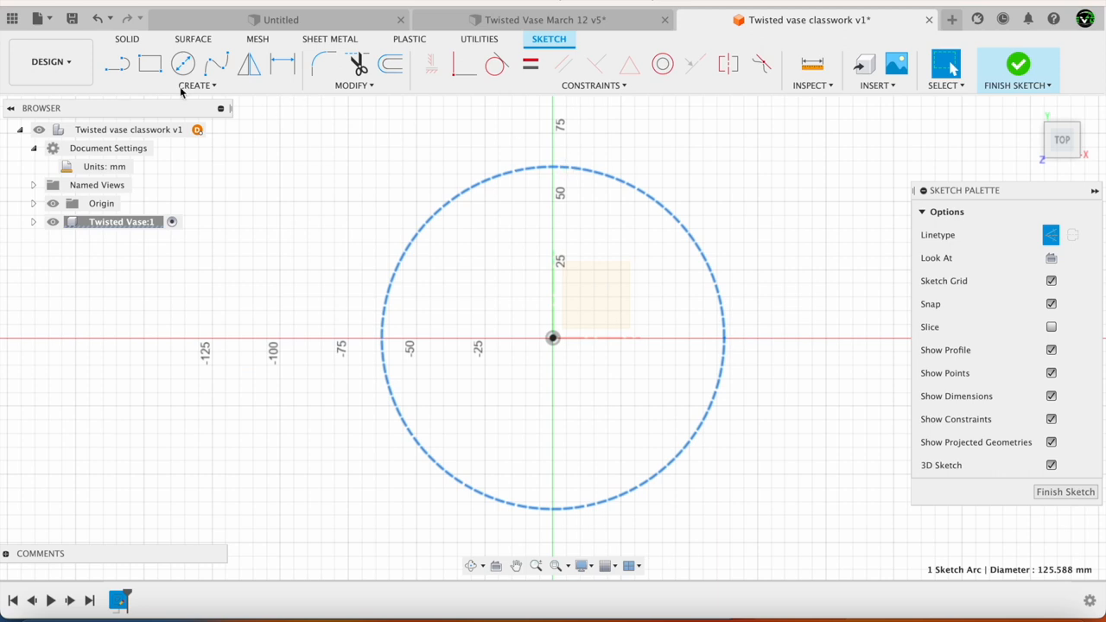
mouse_move(116, 63)
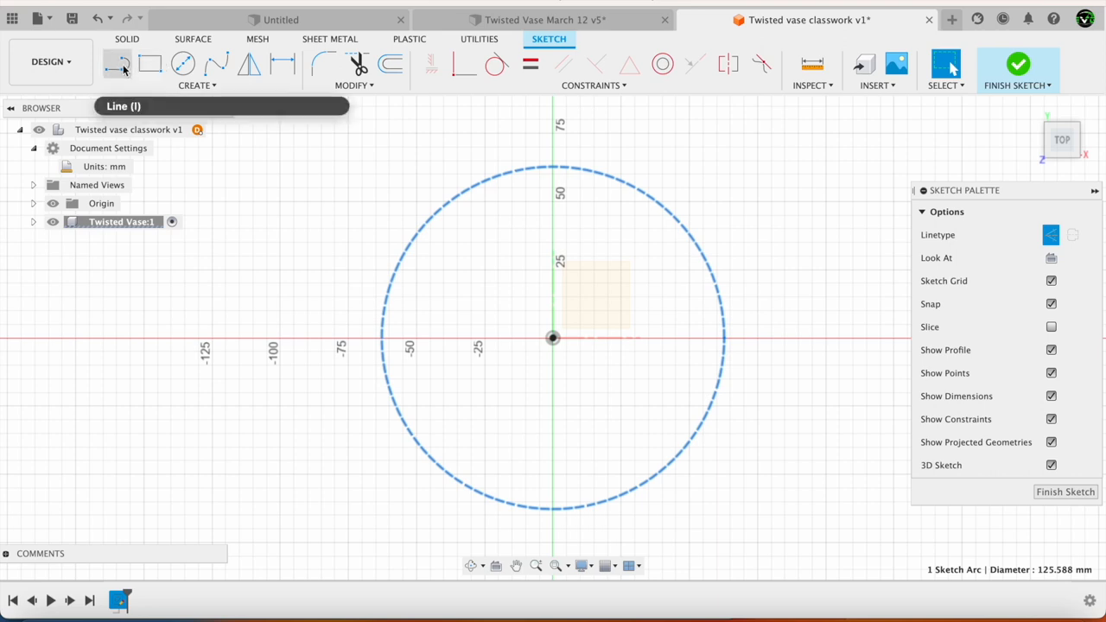
mouse_move(400, 248)
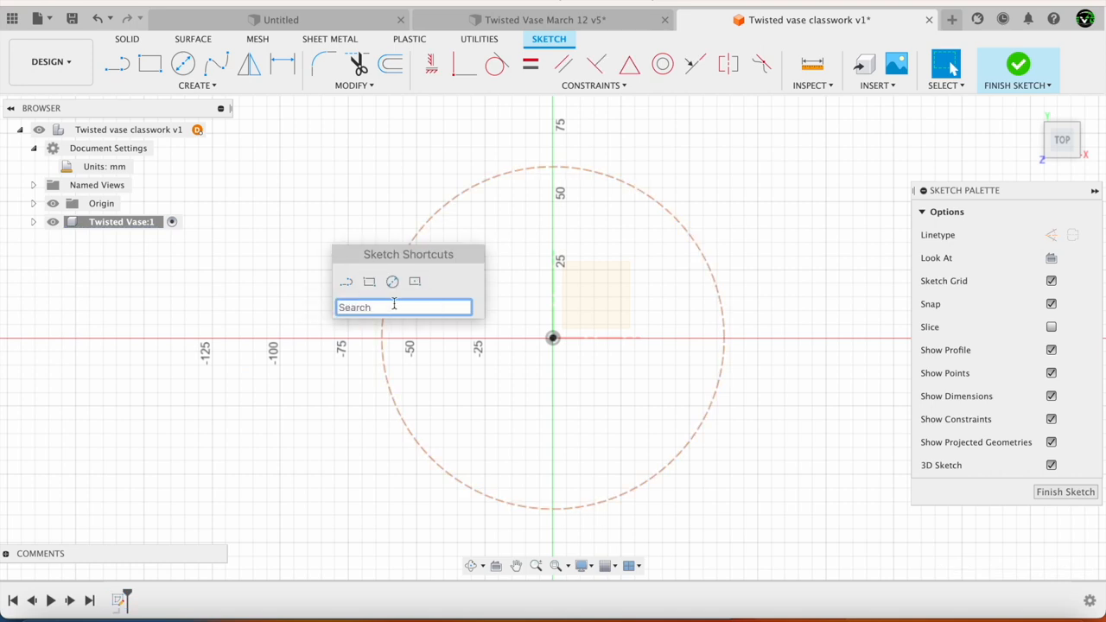
Draw a closed seven-sided line outline inside the construction circle.
type("line")
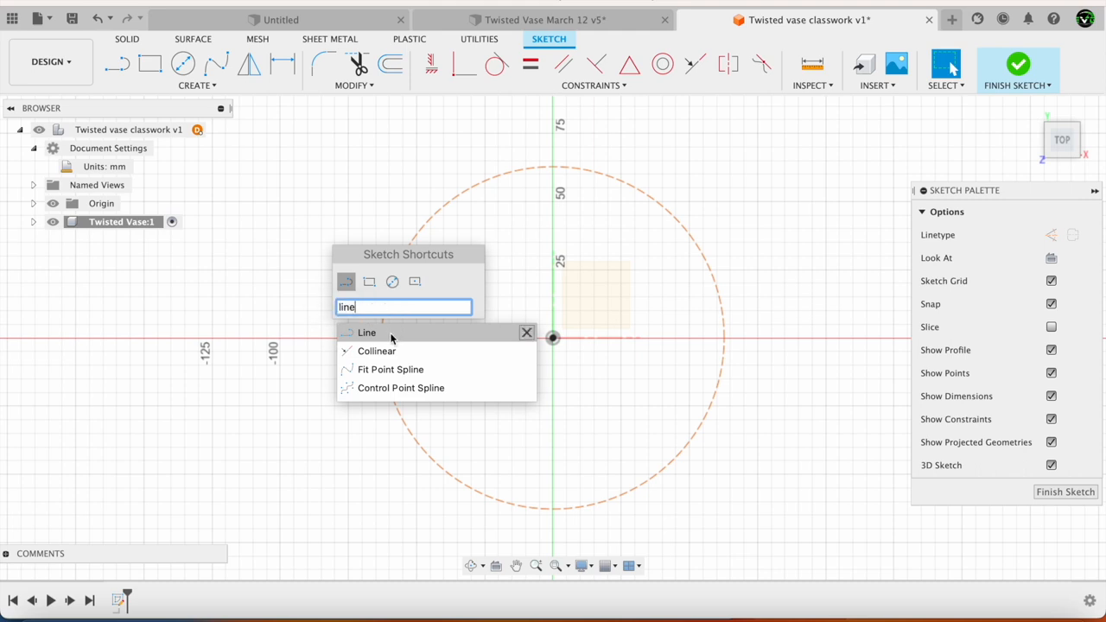
left_click(366, 332)
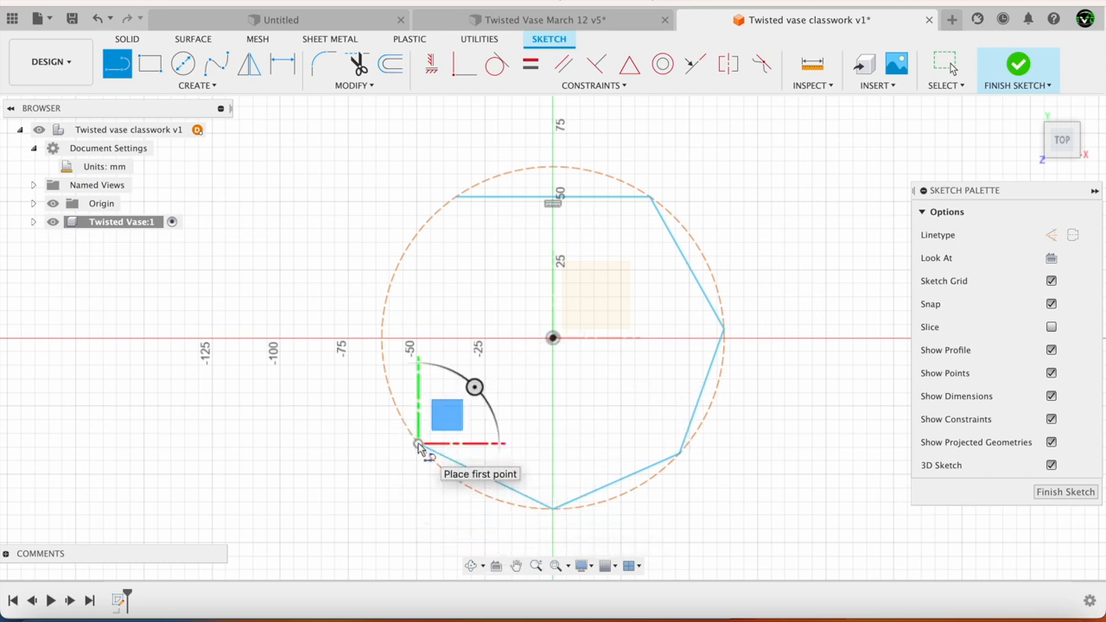
left_click_drag(419, 445, 397, 265)
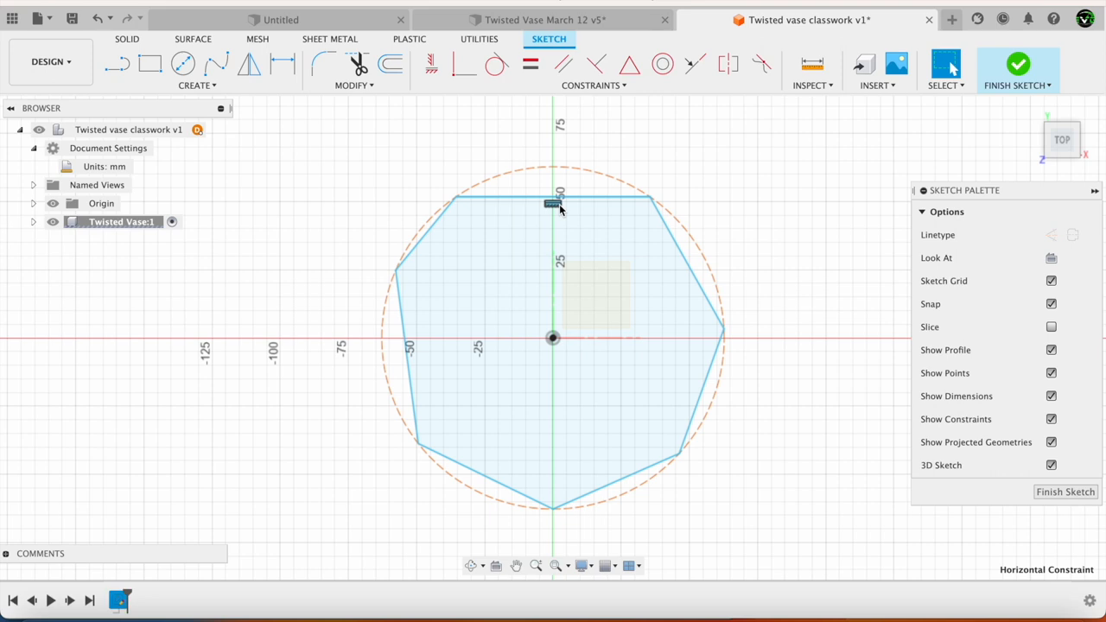
Delete the top edge's horizontal constraint and constrain all sides equal.
right_click(557, 203)
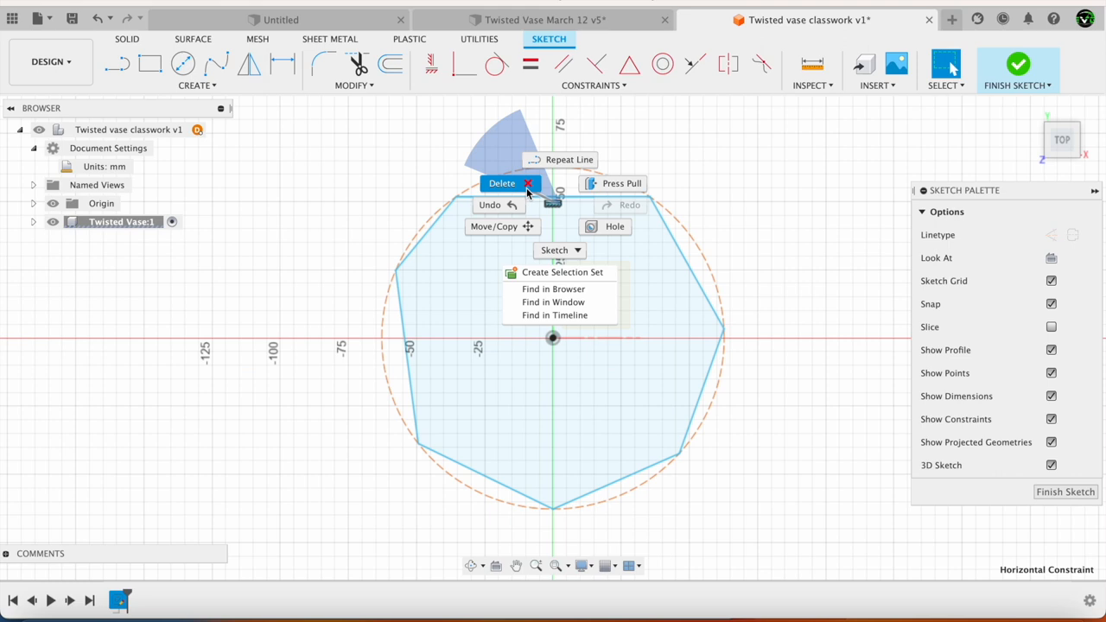
left_click(501, 183)
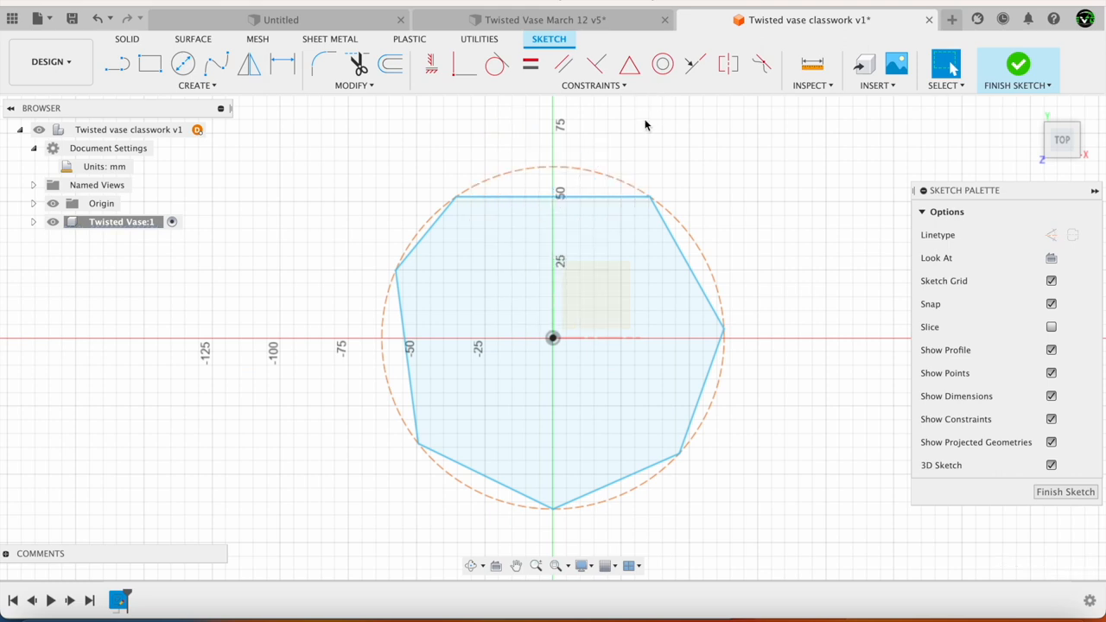
left_click(553, 200)
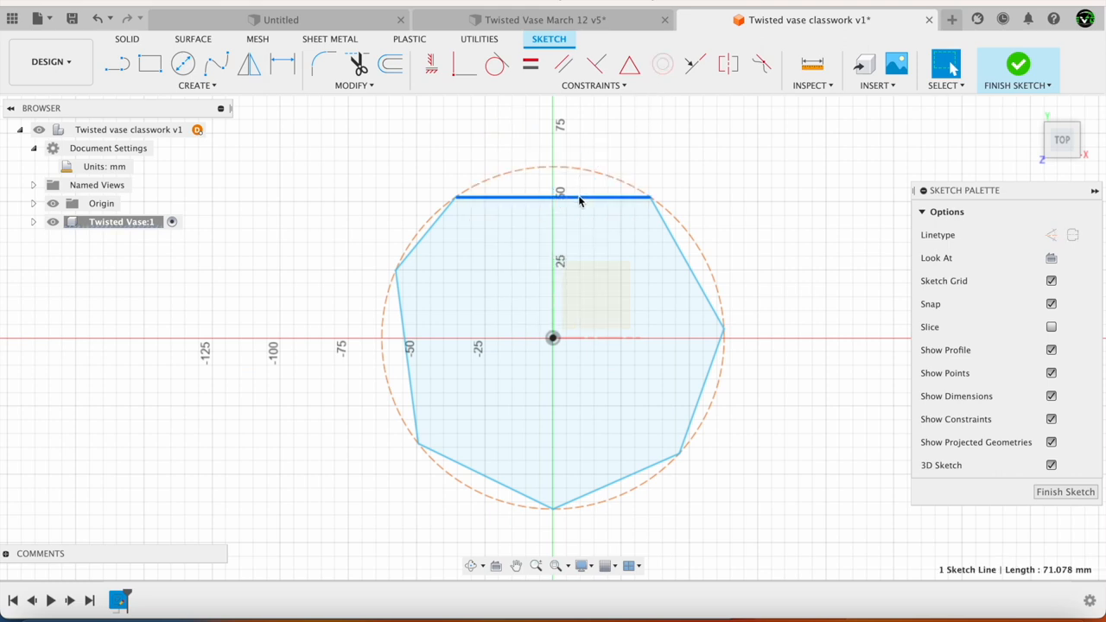
left_click(704, 388)
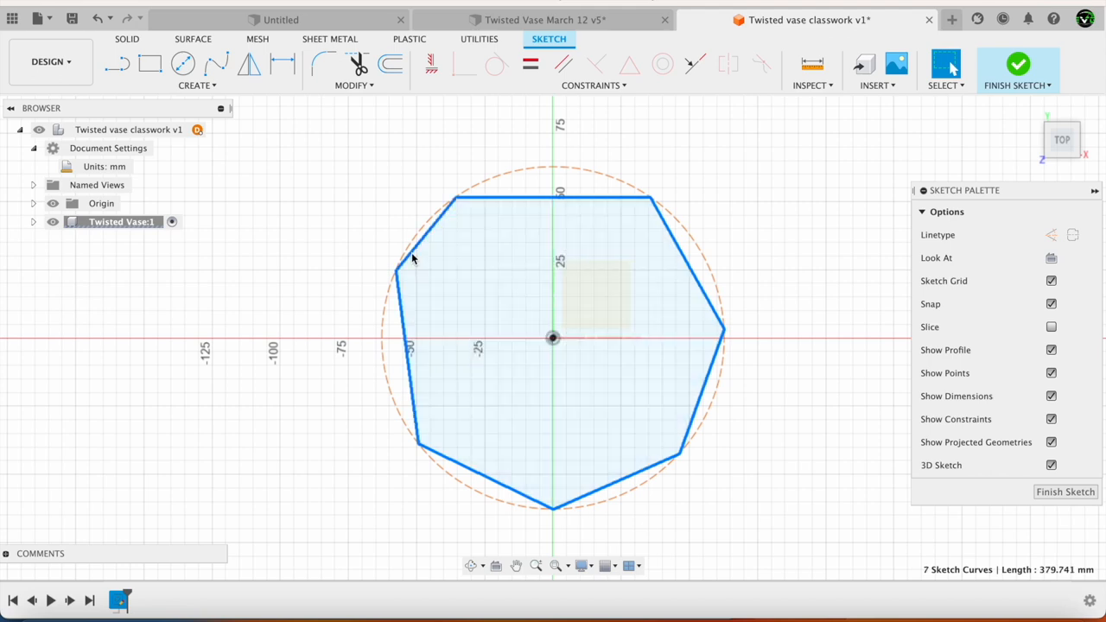
left_click(593, 85)
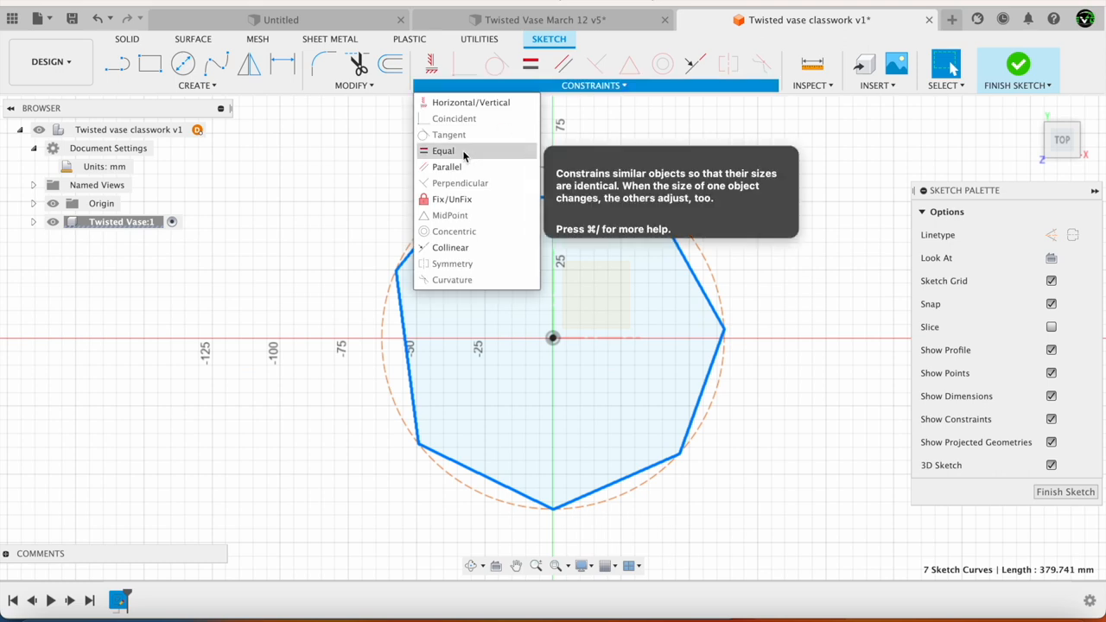
left_click(443, 150)
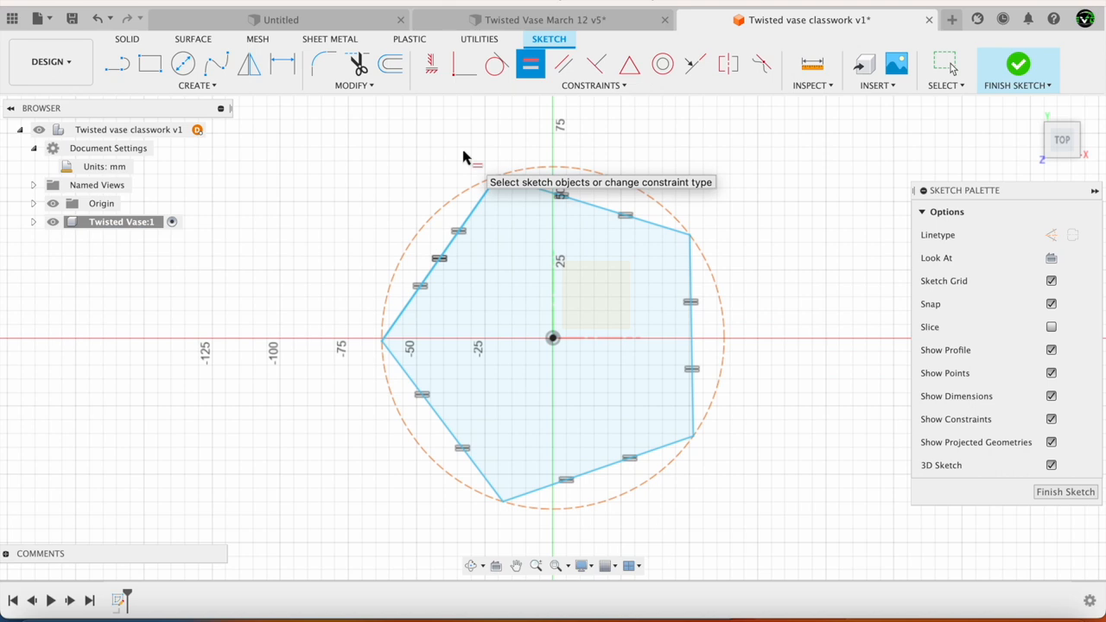
mouse_move(777, 359)
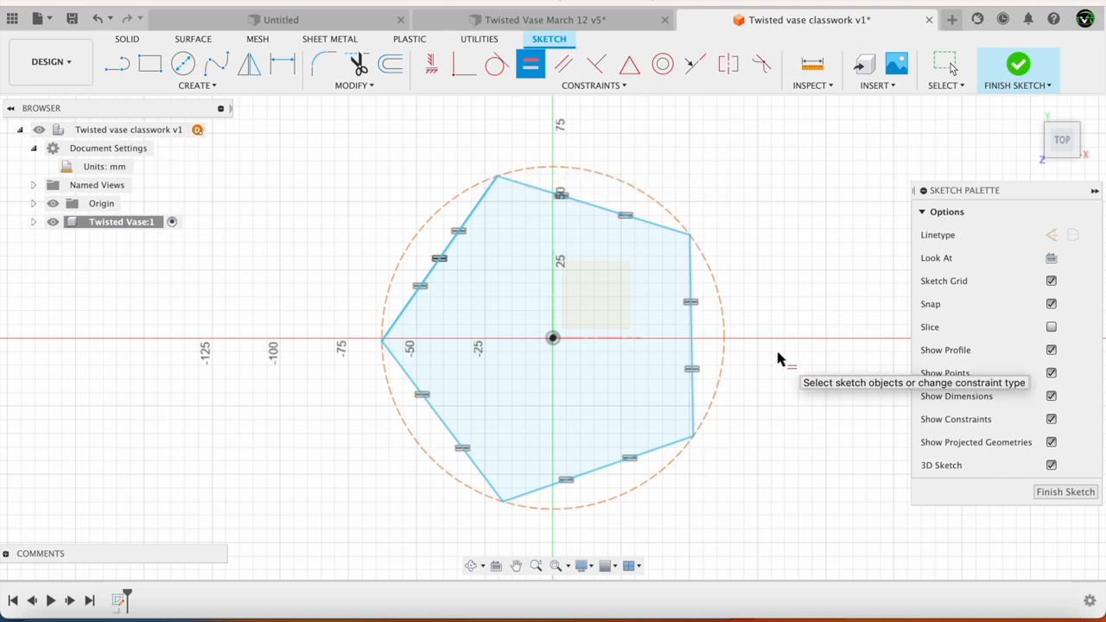
mouse_move(471, 492)
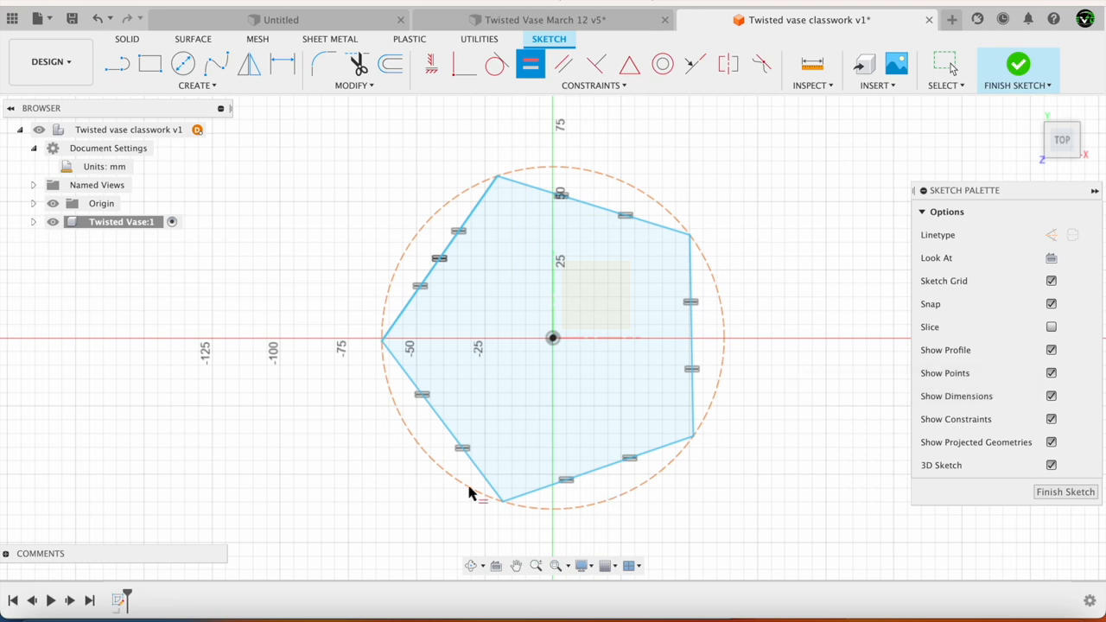
mouse_move(634, 471)
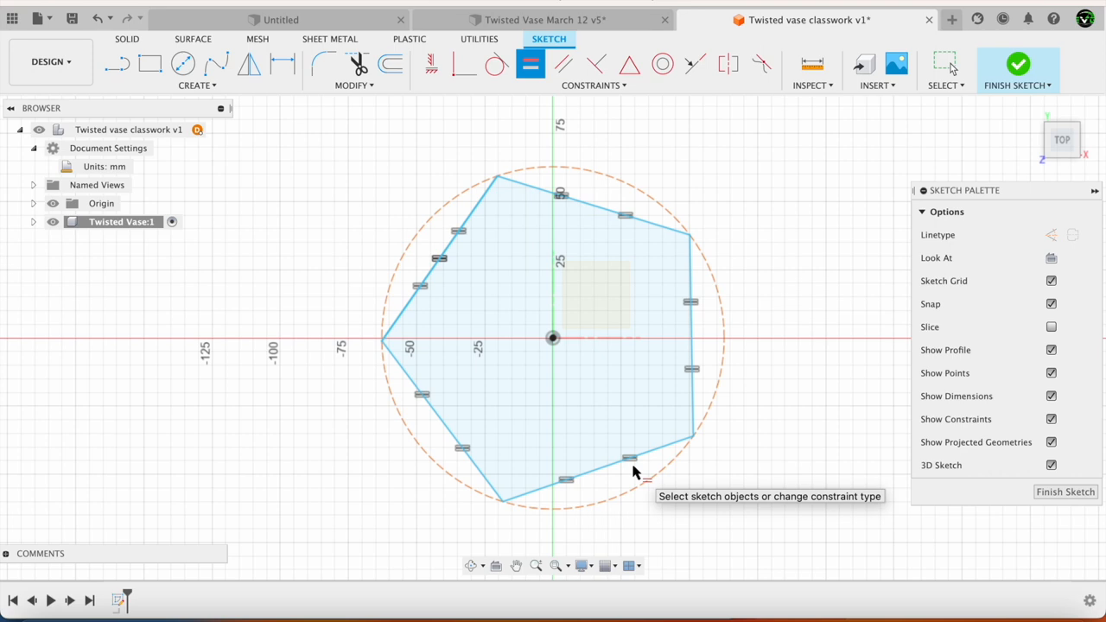
mouse_move(220, 134)
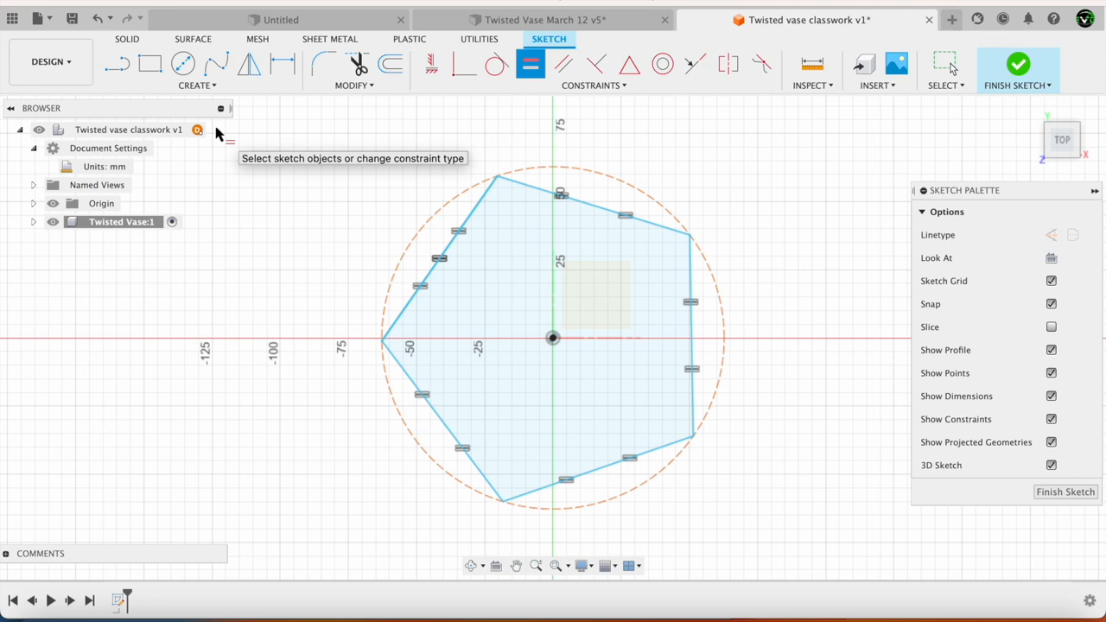
Dimension the polygon's right side to 50 mm.
left_click(674, 236)
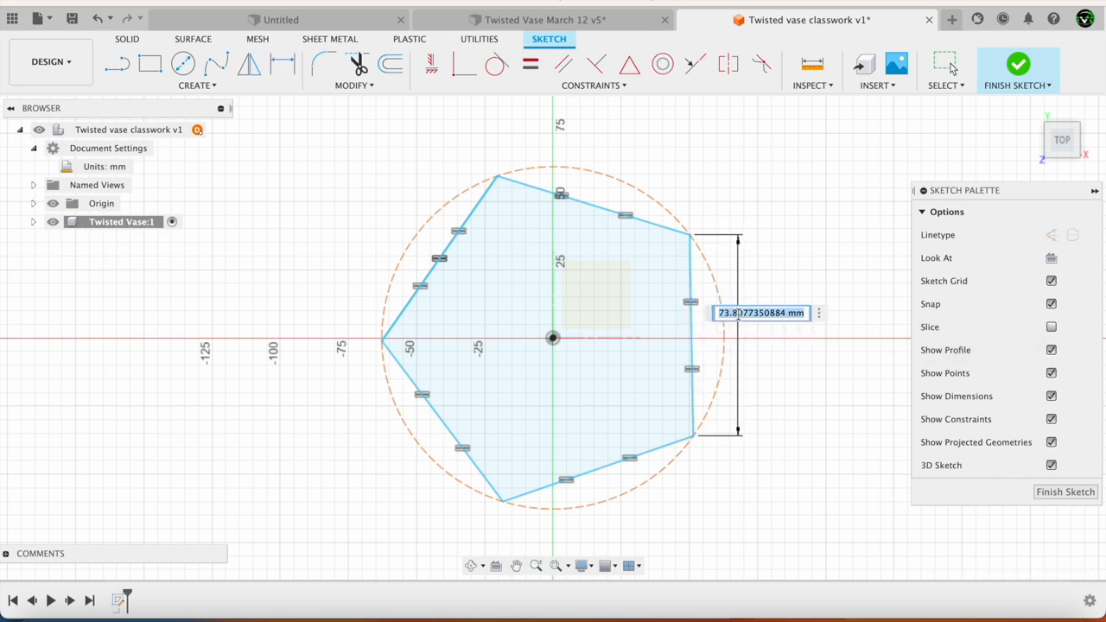
type("50.00")
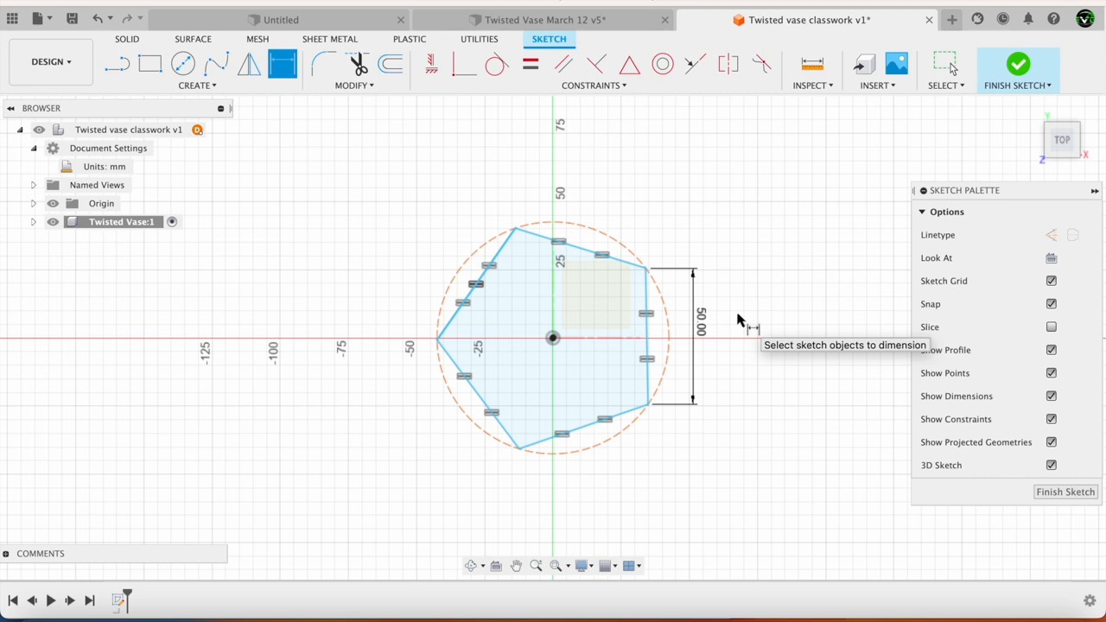
mouse_move(121, 277)
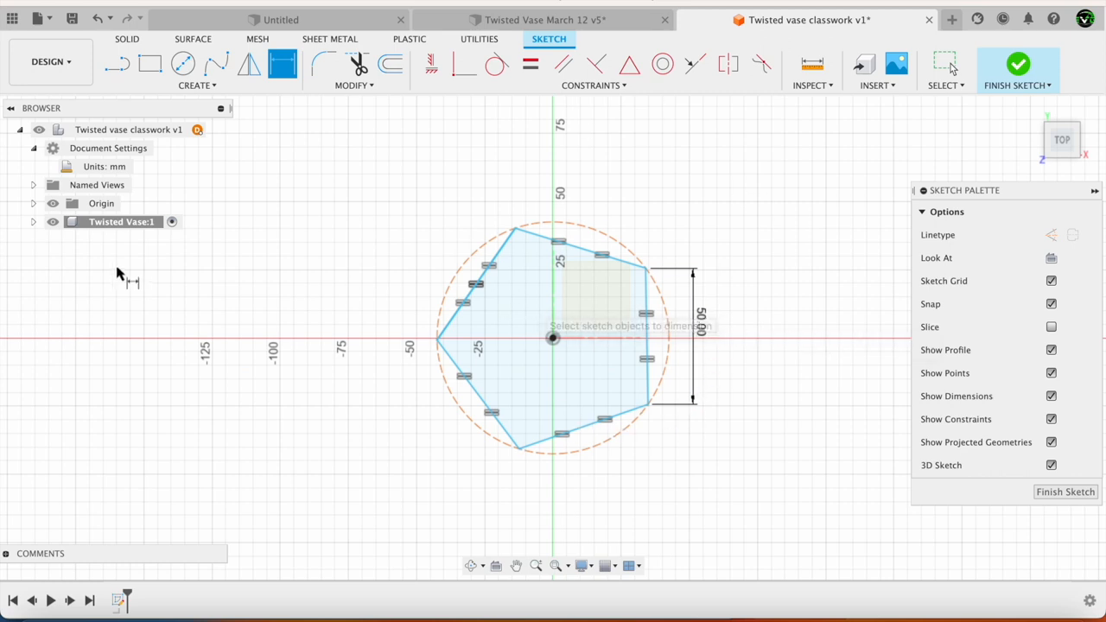
left_click(33, 222)
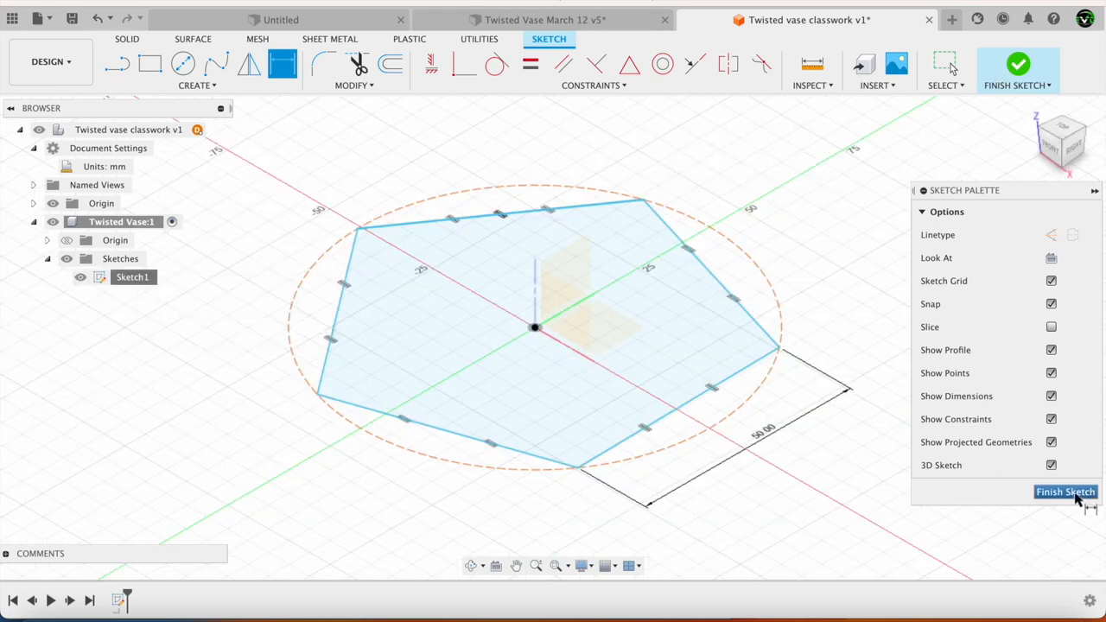
Finish Sketch1 and add an offset plane 60 mm above the profile.
left_click(1065, 492)
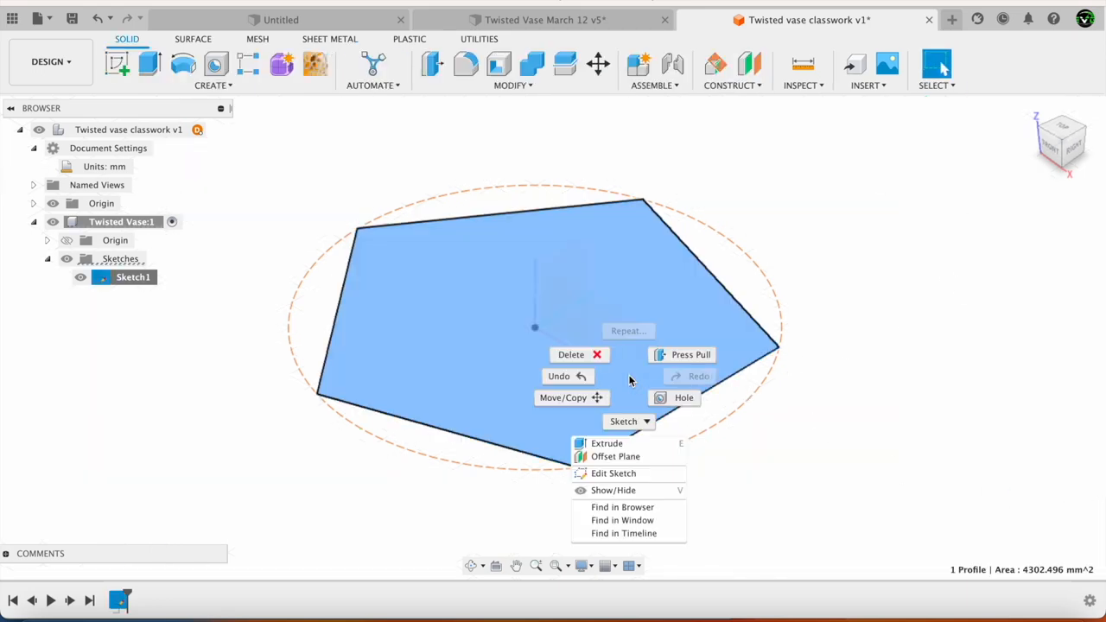
left_click(615, 456)
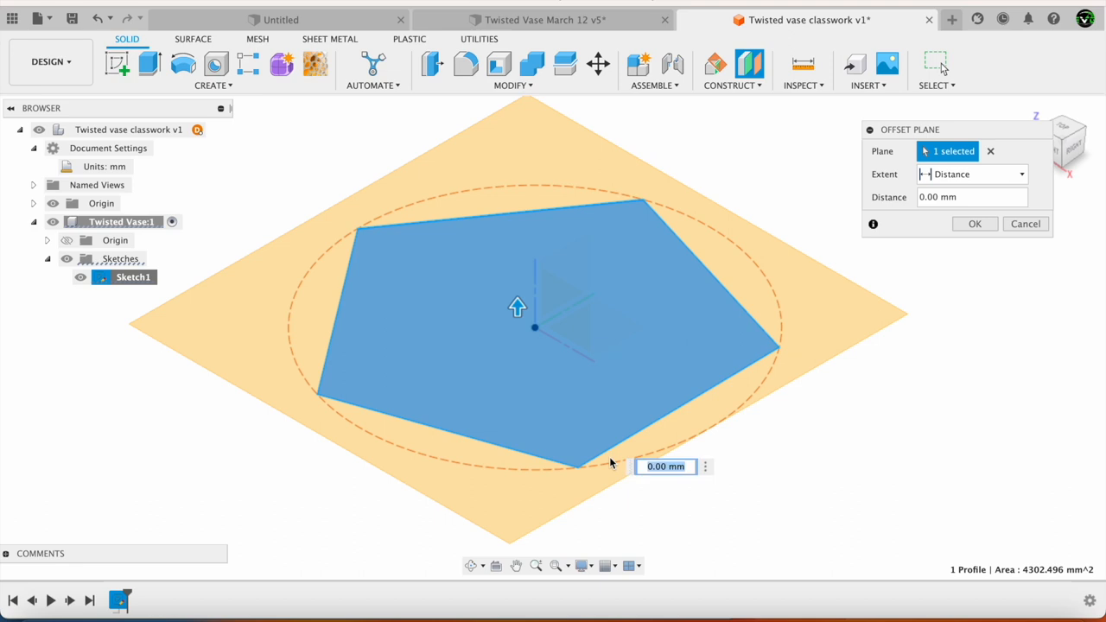
left_click(971, 196)
type("60")
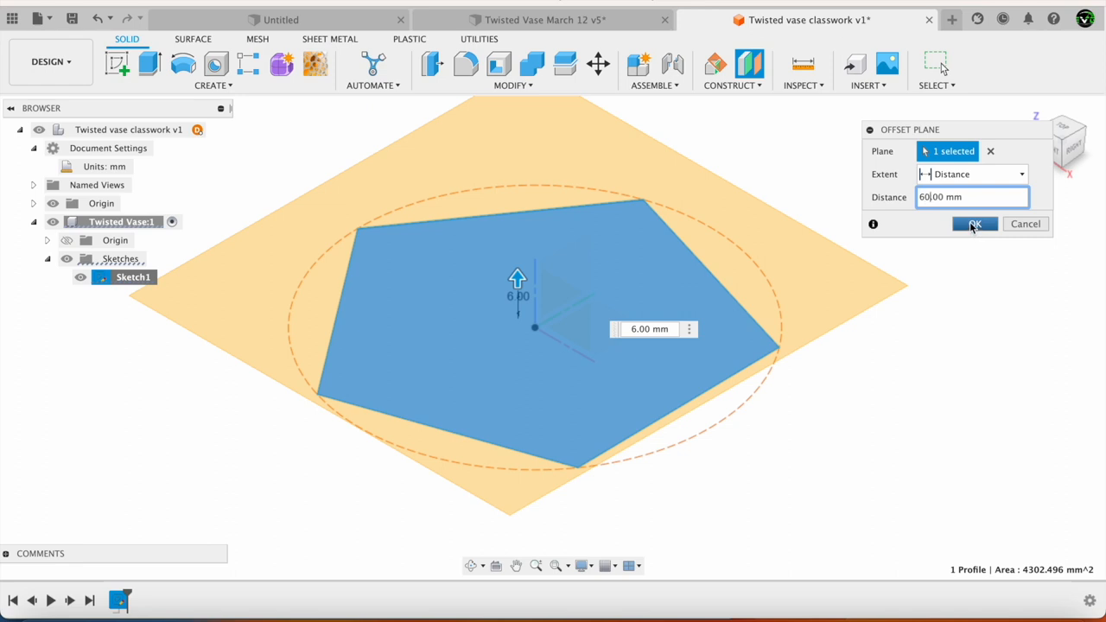
left_click(974, 224)
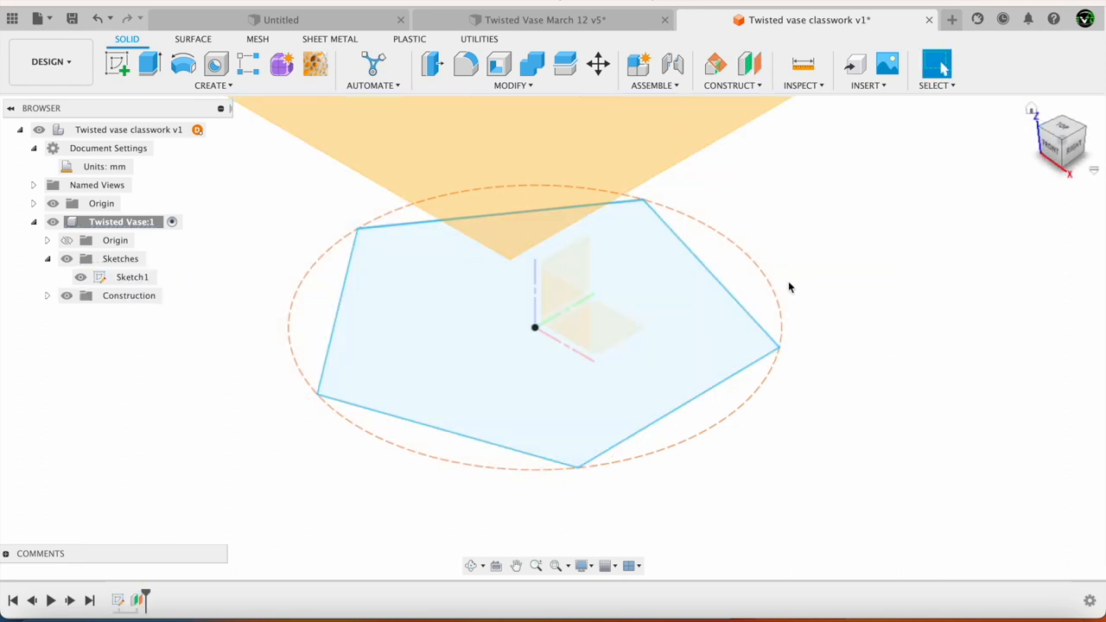
left_click(553, 565)
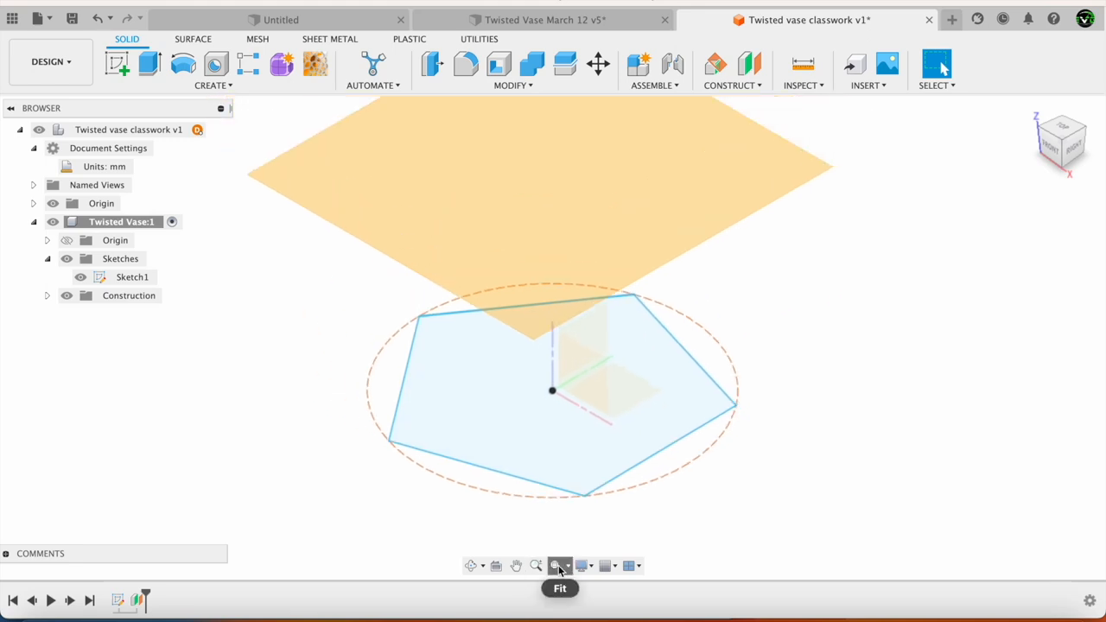
left_click(559, 565)
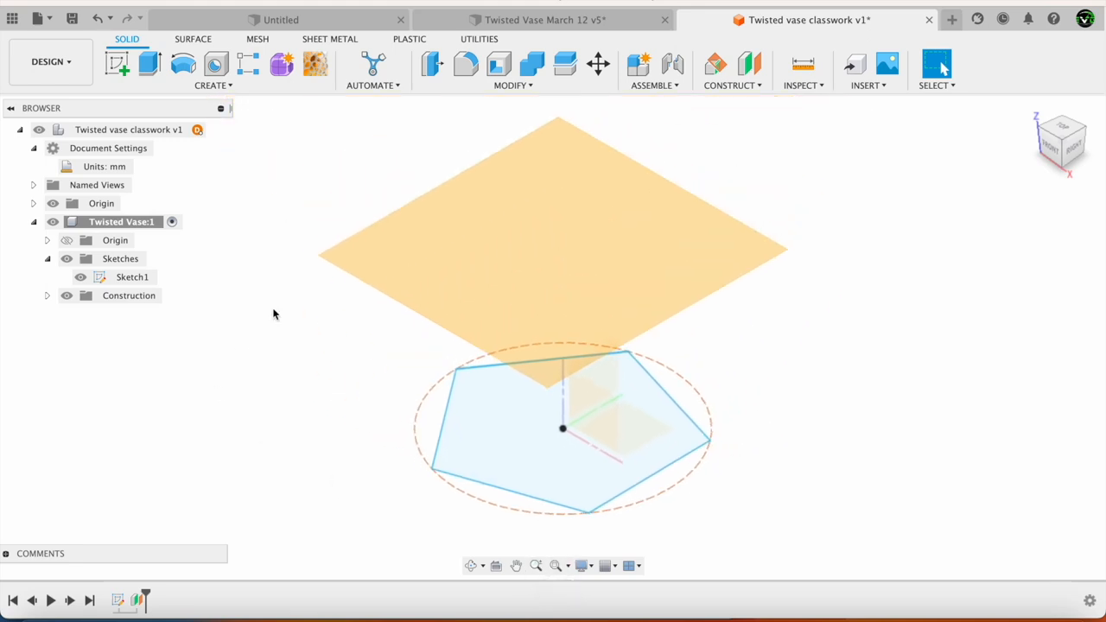
Change the upper pentagon's size dimension to 80 mm and hide Sketch1.
right_click(562, 259)
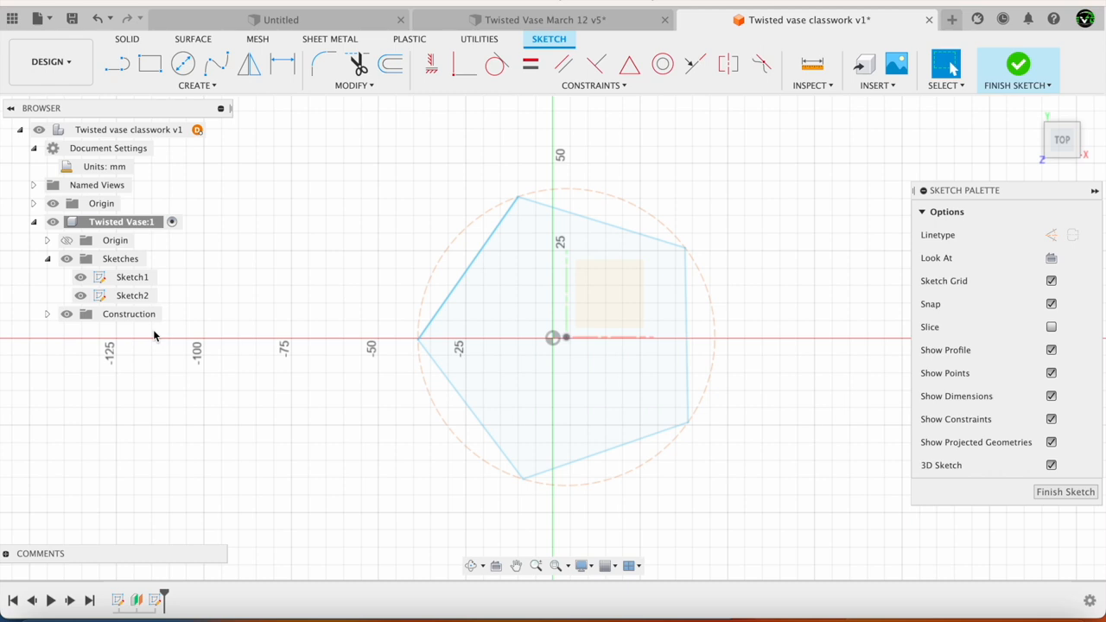
left_click(132, 276)
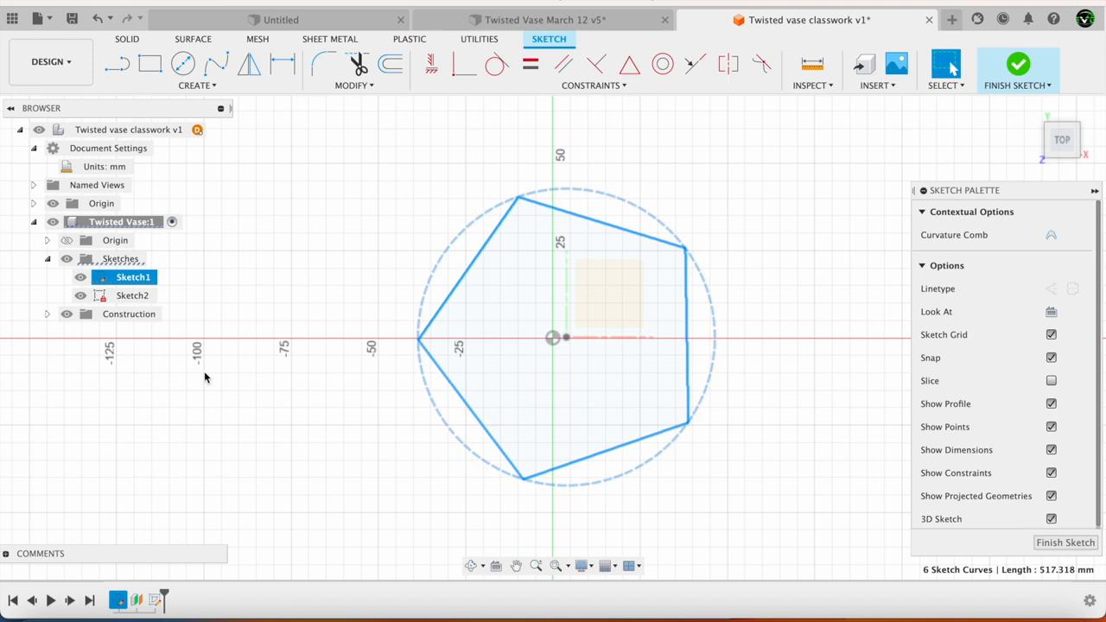
left_click(132, 296)
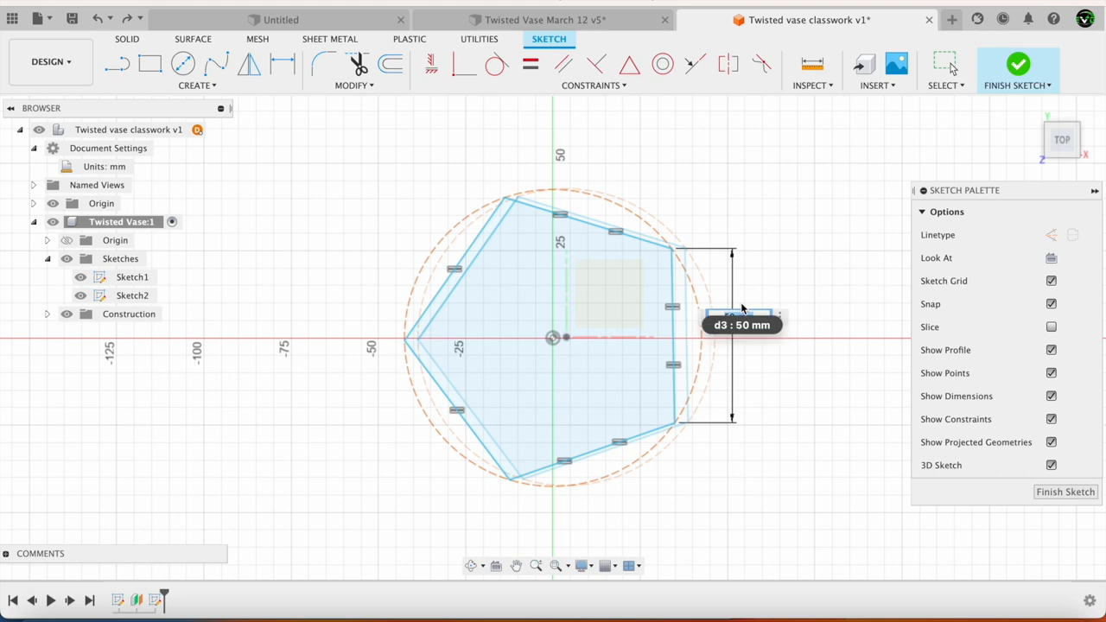
double_click(741, 323)
type("80")
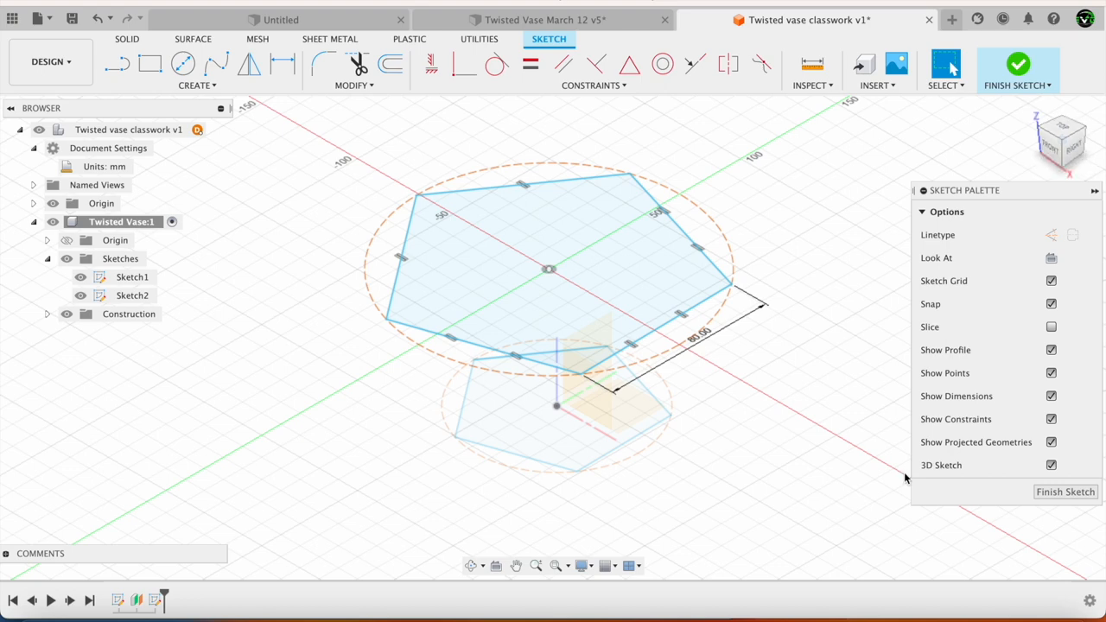
left_click(132, 294)
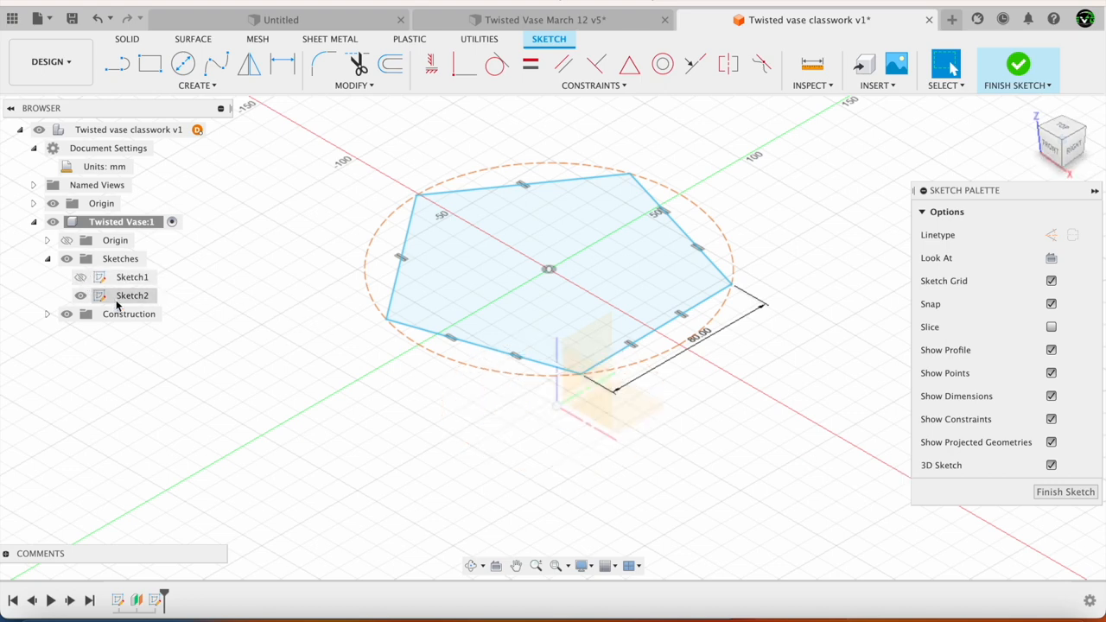
Rotate Sketch2's 80 mm polygon 30° about the Z axis and view from Top.
left_click(132, 295)
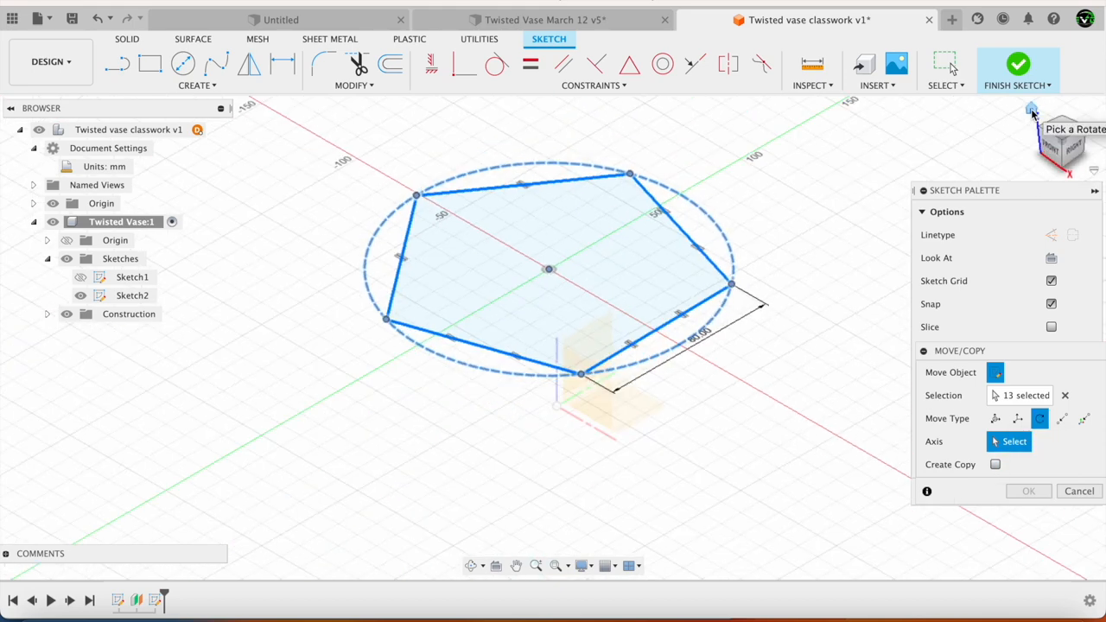
mouse_move(1024, 440)
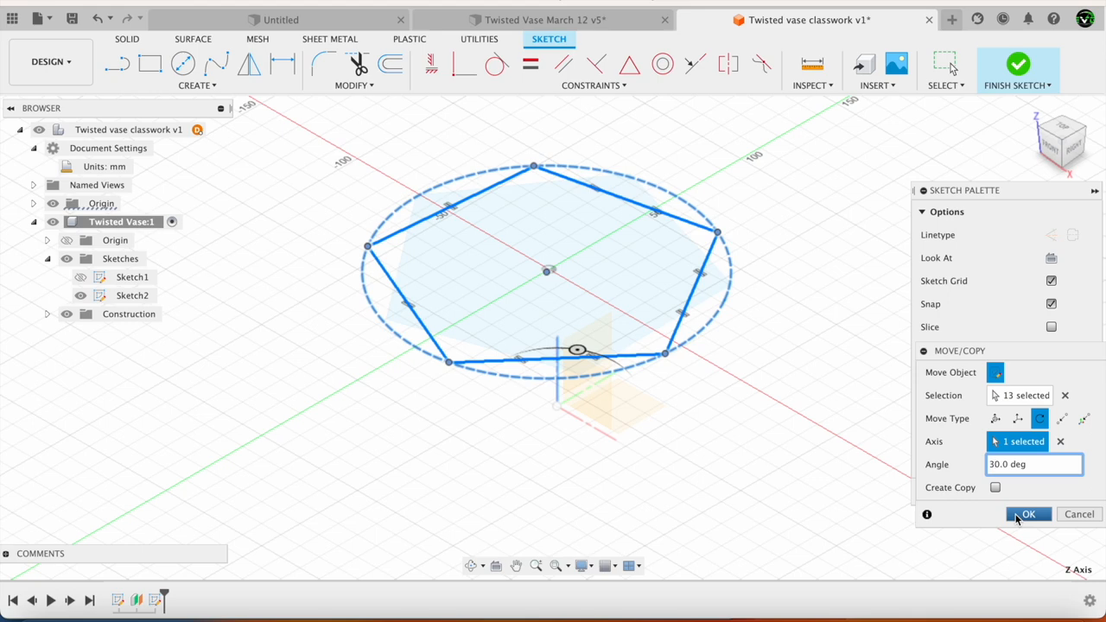
left_click(1028, 514)
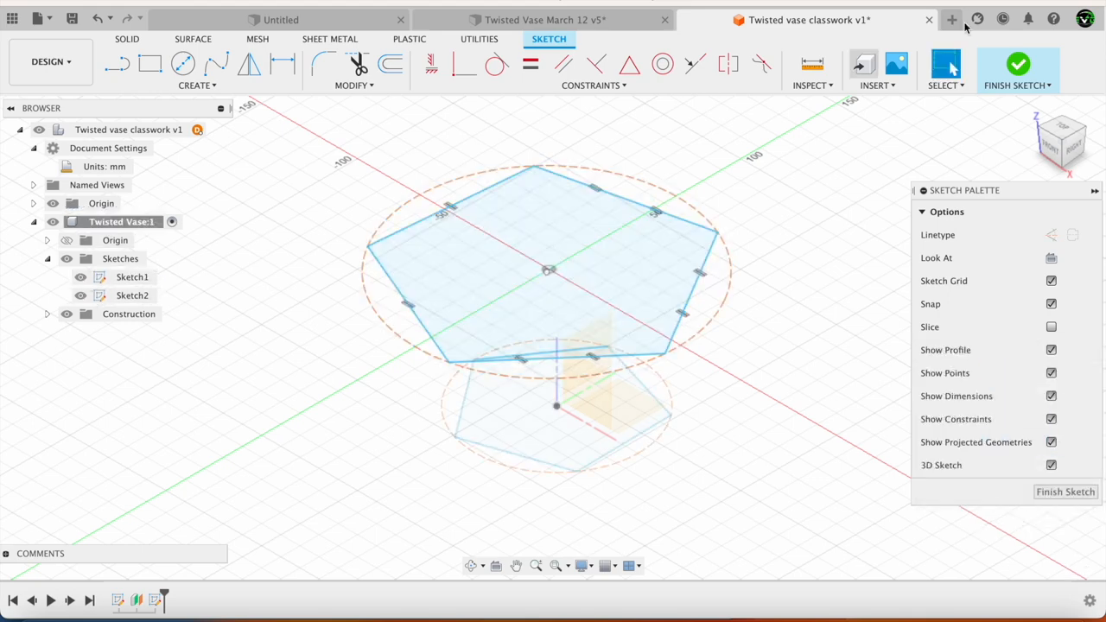
left_click(1060, 139)
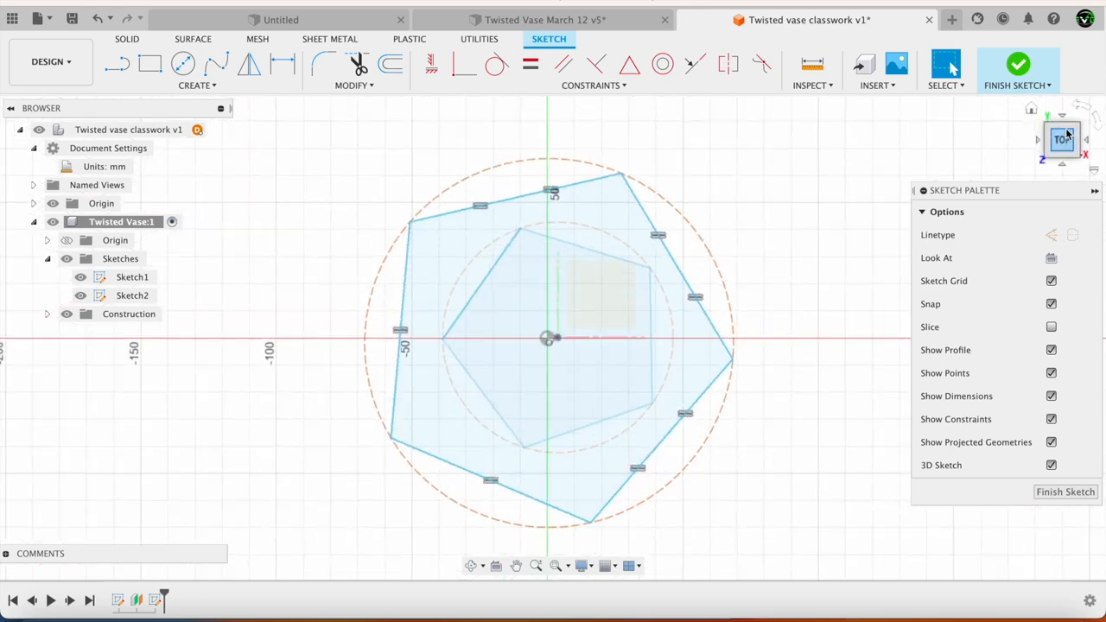
mouse_move(1058, 131)
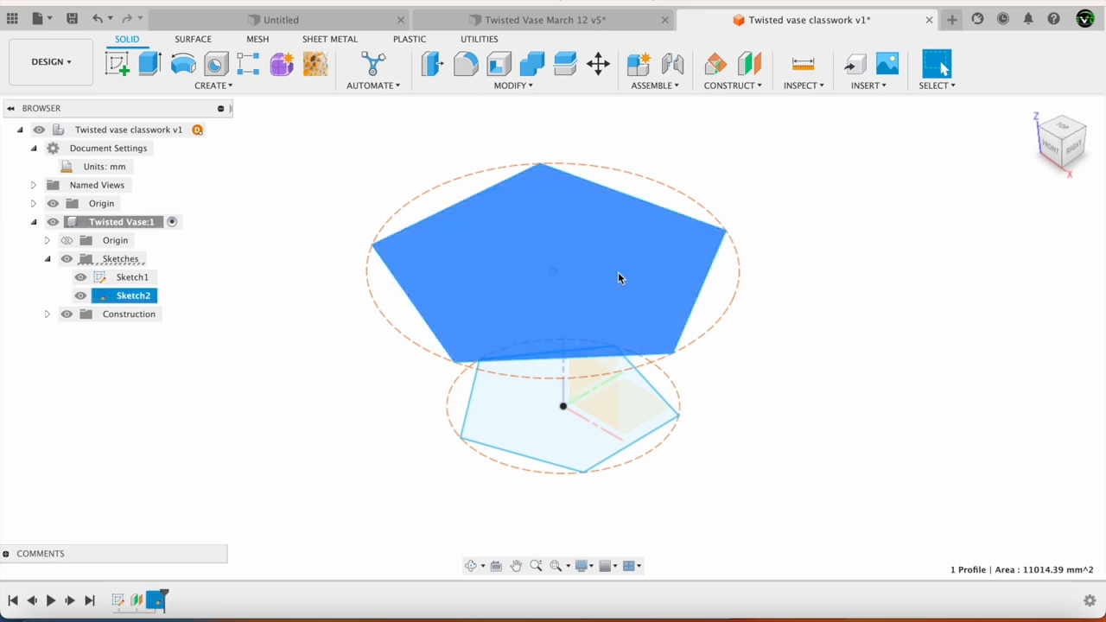
Offset a plane above the Sketch2 pentagon profile and start a new sketch on it.
right_click(618, 278)
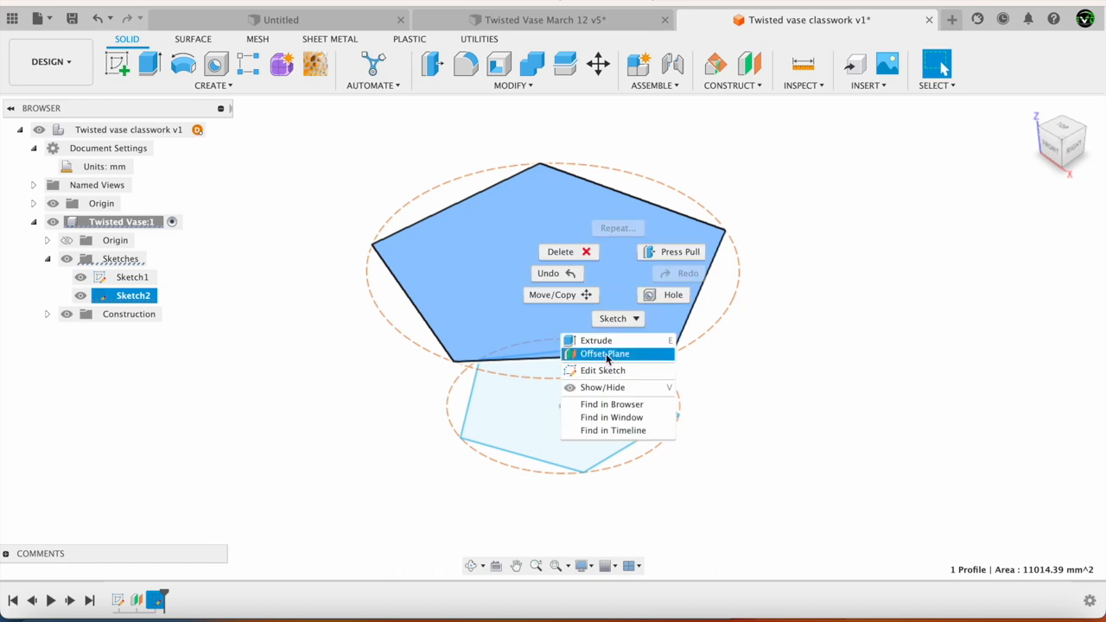
left_click(605, 353)
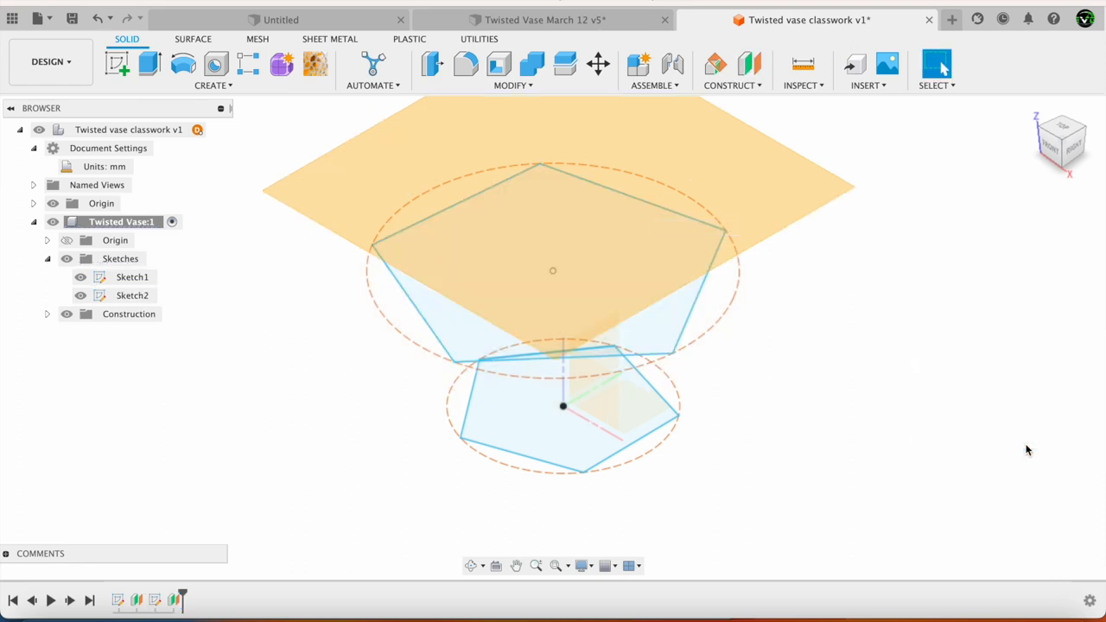
right_click(553, 270)
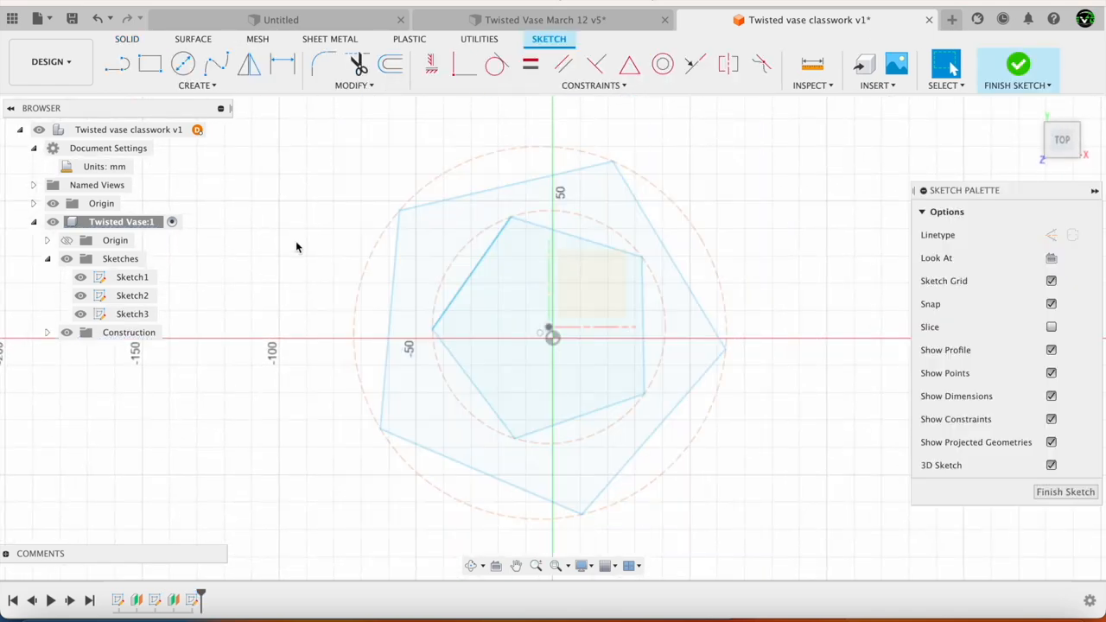
Finish Sketch3's 50 mm pentagon, reopen Sketch3 for editing, and finish it again.
left_click(80, 296)
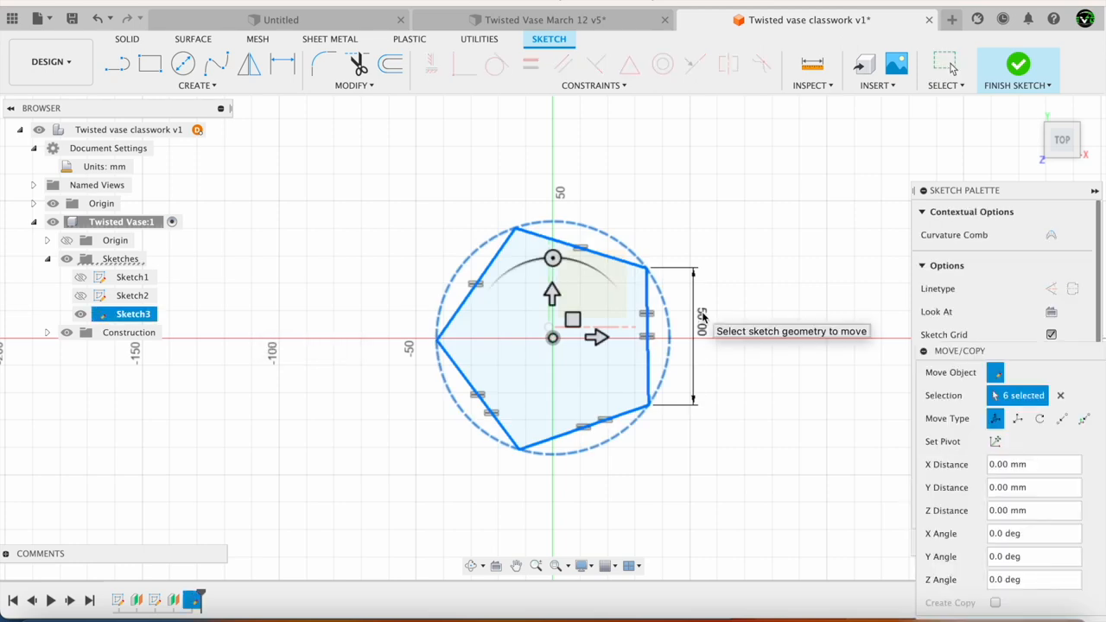
mouse_move(1030, 113)
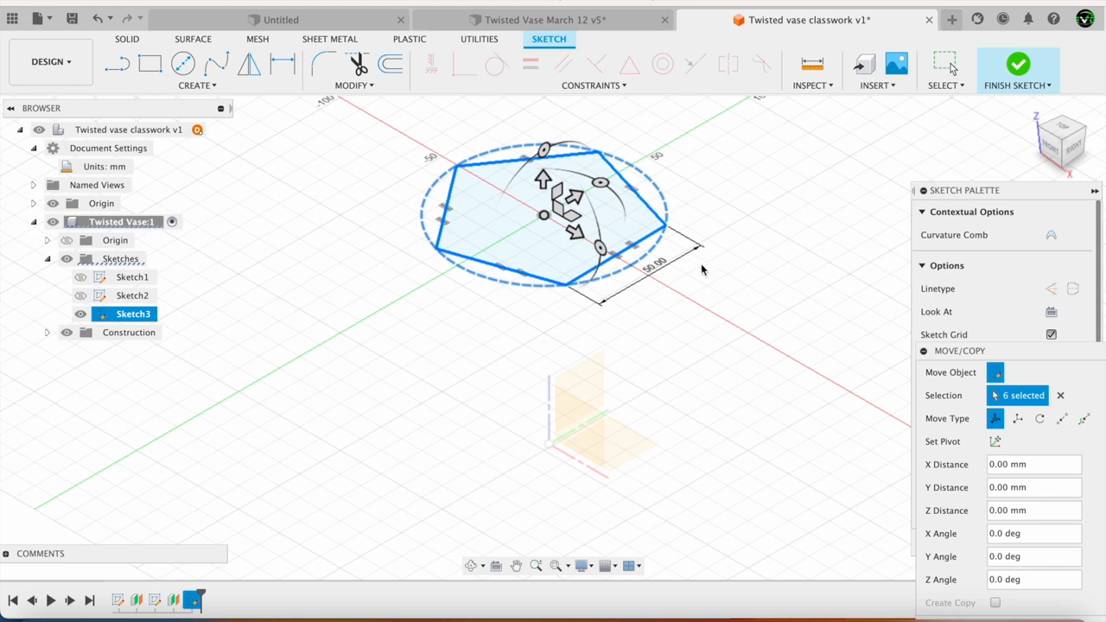
mouse_move(818, 482)
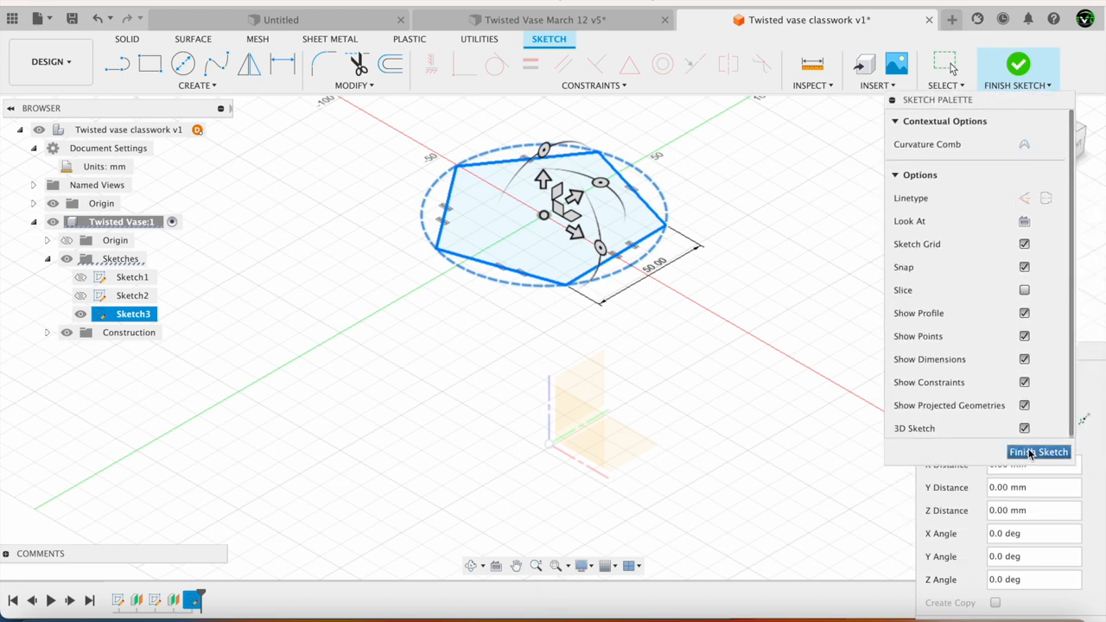
left_click(1037, 452)
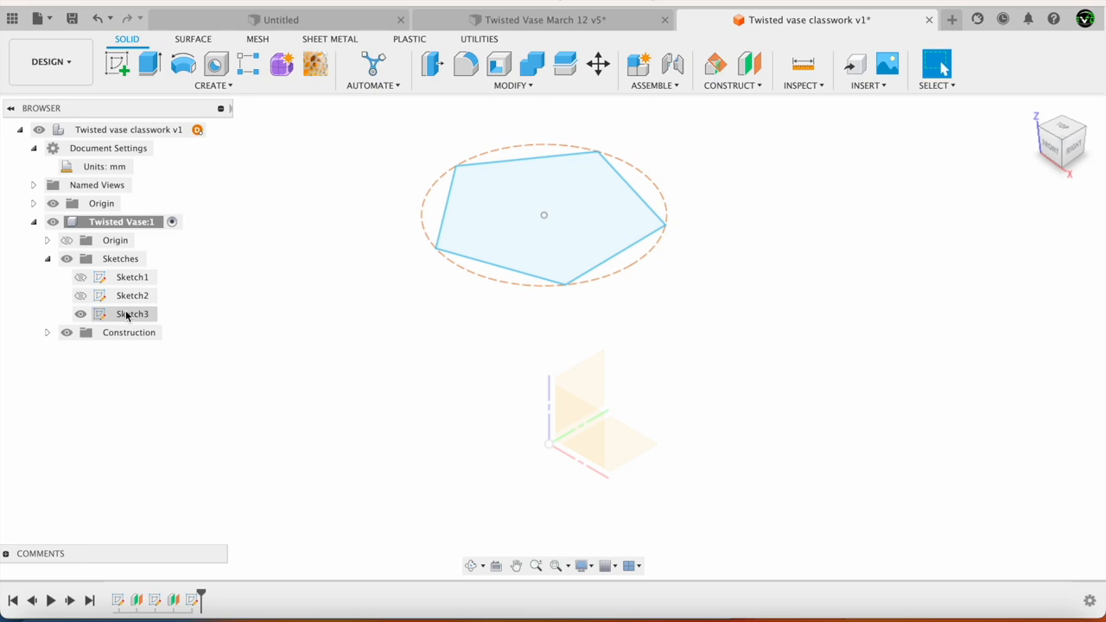
right_click(132, 313)
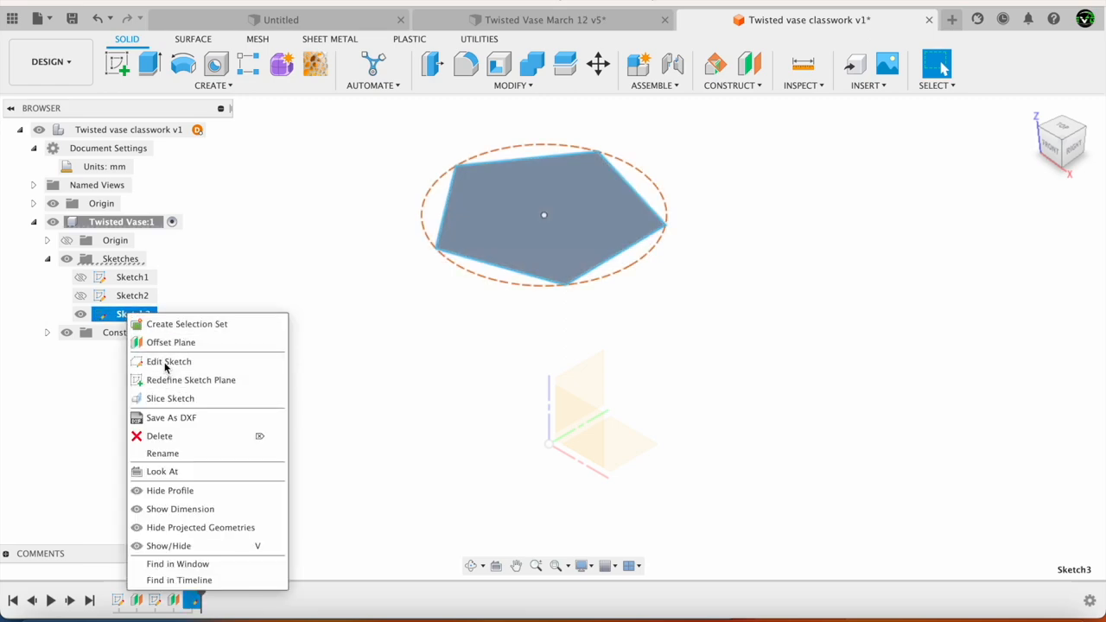
left_click(169, 361)
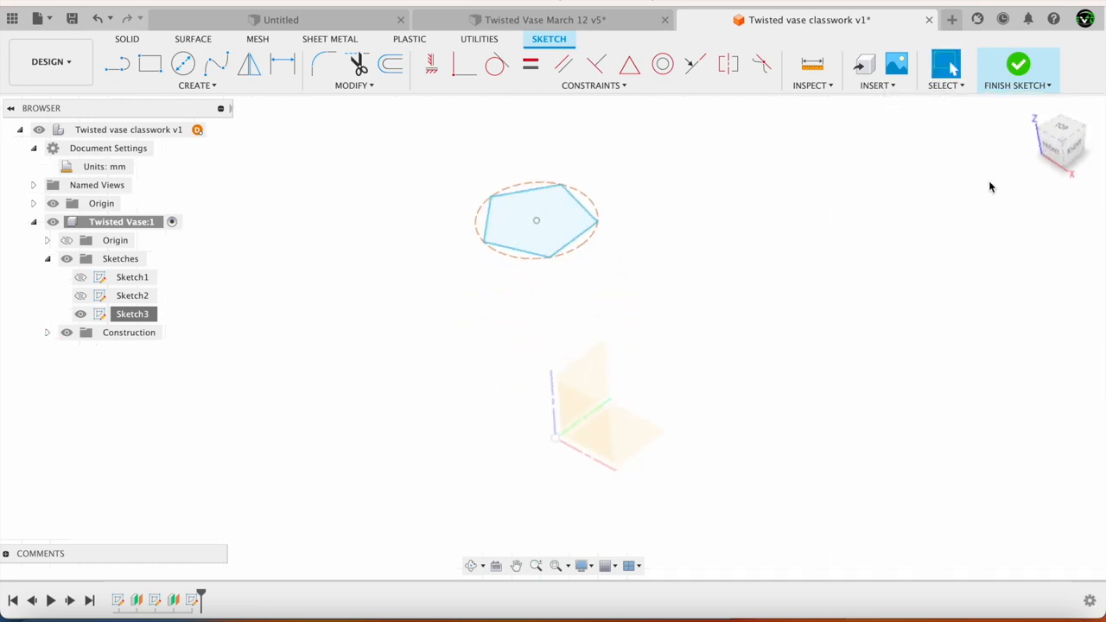
left_click(1017, 69)
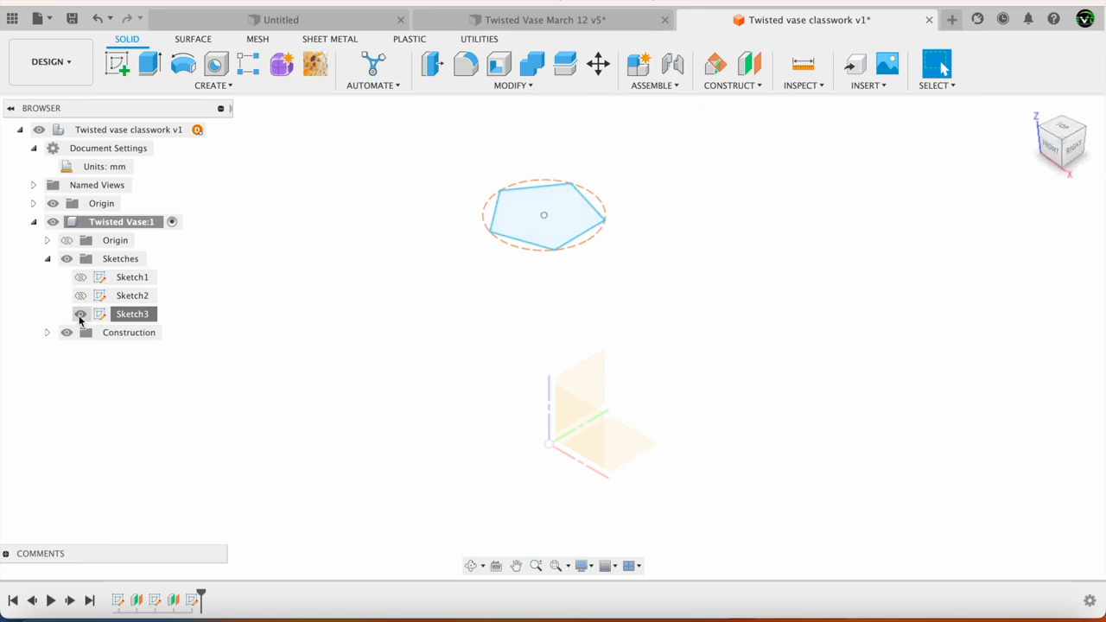
Unhide Sketch2 and Sketch1, then add Plane3 offset 40 mm above Sketch3's pentagon.
left_click(81, 276)
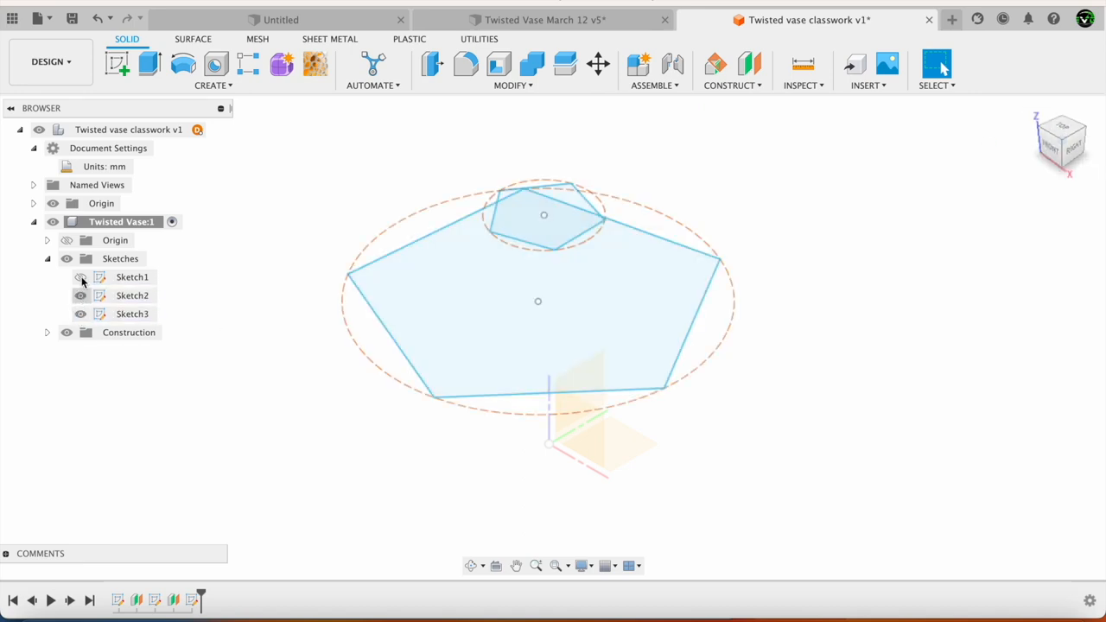
left_click(81, 276)
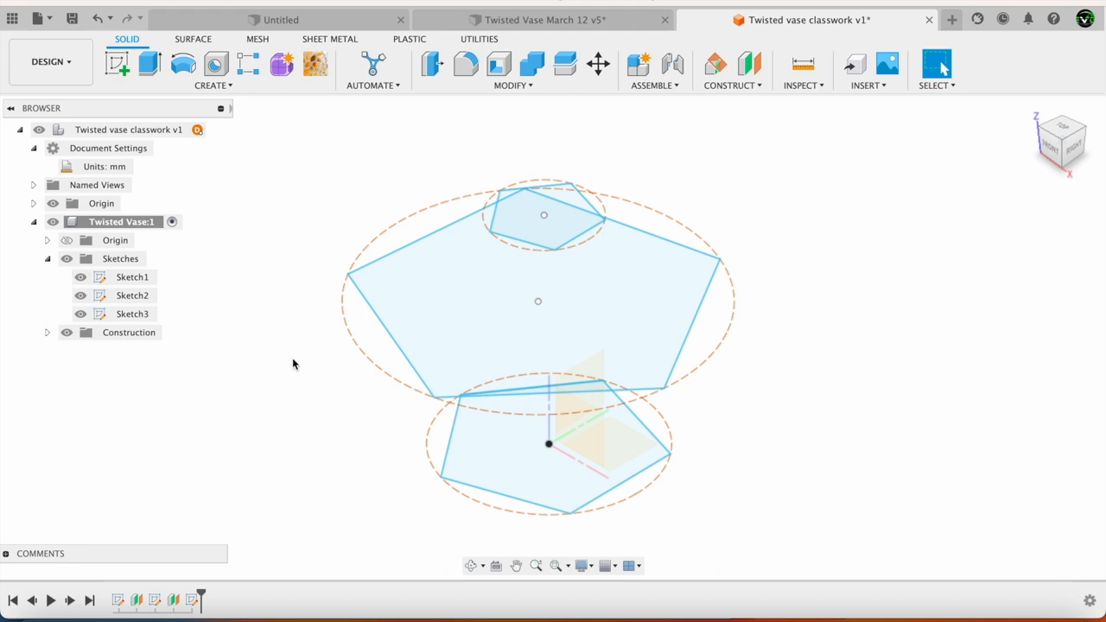
right_click(543, 214)
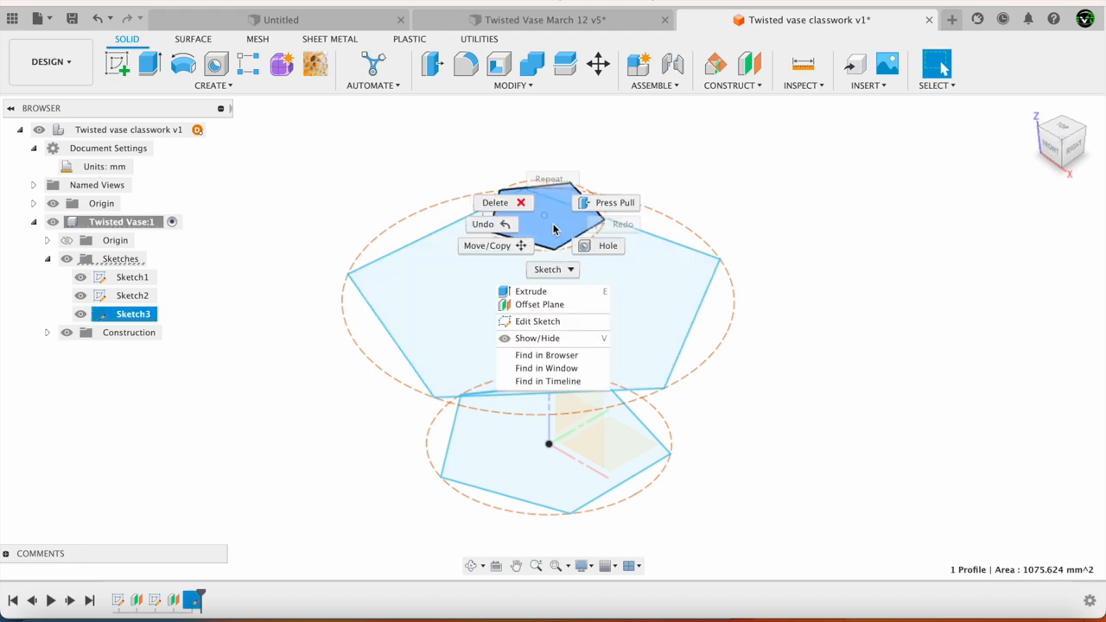
left_click(539, 304)
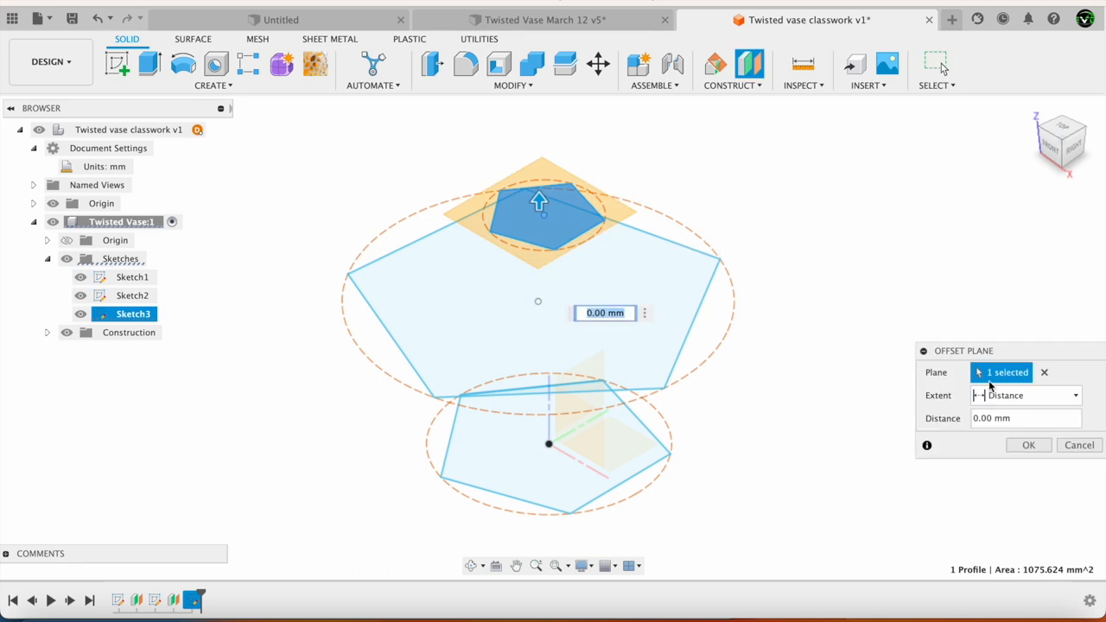
left_click(1023, 418)
type("40")
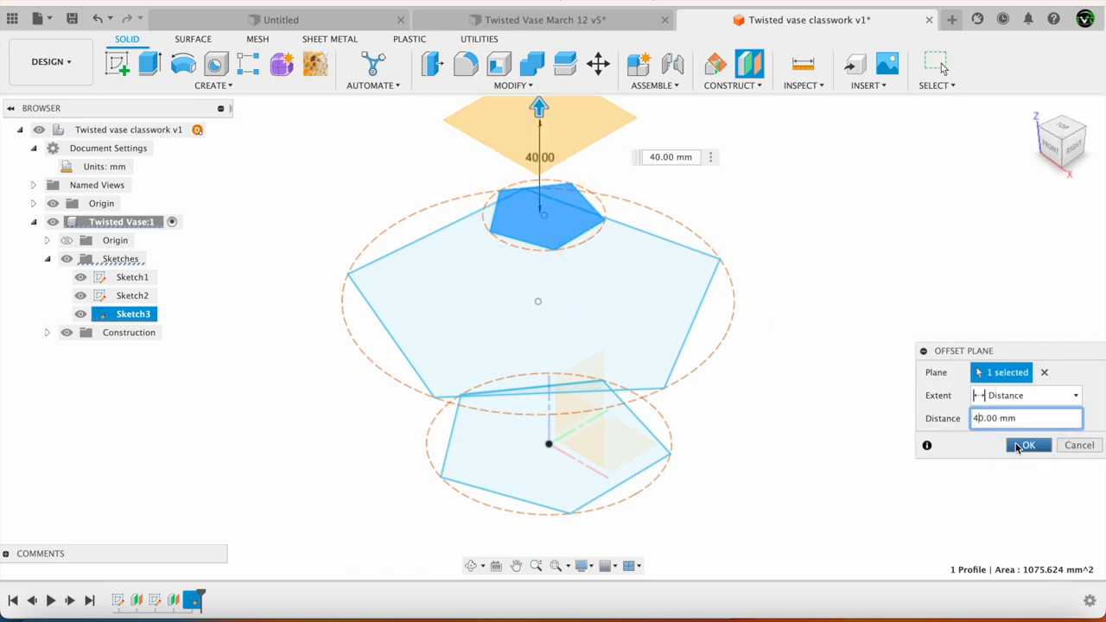
left_click(1027, 444)
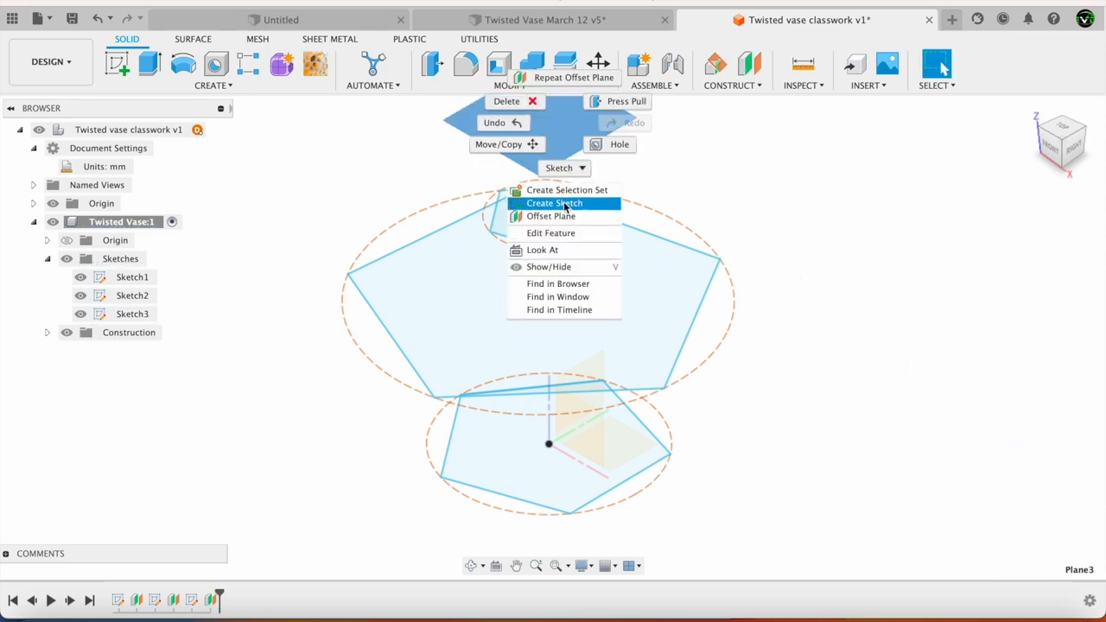
Start Sketch4 on Plane3, select its six pentagon curves, and bring up Move/Copy.
left_click(553, 203)
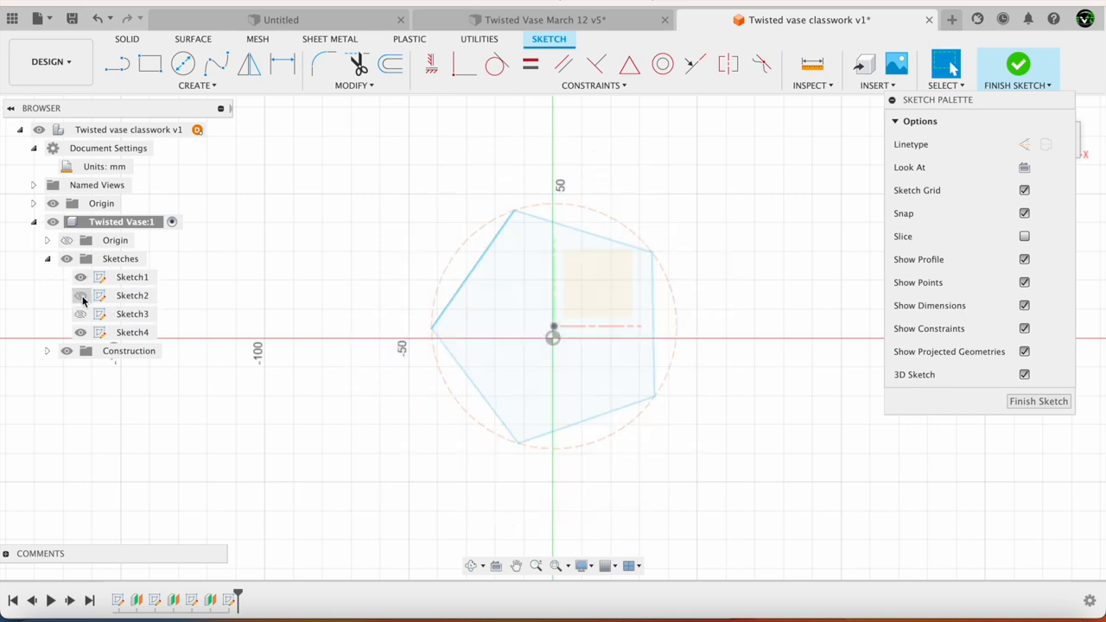
left_click(132, 277)
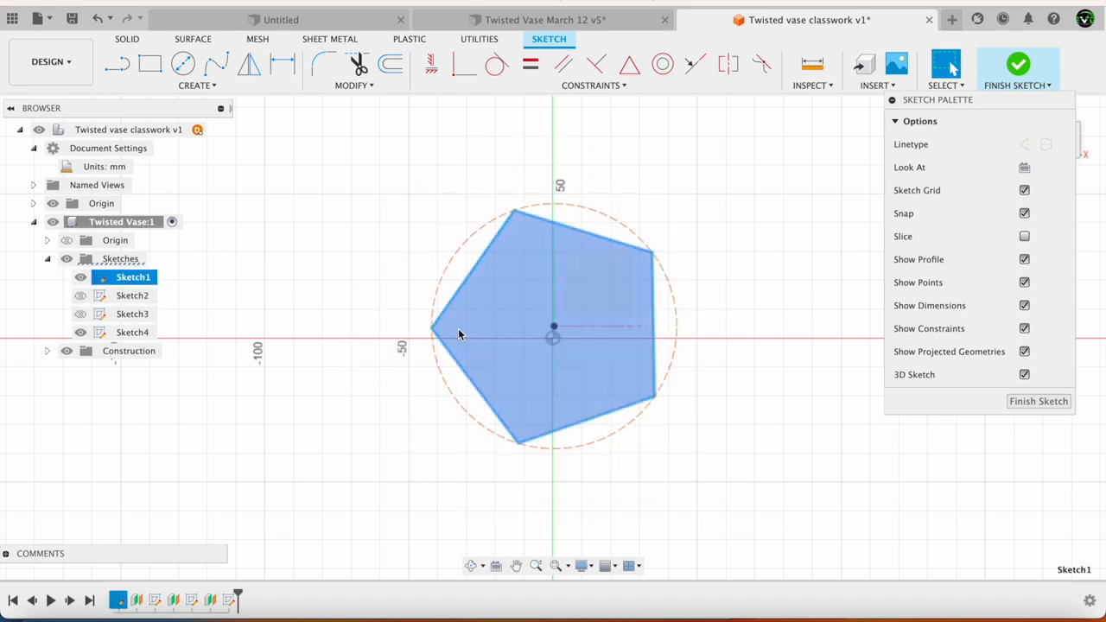
left_click(474, 272)
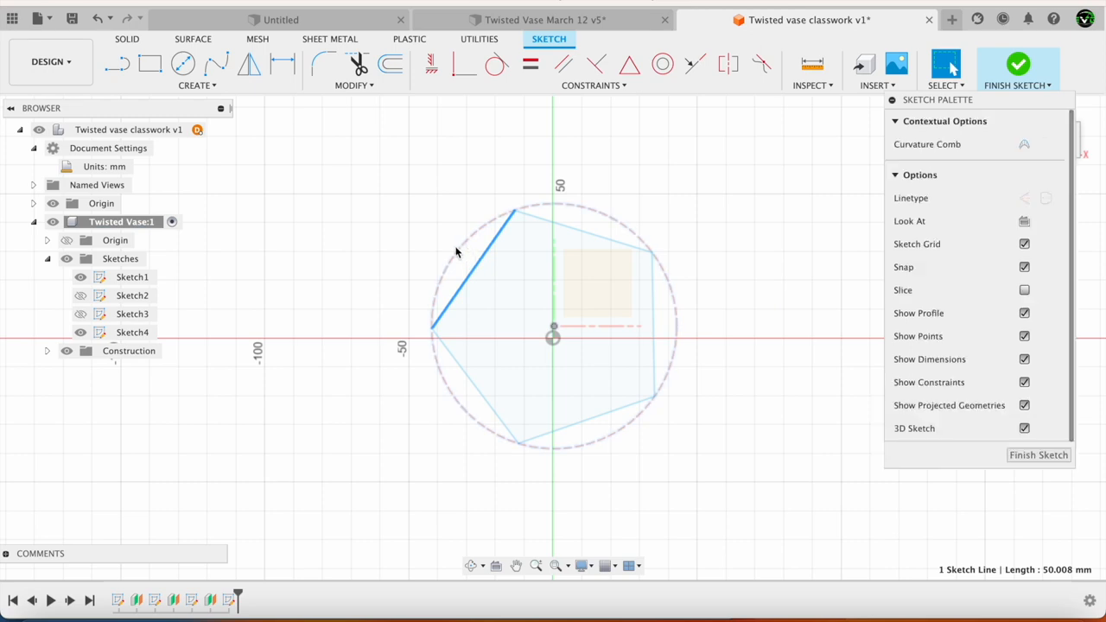
left_click(133, 276)
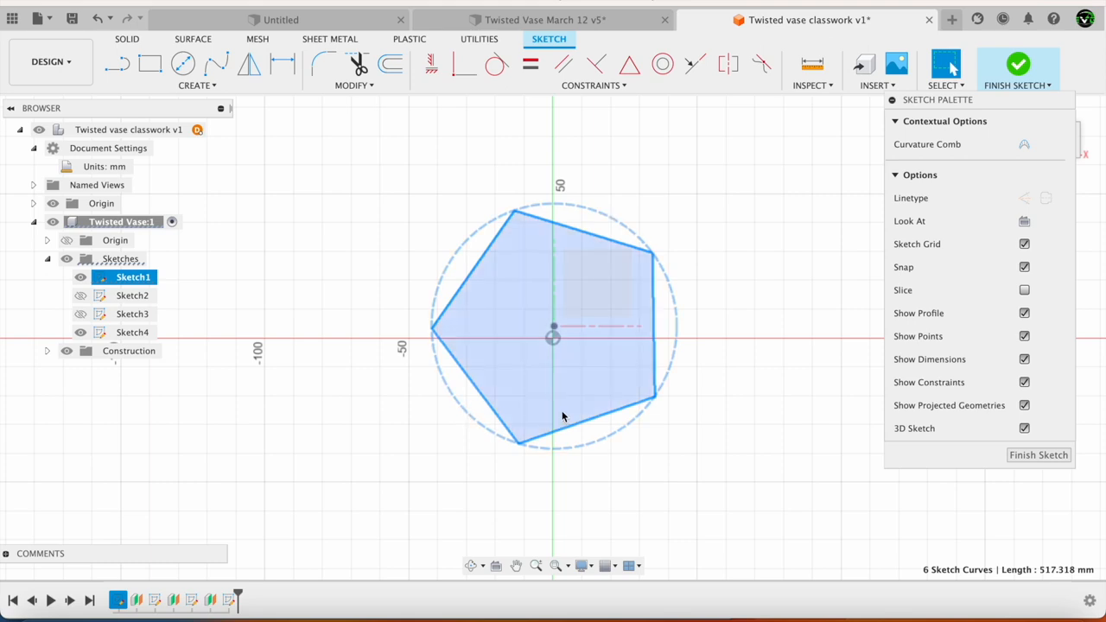
left_click(133, 332)
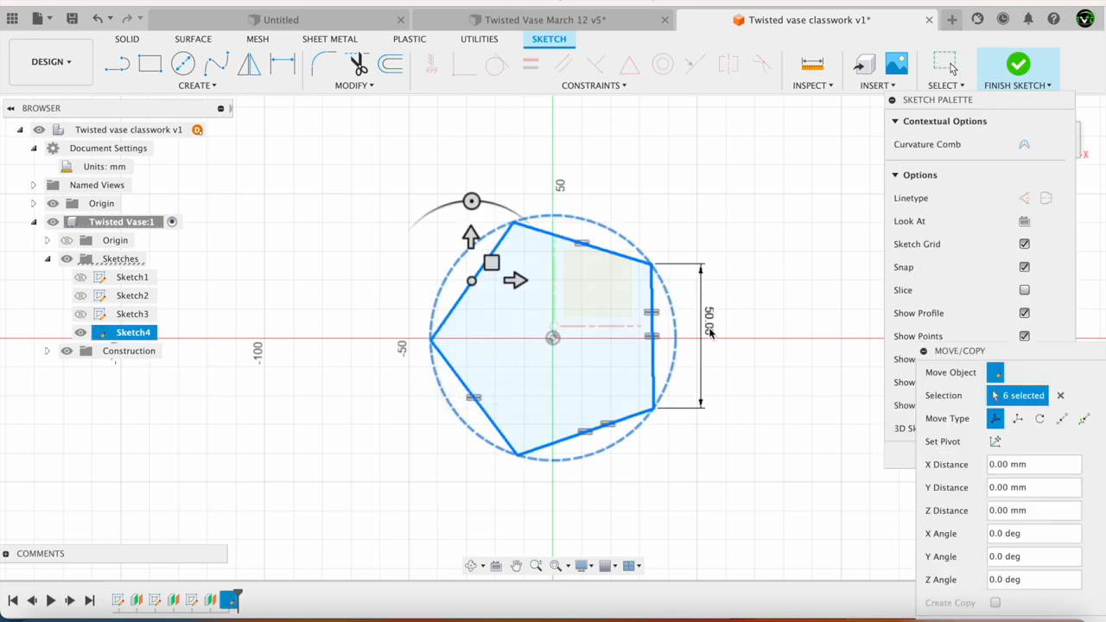
mouse_move(711, 328)
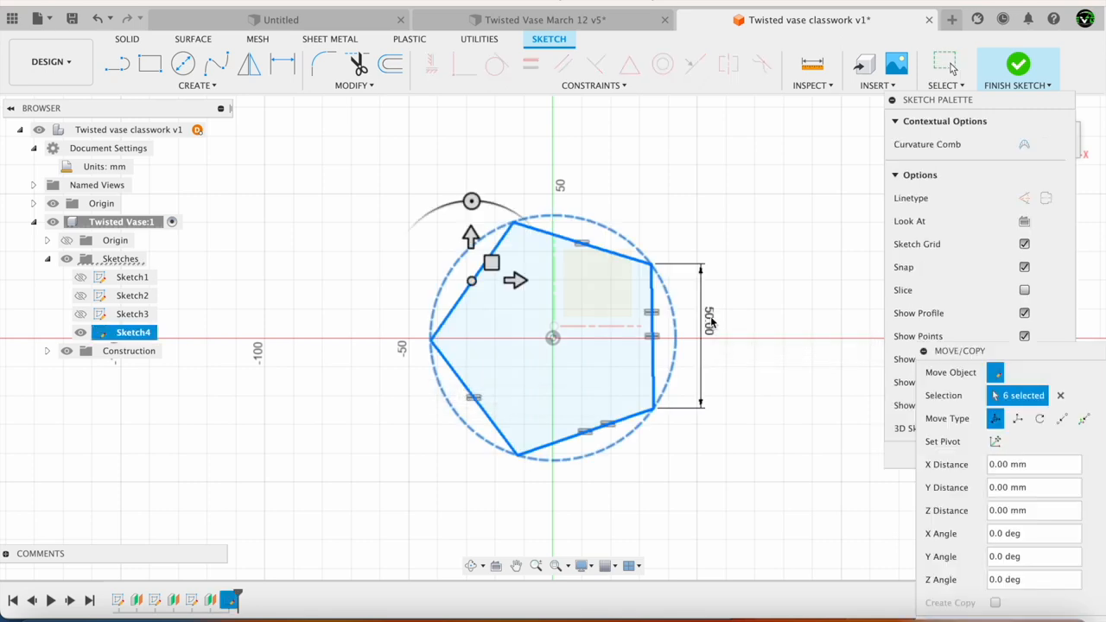
mouse_move(708, 324)
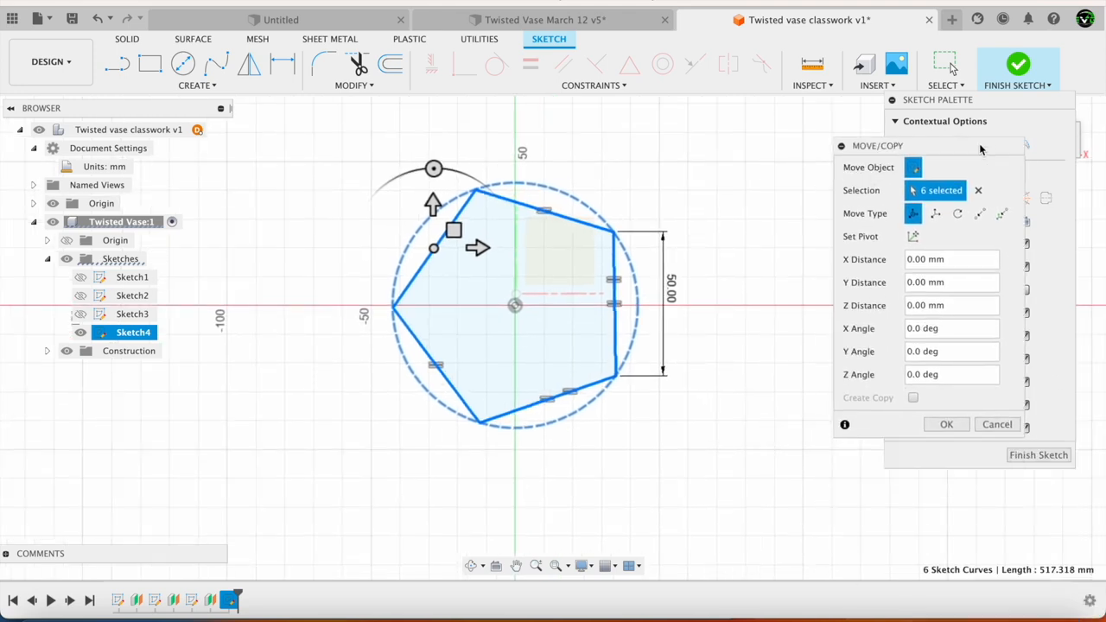
Cancel the move, edit the 40 mm pentagon sketch, and rotate it about the Z axis.
left_click(945, 424)
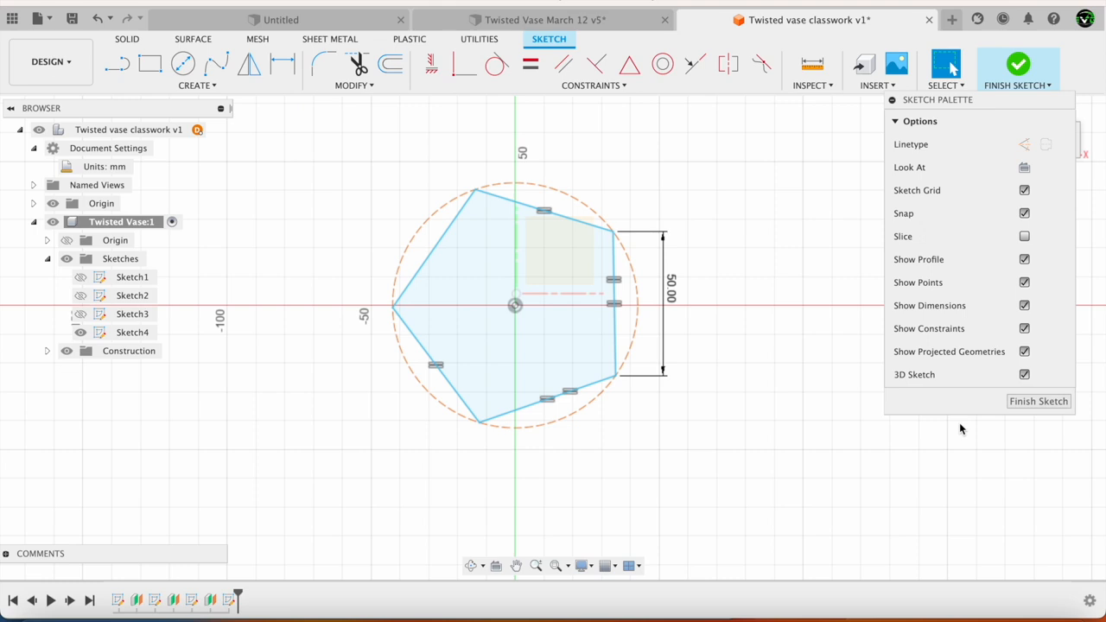
double_click(671, 288)
type("40")
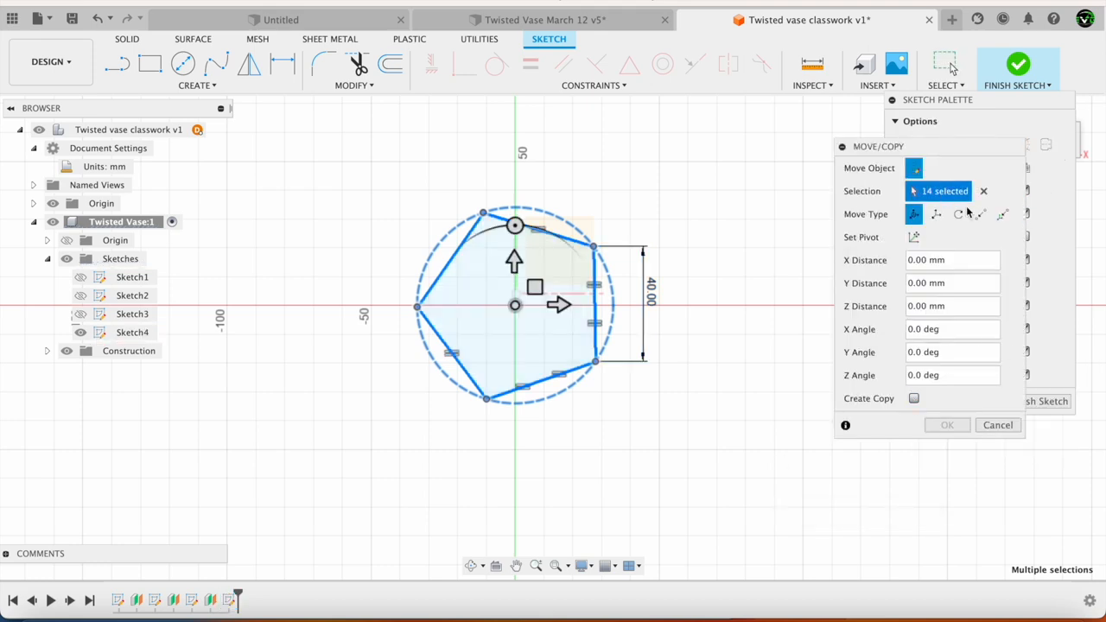
left_click(957, 213)
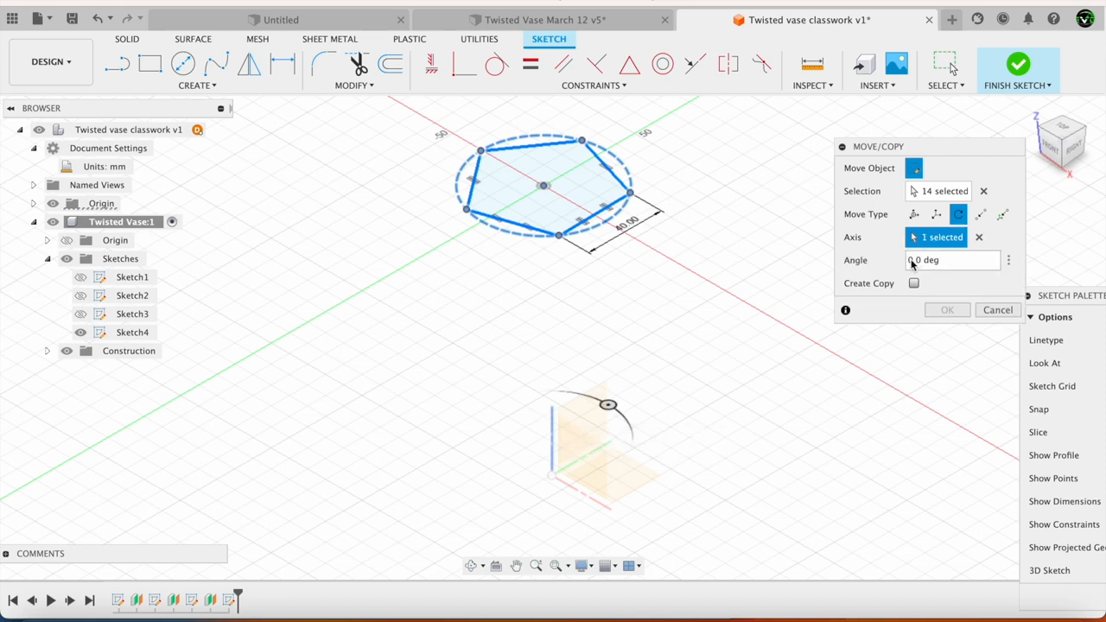
left_click(950, 260)
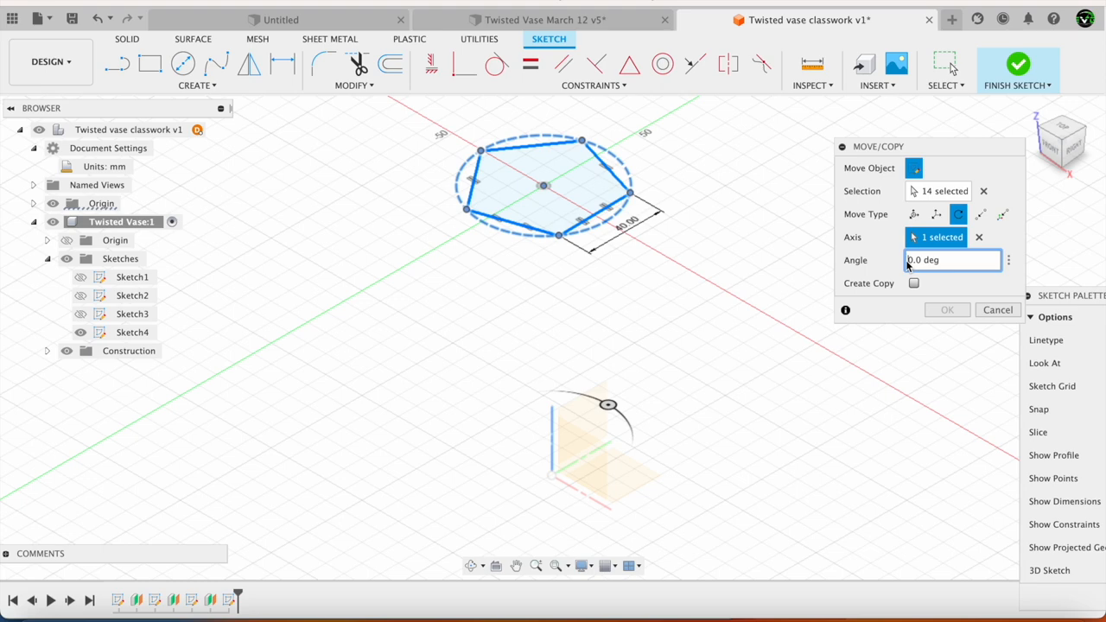
left_click(946, 309)
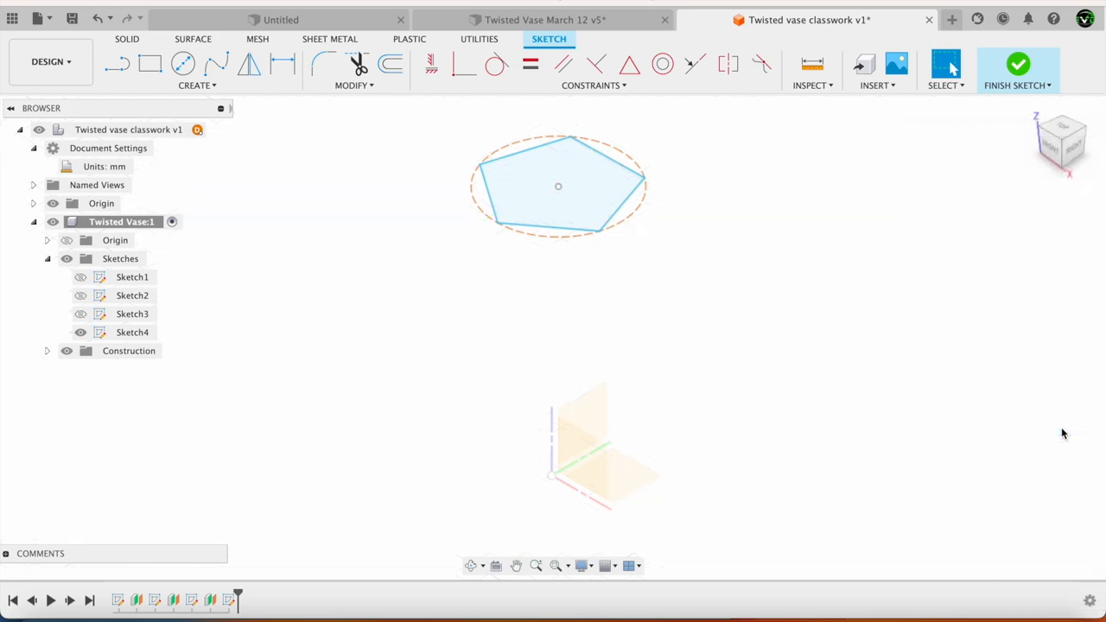
Show and edit Sketch3, rotate its 25 mm pentagon about Z, and unhide the other sketches.
left_click(1017, 69)
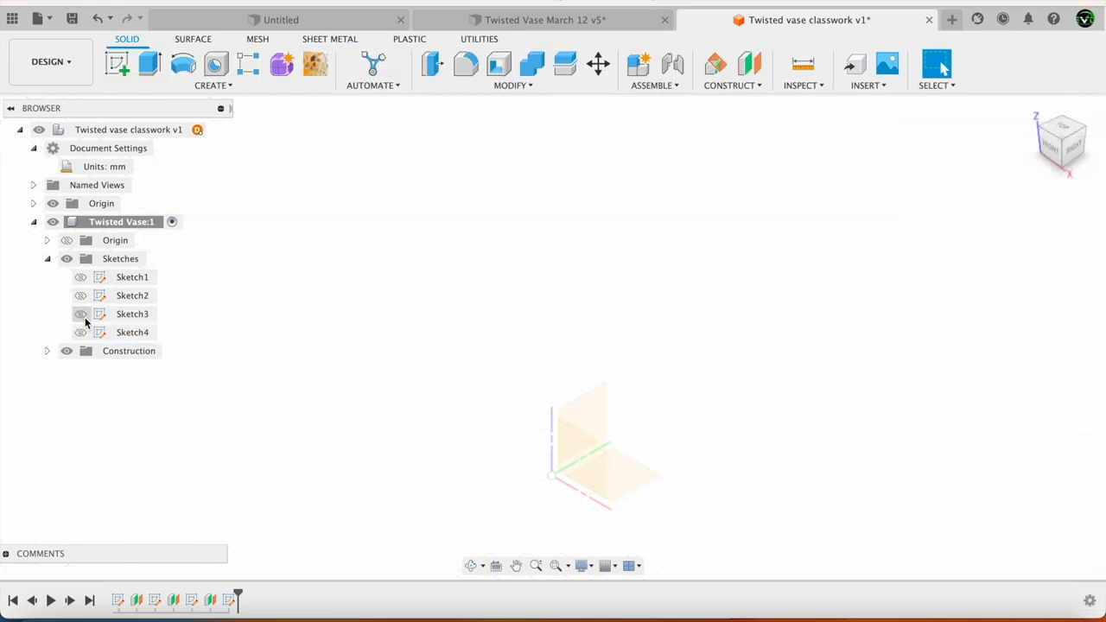
left_click(80, 313)
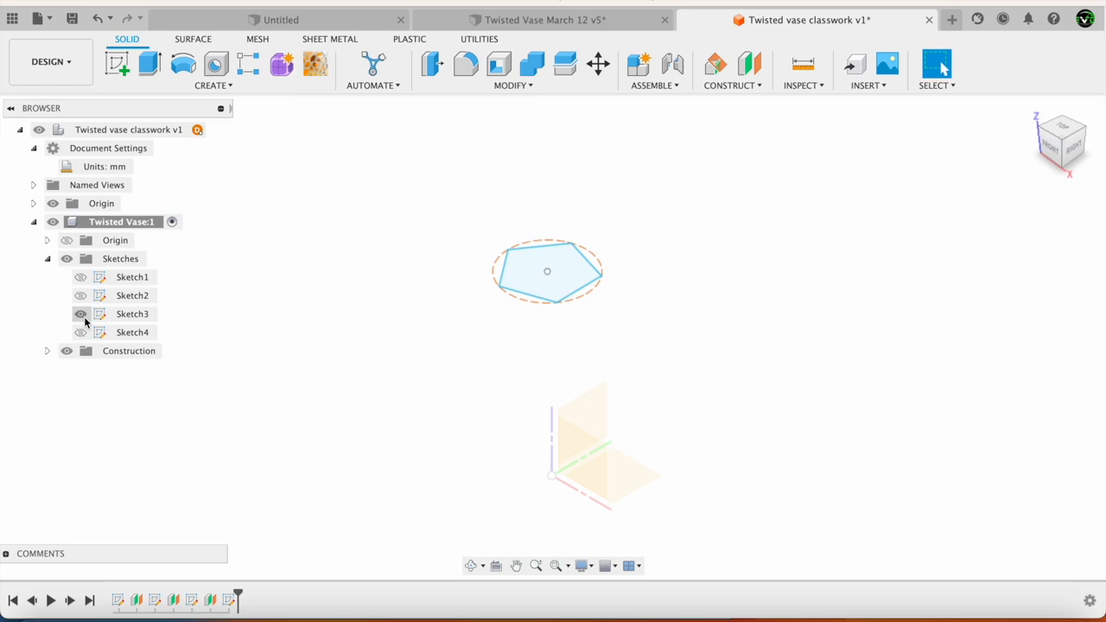
left_click(132, 313)
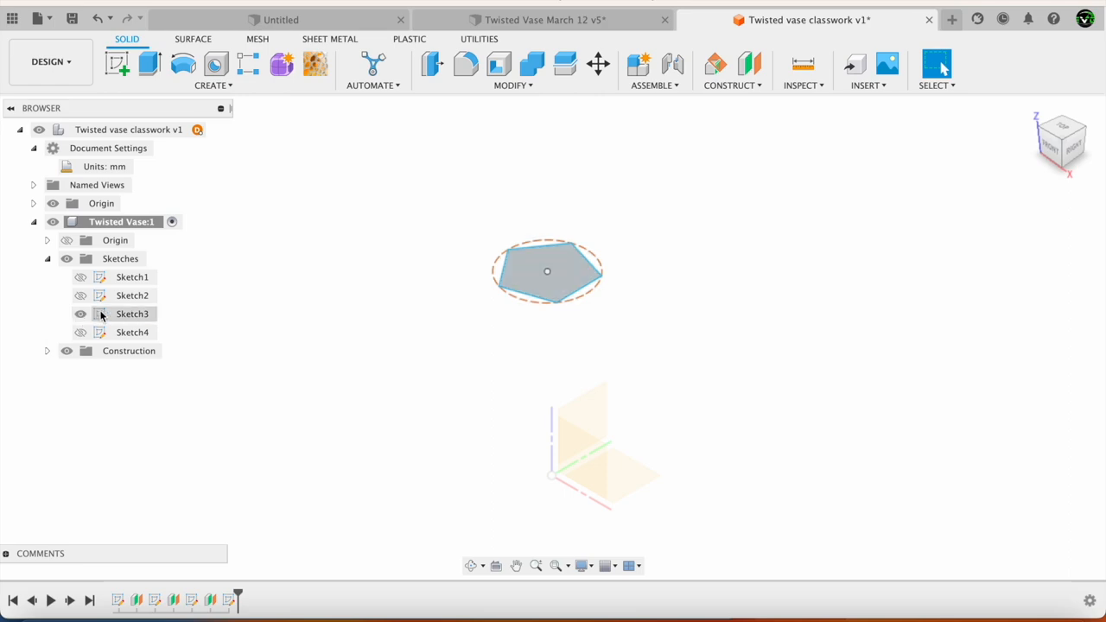
double_click(132, 314)
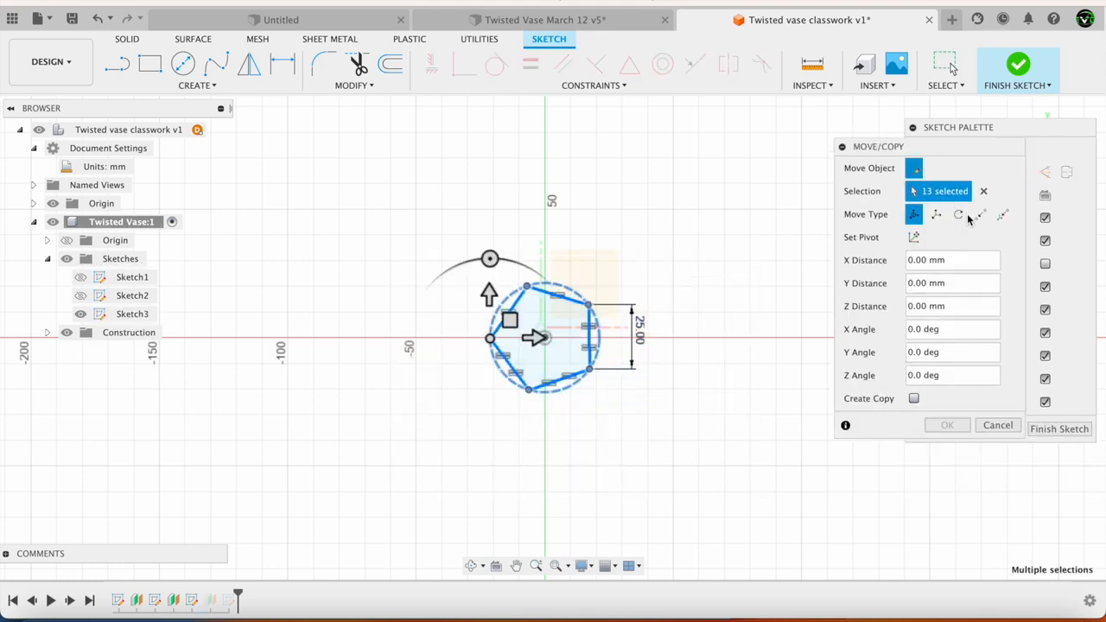
left_click(957, 214)
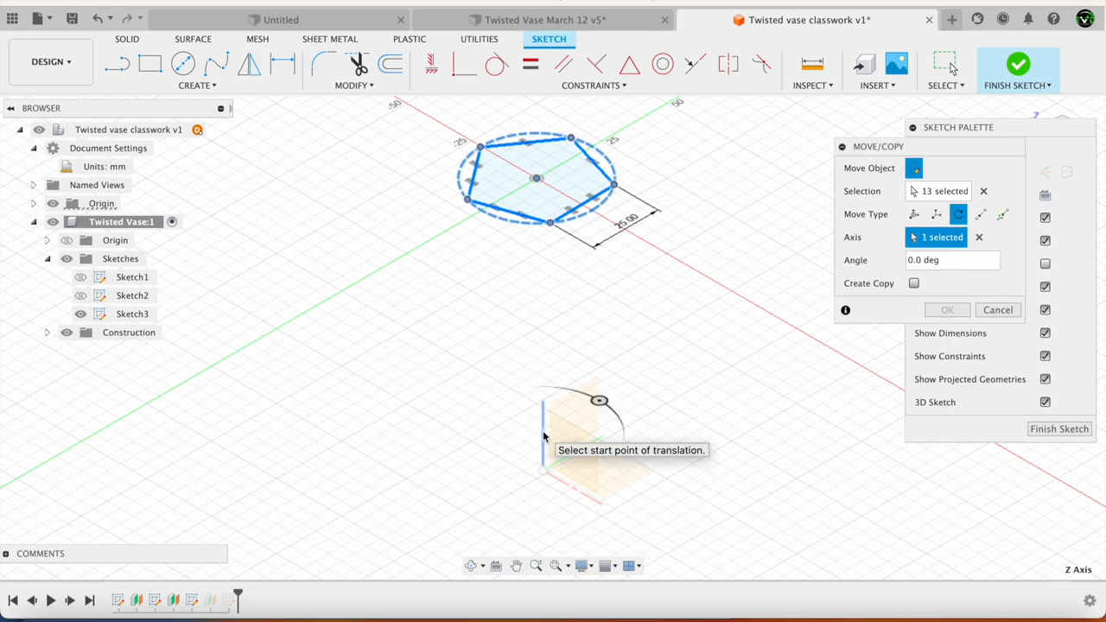
left_click(950, 260)
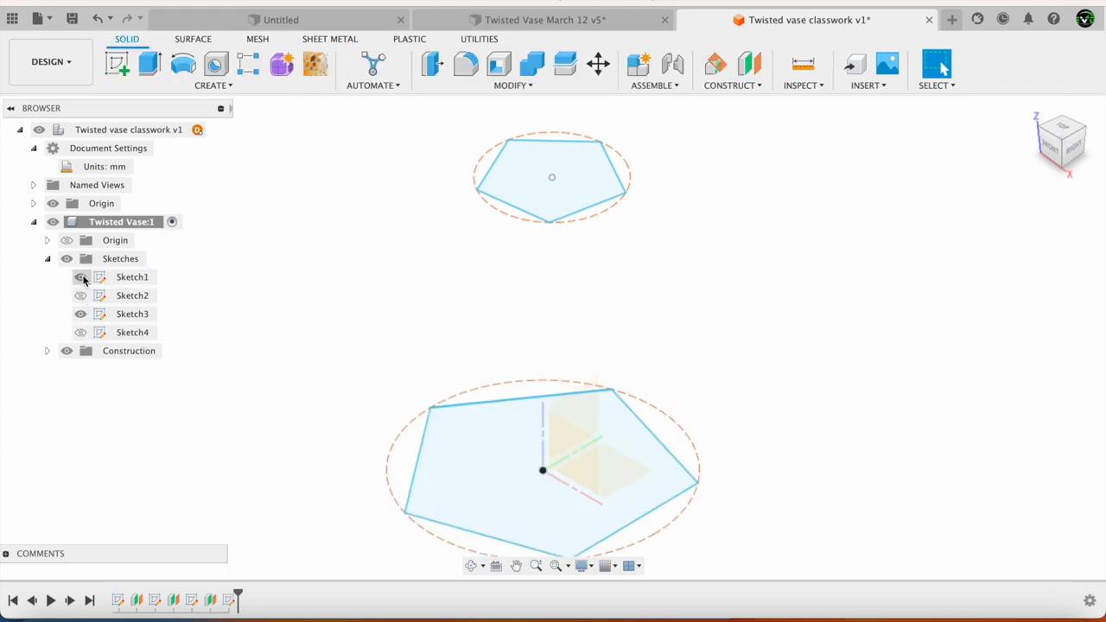
left_click(80, 277)
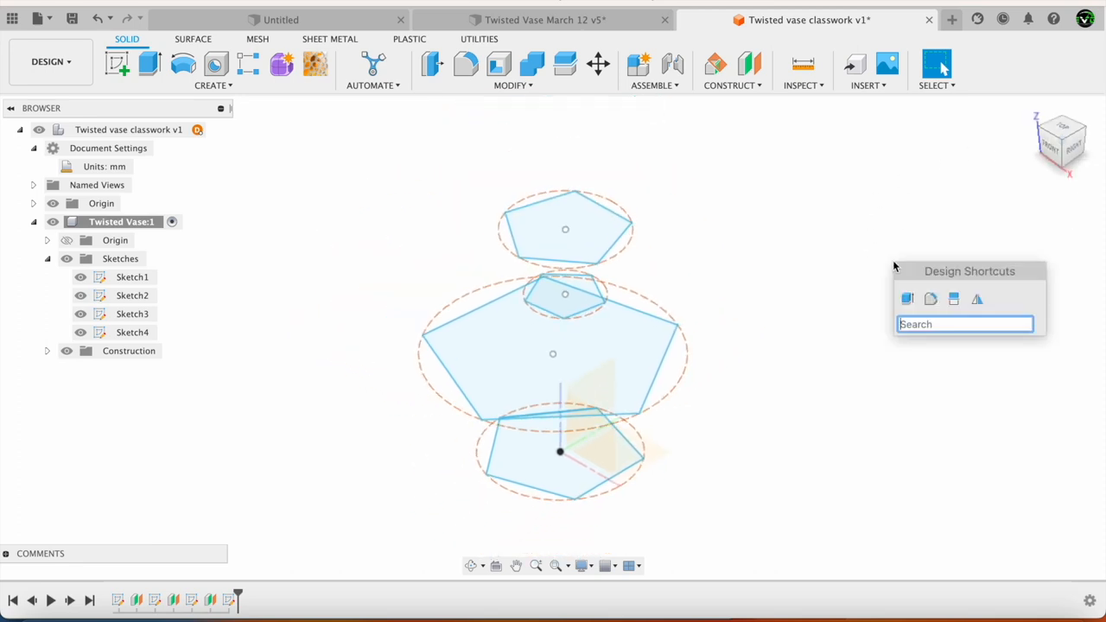
Loft a solid body through the Sketch1 to Sketch4 pentagon profiles in order.
type("loft")
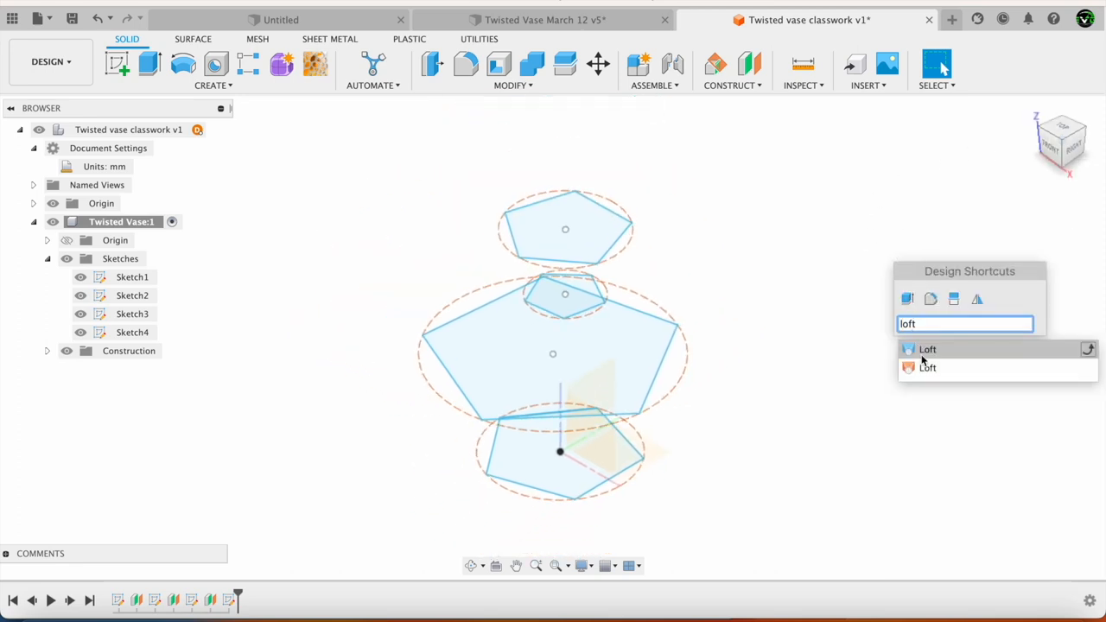
left_click(926, 349)
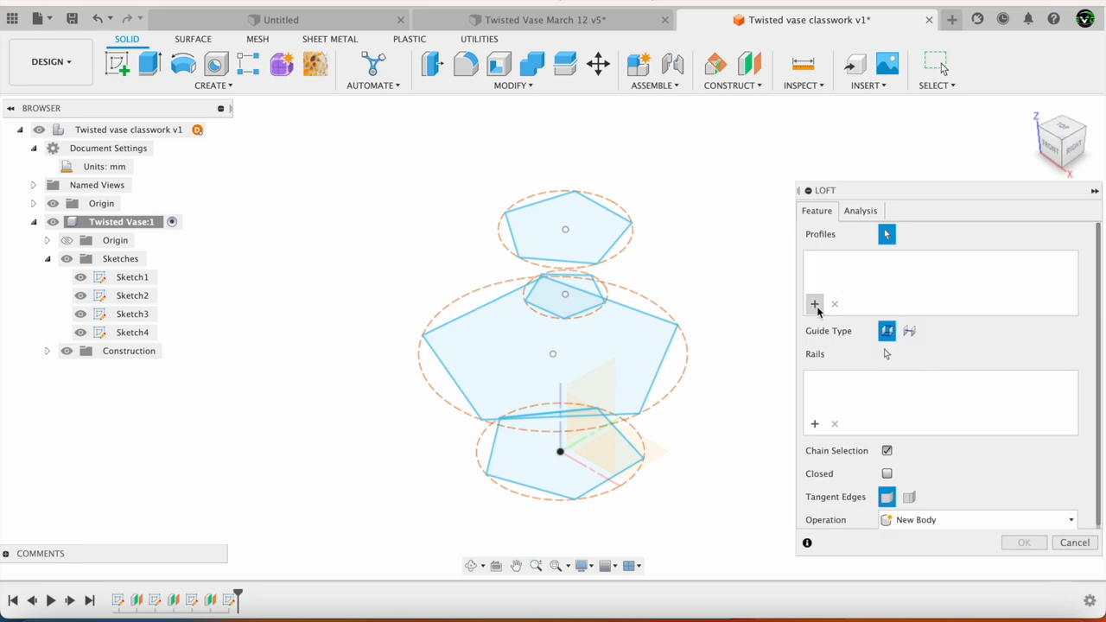
left_click(560, 451)
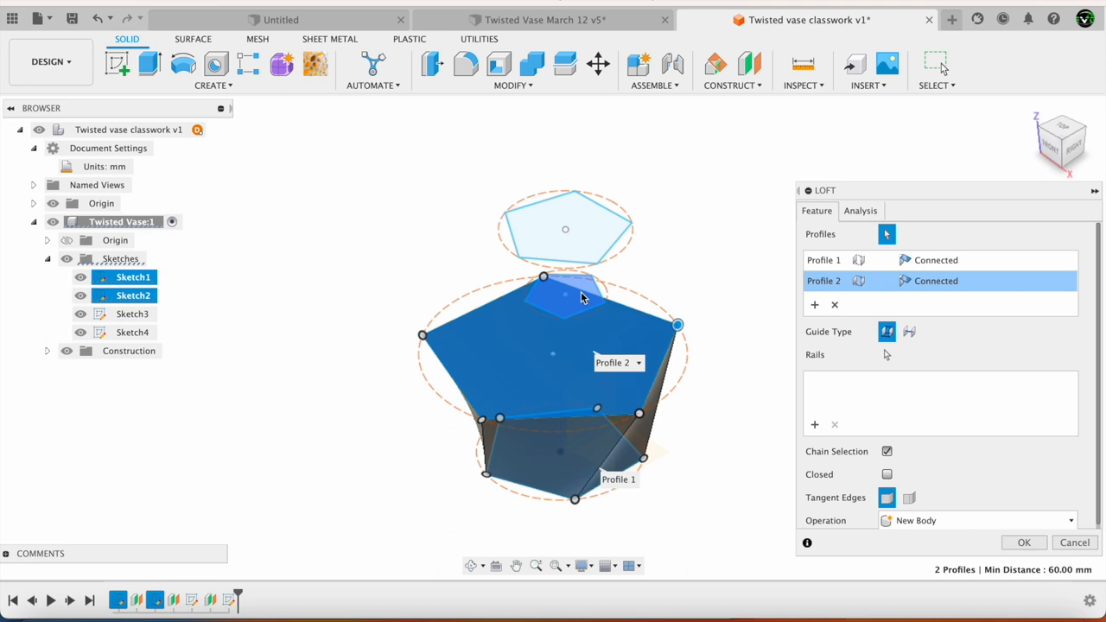
left_click(566, 229)
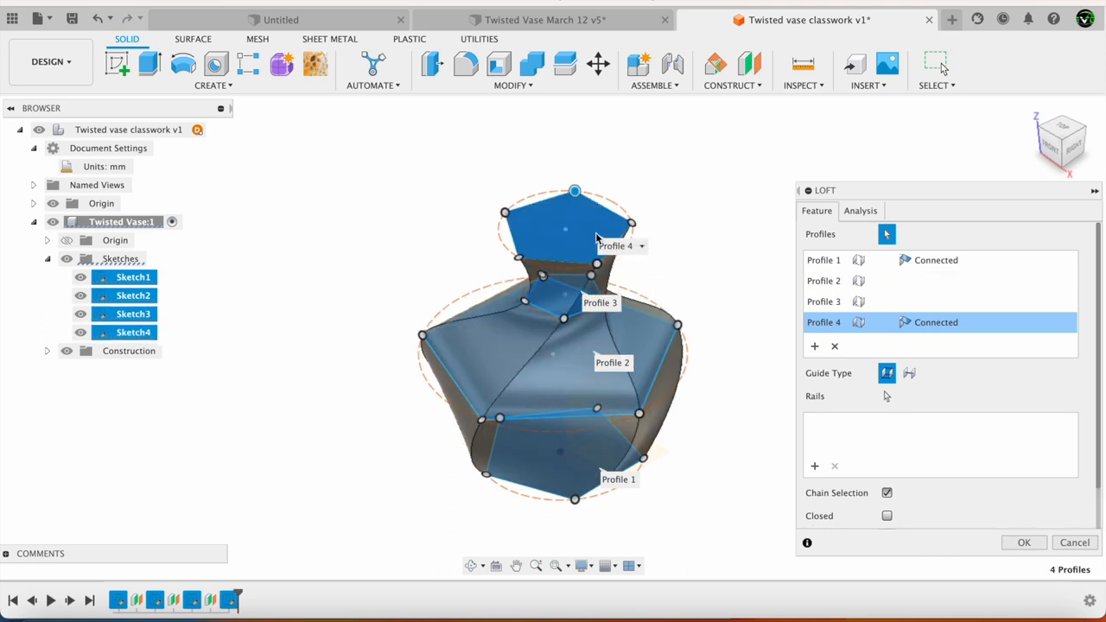
mouse_move(921, 352)
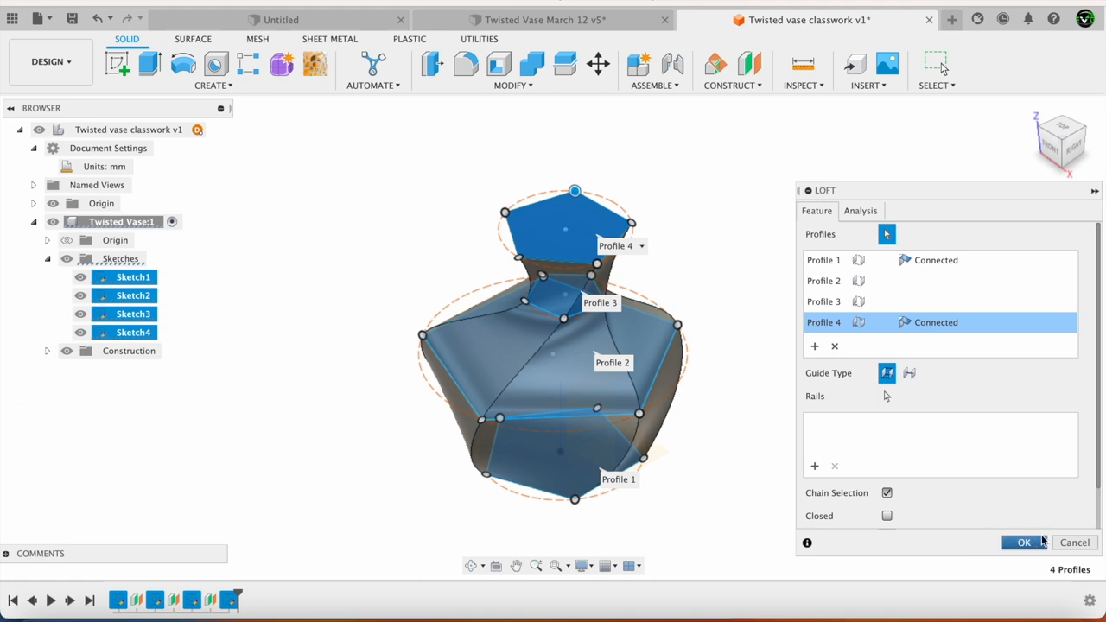
left_click(1023, 542)
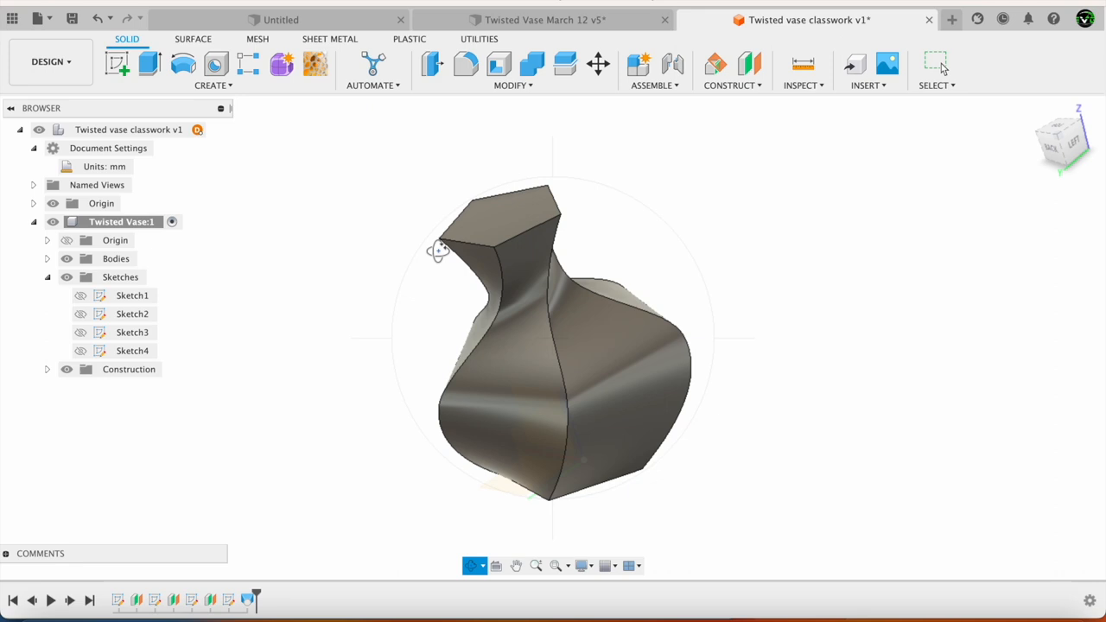
Shell the vase from its top face at 2 mm thickness, then orbit to view it from the side.
left_click(498, 64)
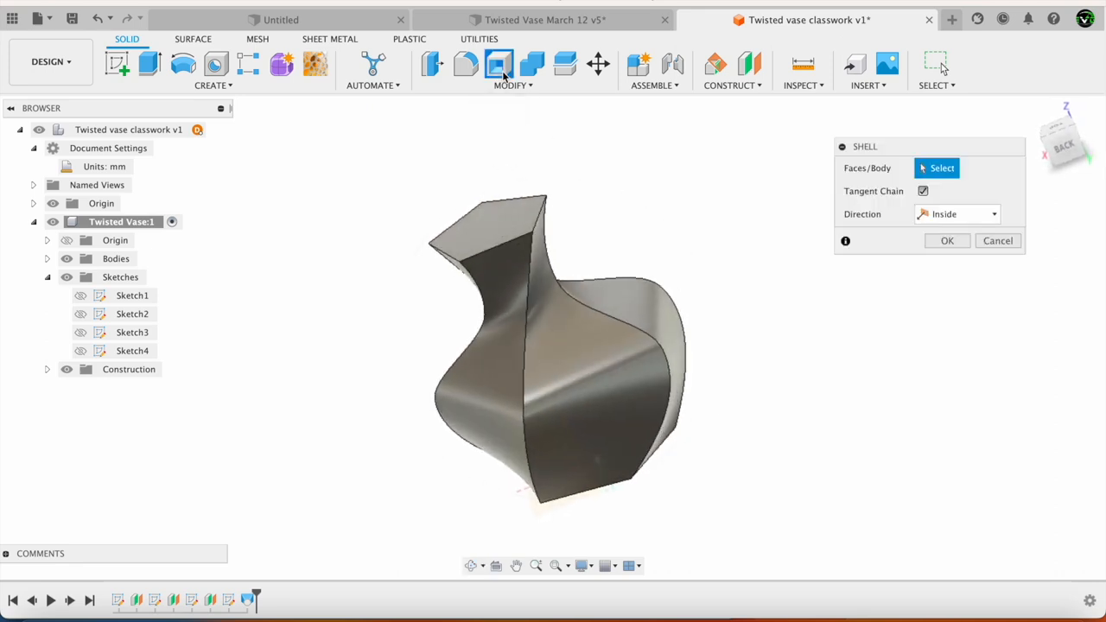
left_click(488, 229)
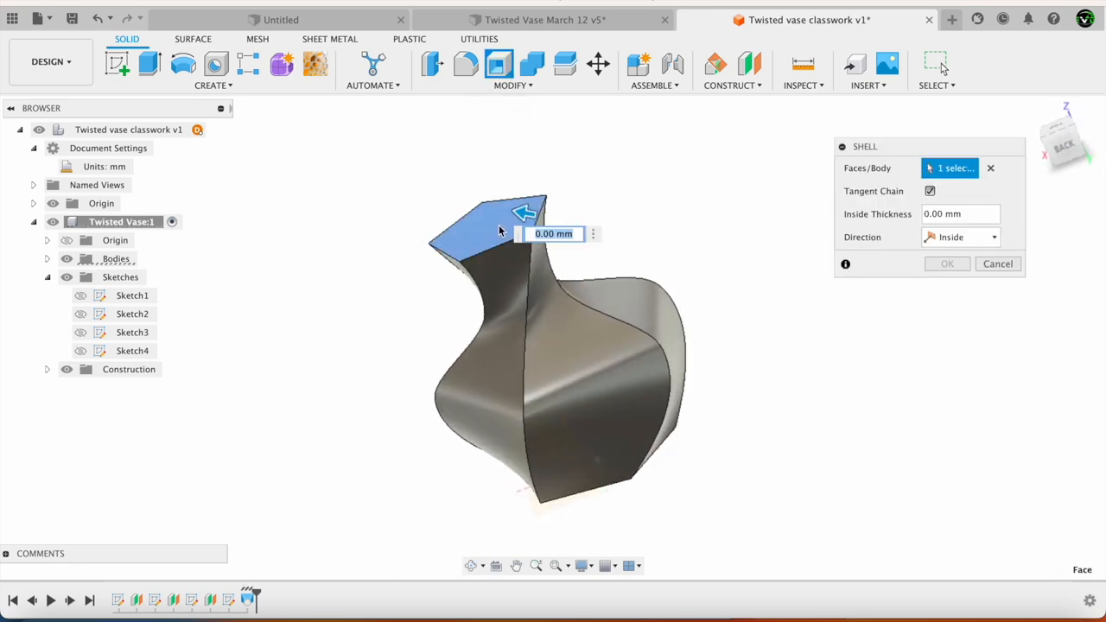
type("2")
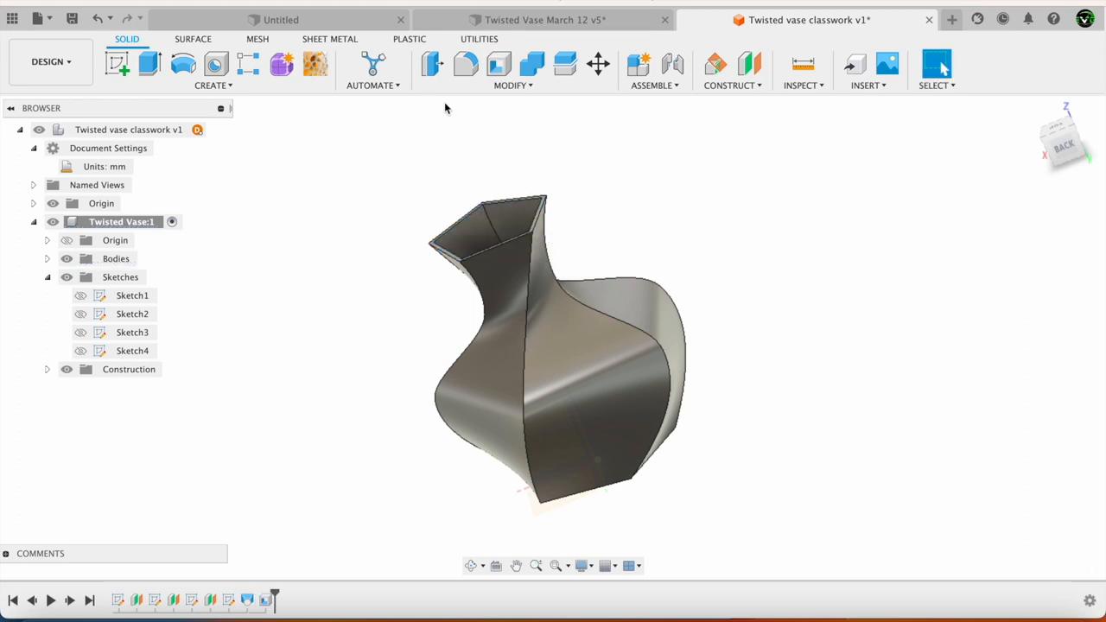
left_click(475, 565)
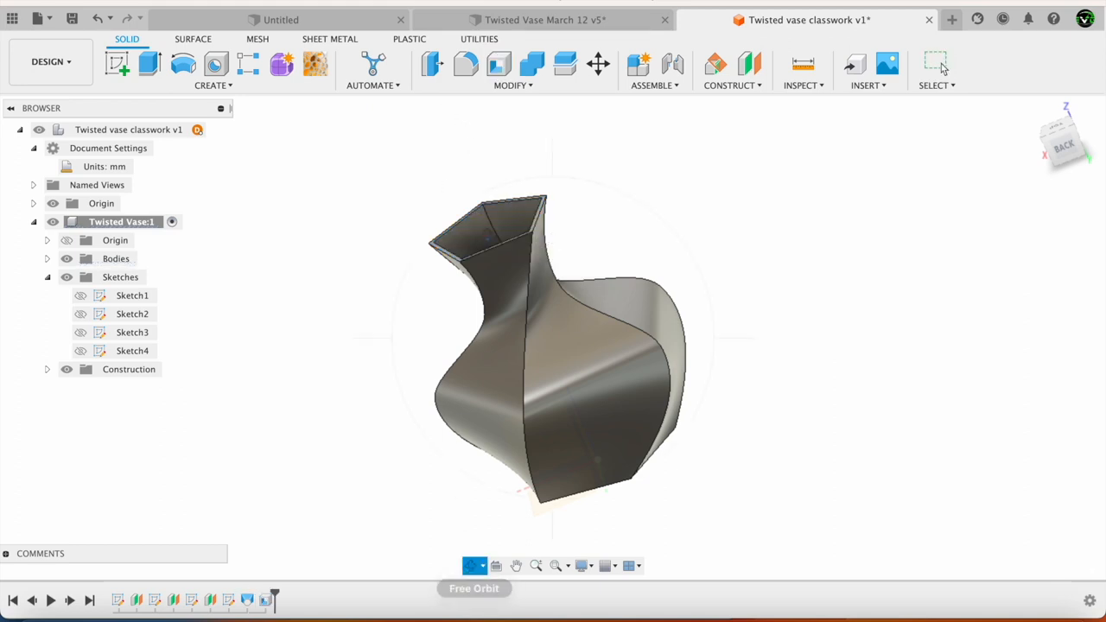
left_click_drag(552, 345, 431, 362)
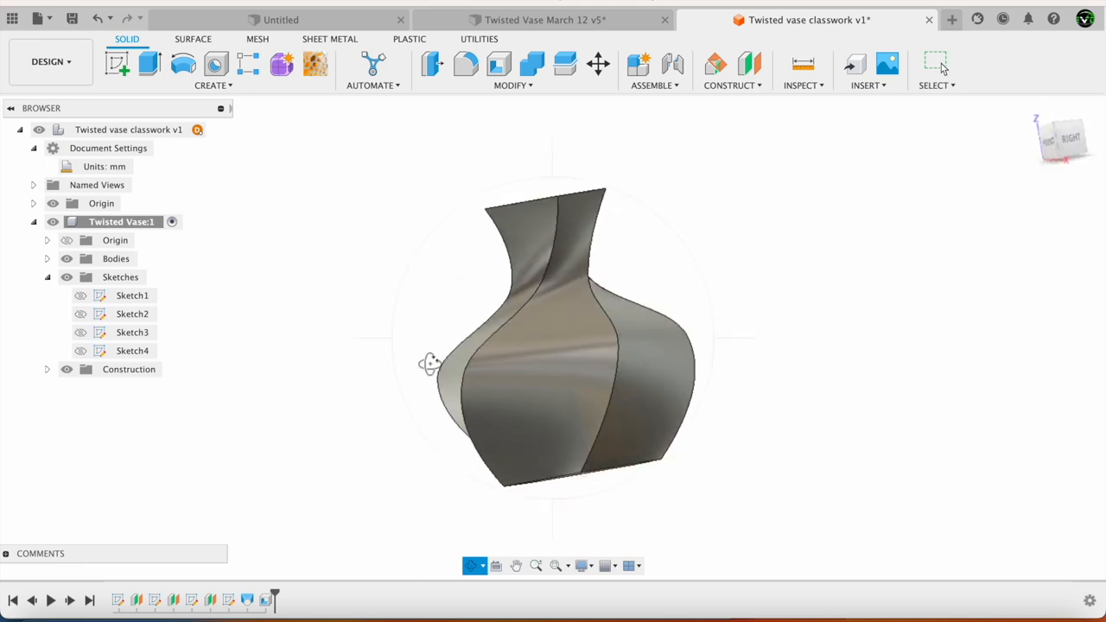